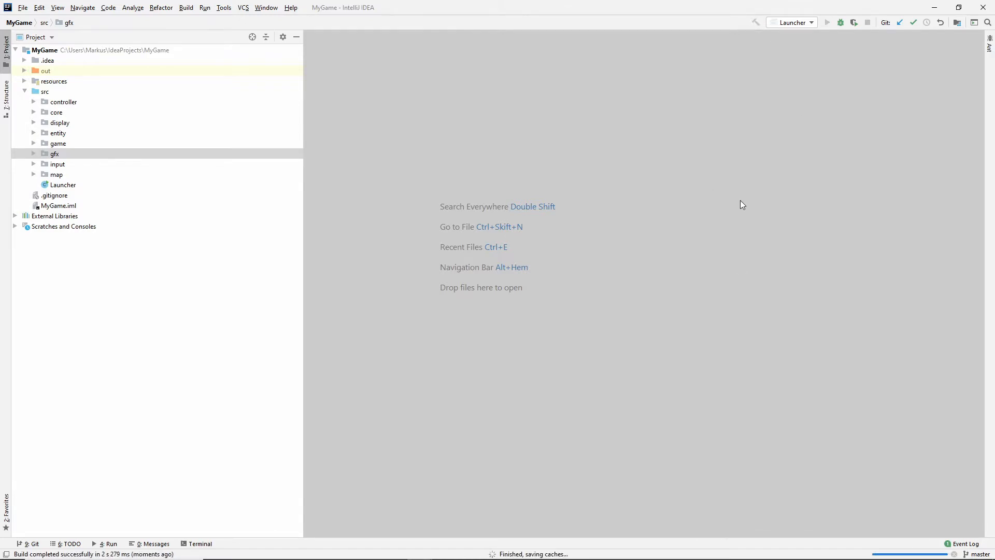
Run the Launcher configuration to start the game.
{"action": "left_click", "coordinate": [827, 22]}
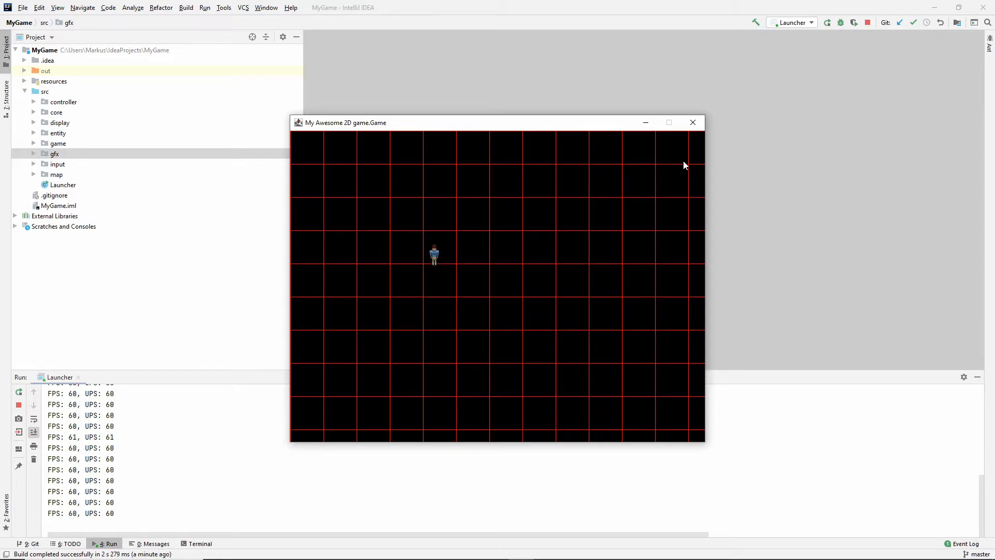
{"action": "mouse_move", "coordinate": [589, 226]}
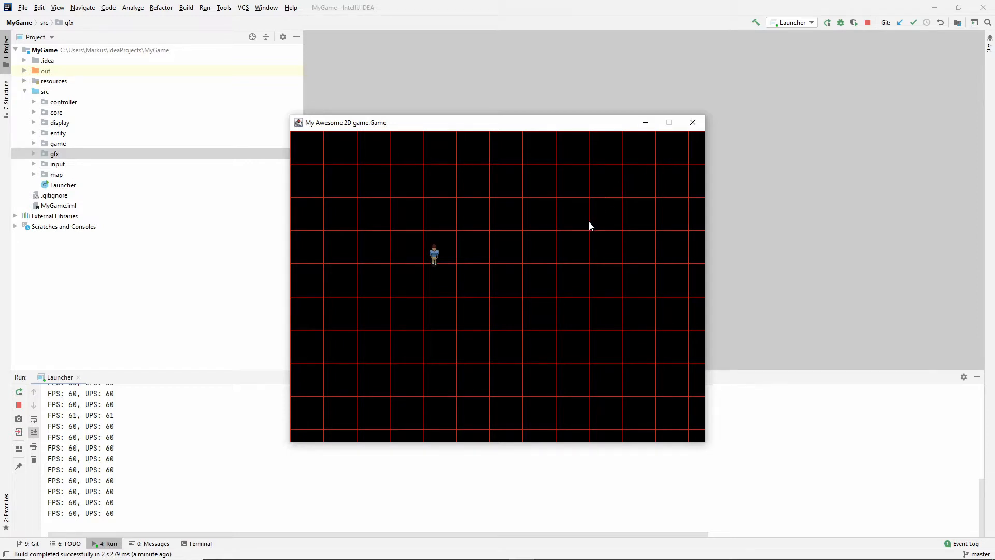
{"action": "mouse_move", "coordinate": [610, 248]}
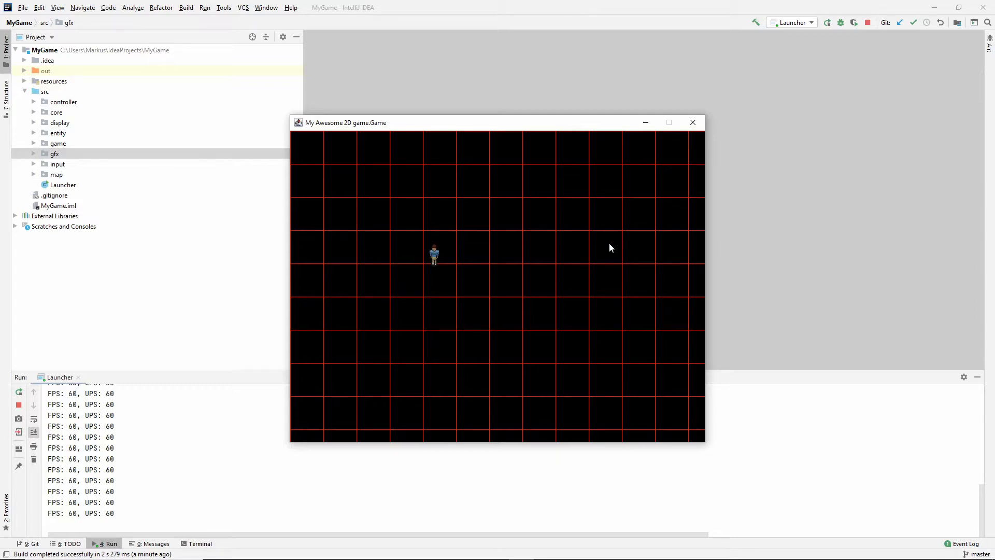
{"action": "mouse_move", "coordinate": [650, 172]}
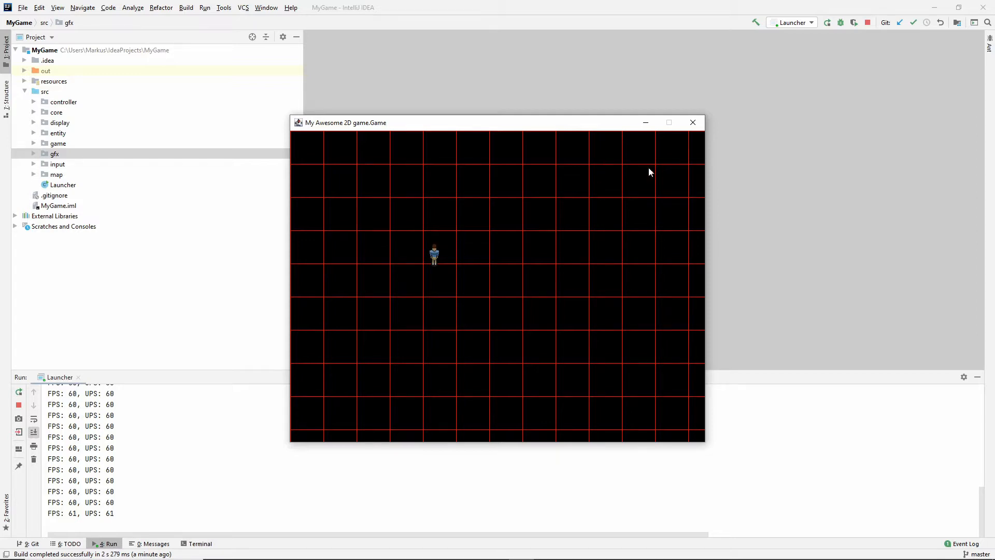
Close the game and expand resources > sprites > tiles in the Project tree.
{"action": "left_click", "coordinate": [692, 122]}
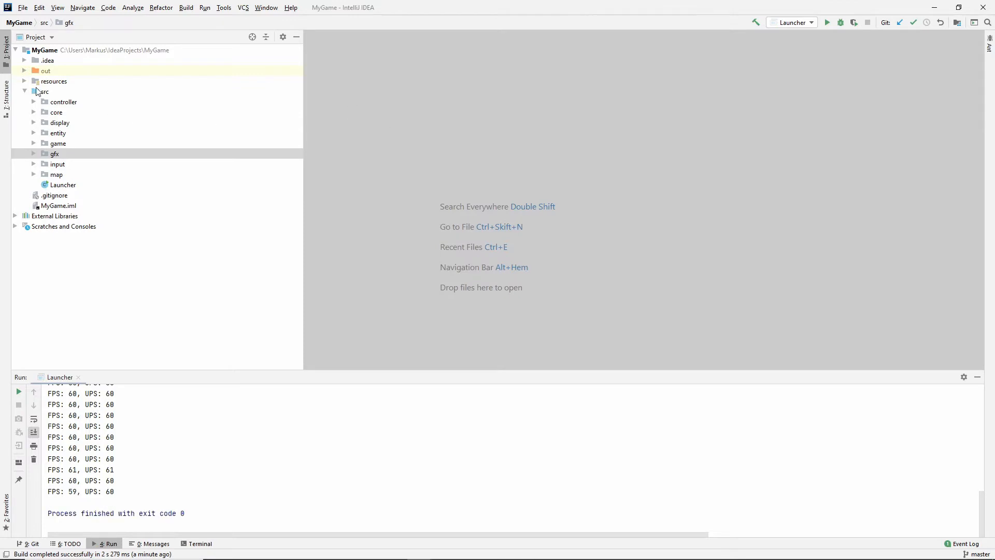
{"action": "left_click", "coordinate": [24, 82]}
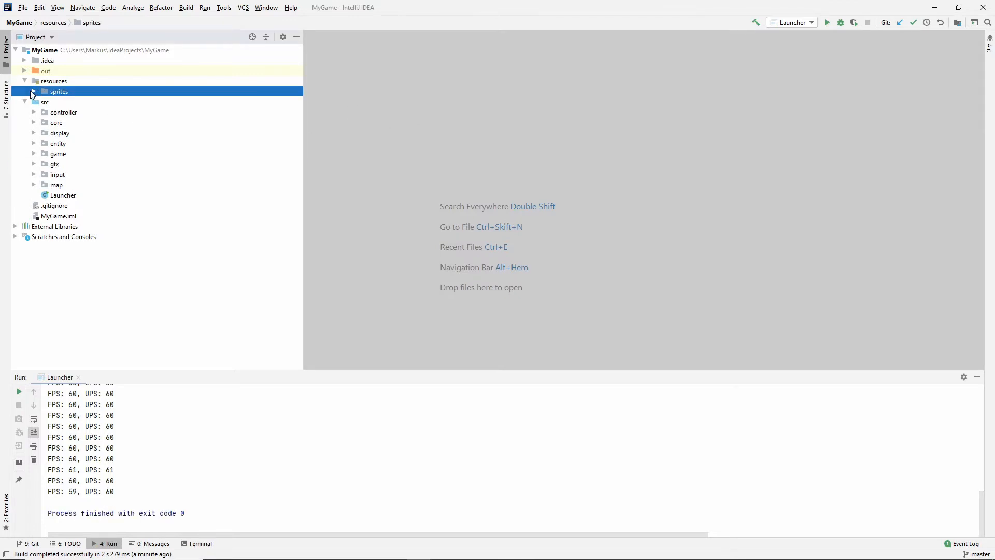
{"action": "left_click", "coordinate": [34, 91]}
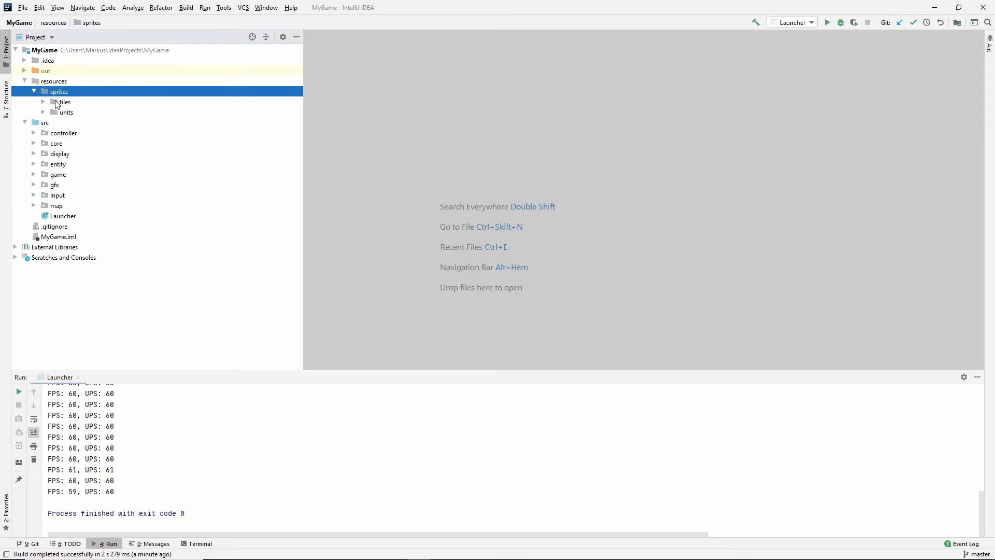
{"action": "left_click", "coordinate": [65, 102]}
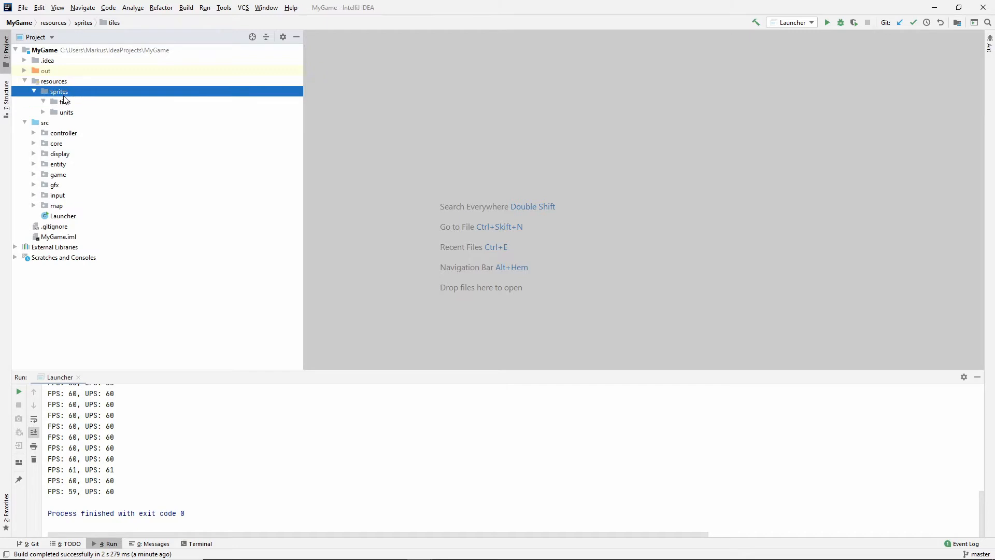
{"action": "left_click", "coordinate": [63, 101]}
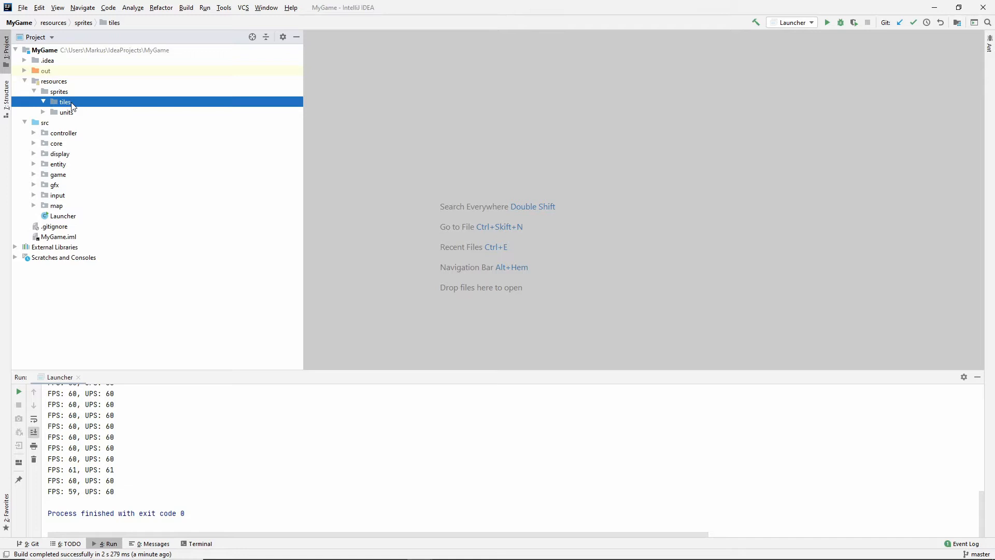
Inspect the sprites folder, then collapse the resources folder again.
{"action": "left_click", "coordinate": [59, 91]}
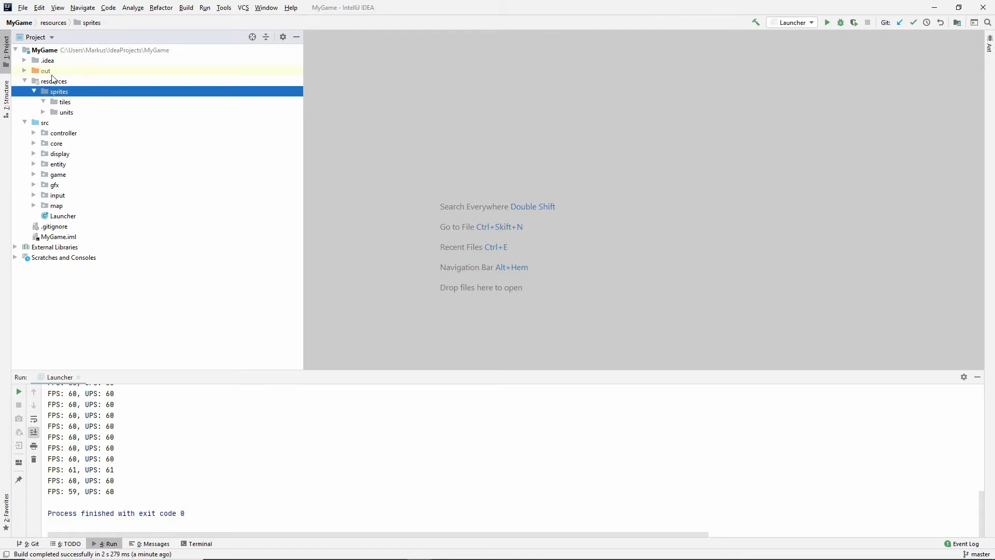
{"action": "right_click", "coordinate": [59, 92]}
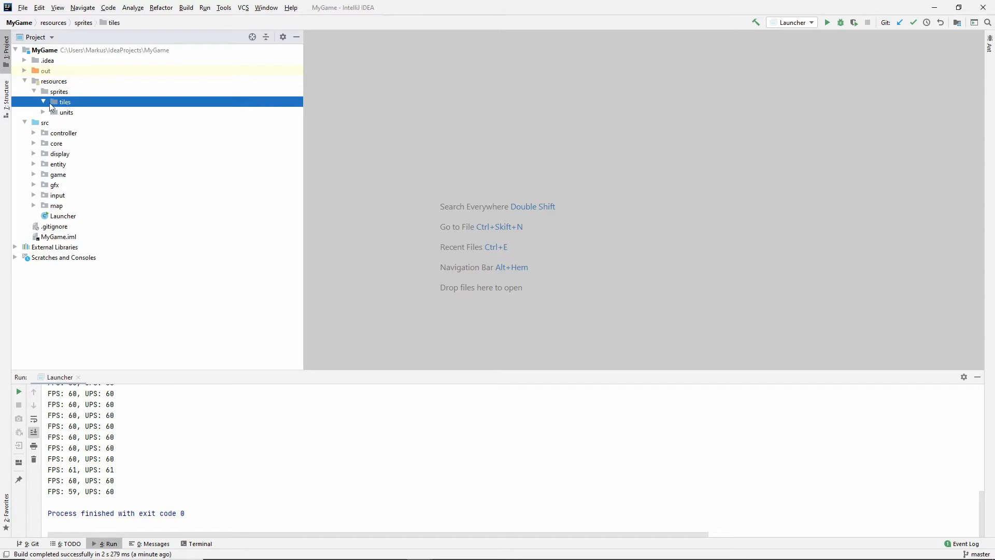
{"action": "left_click", "coordinate": [59, 91]}
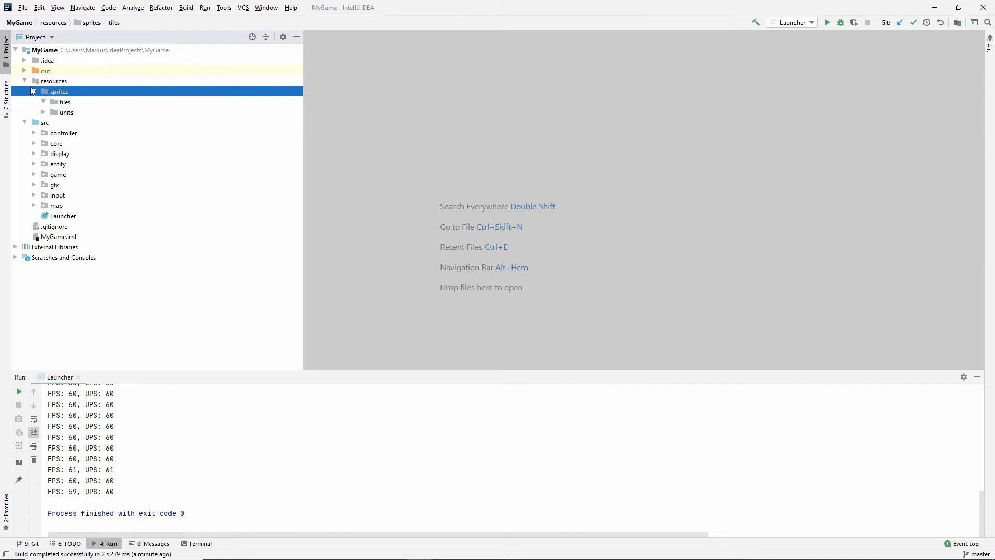
{"action": "left_click", "coordinate": [23, 81]}
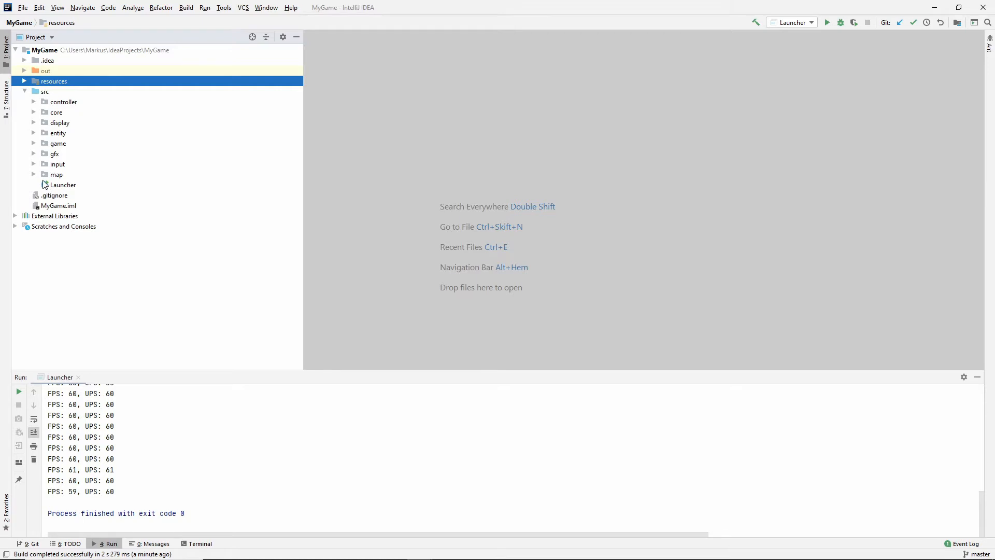
Open SpriteLibrary.java and remove the PATH_TO_UNITS constant declaration.
{"action": "double_click", "coordinate": [77, 184]}
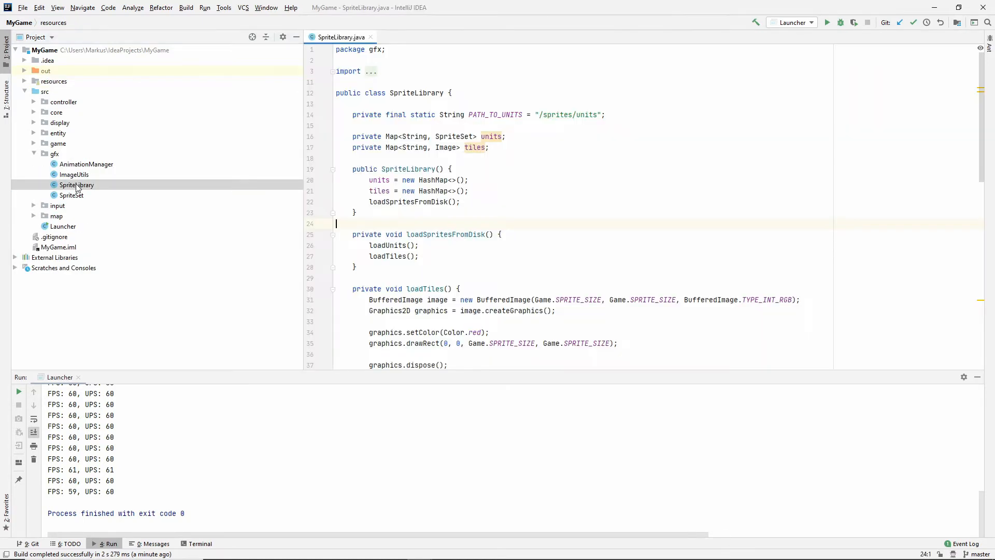
{"action": "left_click", "coordinate": [689, 223]}
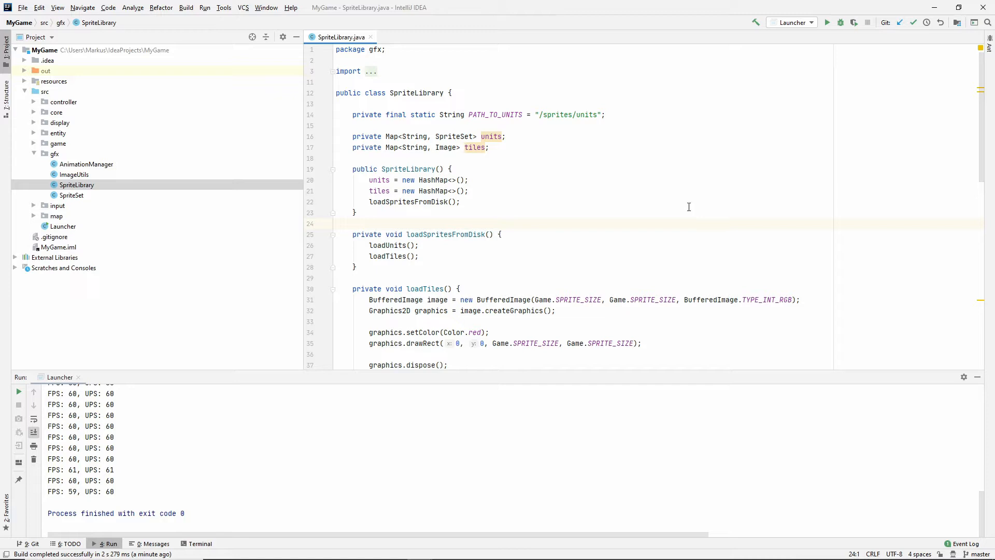
{"action": "mouse_move", "coordinate": [549, 136]}
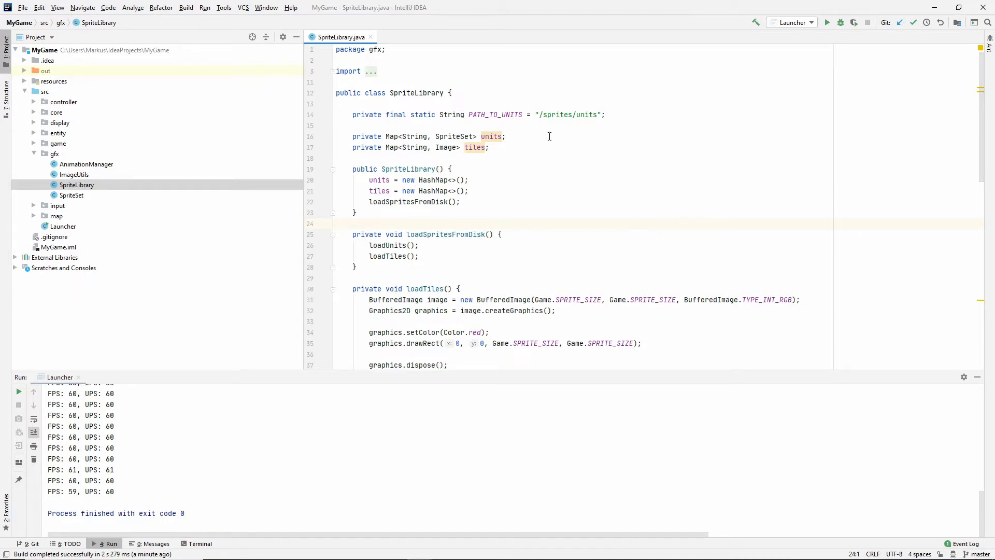
{"action": "double_click", "coordinate": [495, 115]}
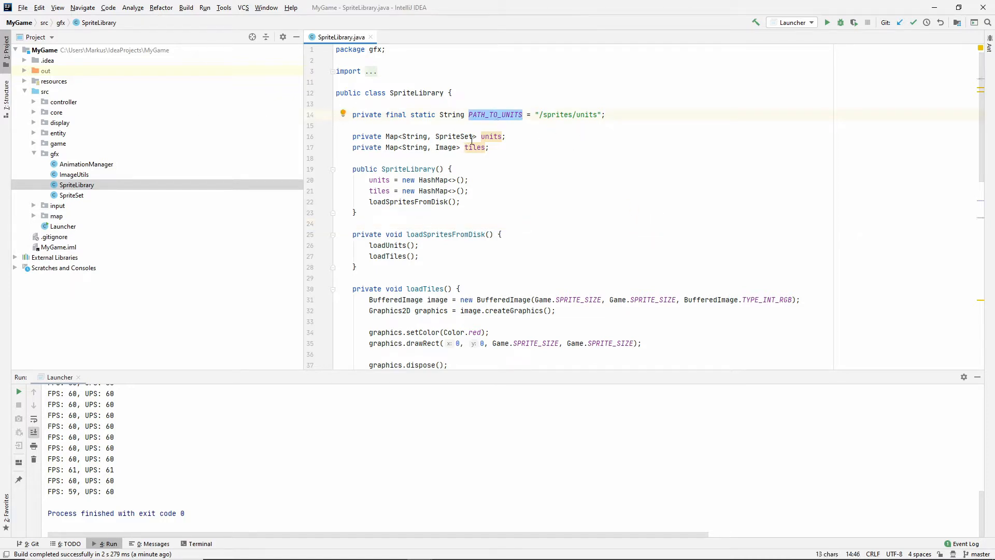
{"action": "mouse_move", "coordinate": [433, 190]}
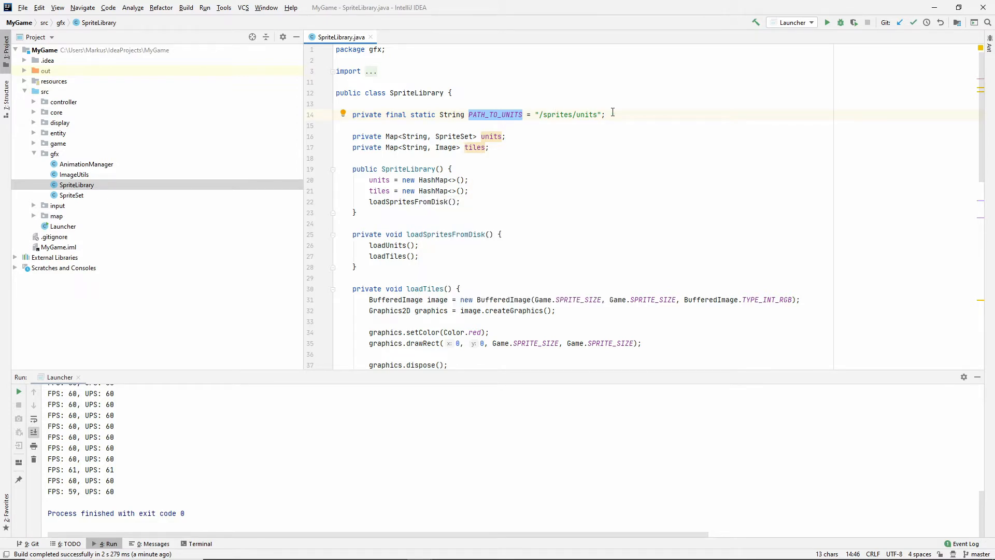
{"action": "left_click", "coordinate": [575, 114]}
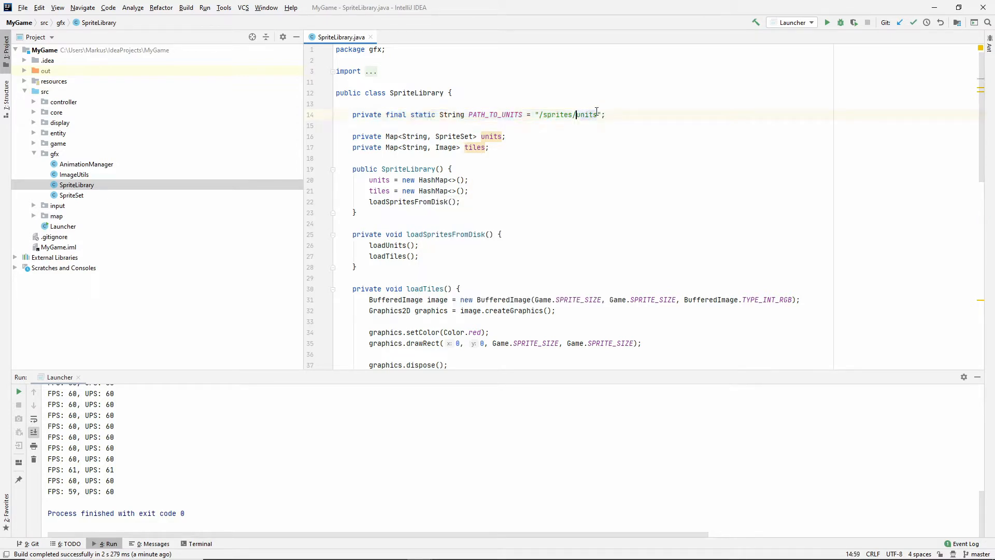
{"action": "double_click", "coordinate": [555, 116]}
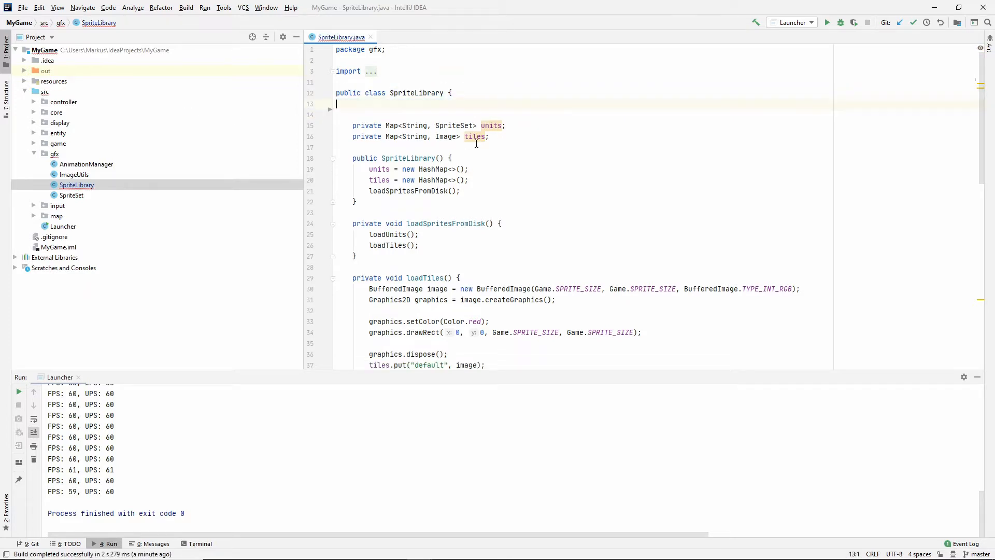
{"action": "scroll", "scroll_direction": "down", "scroll_amount": 3}
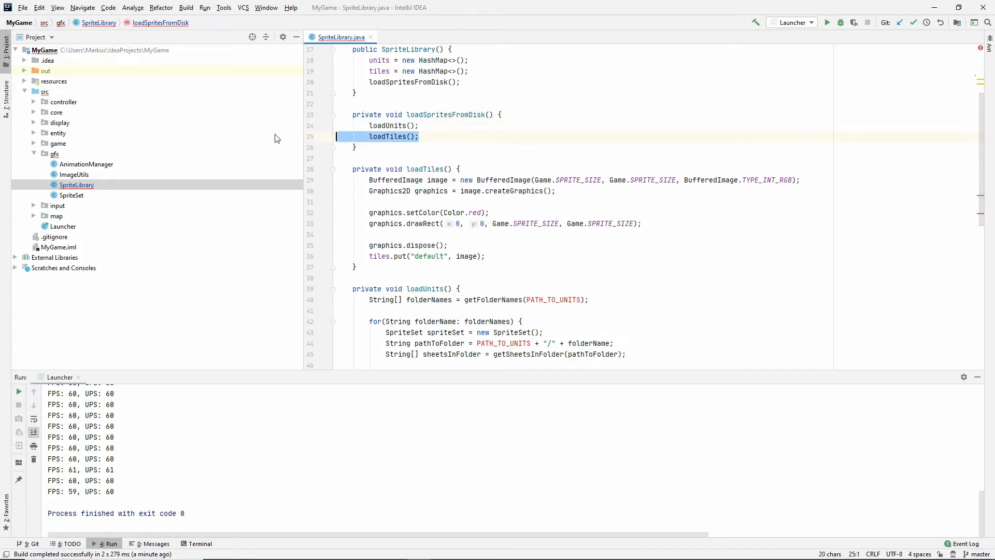
{"action": "left_click", "coordinate": [412, 125]}
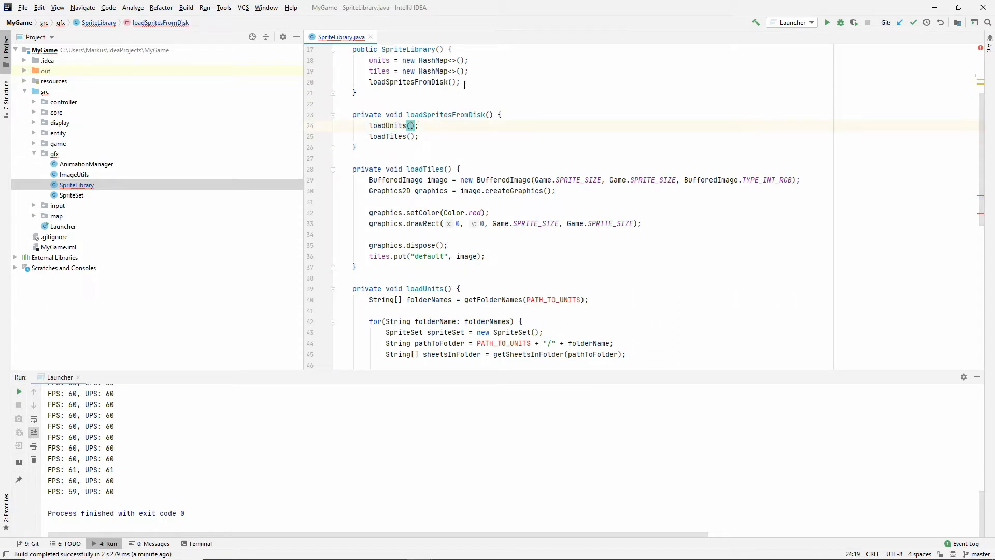
{"action": "type", "text": "\"/sprites/units\""}
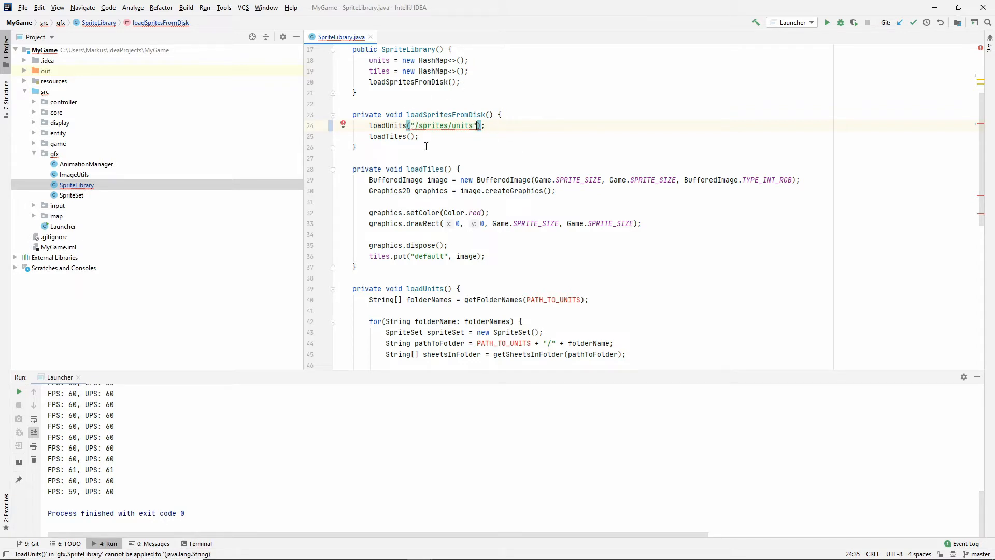
{"action": "type", "text": "\"/sprites/units\""}
{"action": "left_click", "coordinate": [394, 135]}
{"action": "type", "text": "\"/sprites/tiles"}
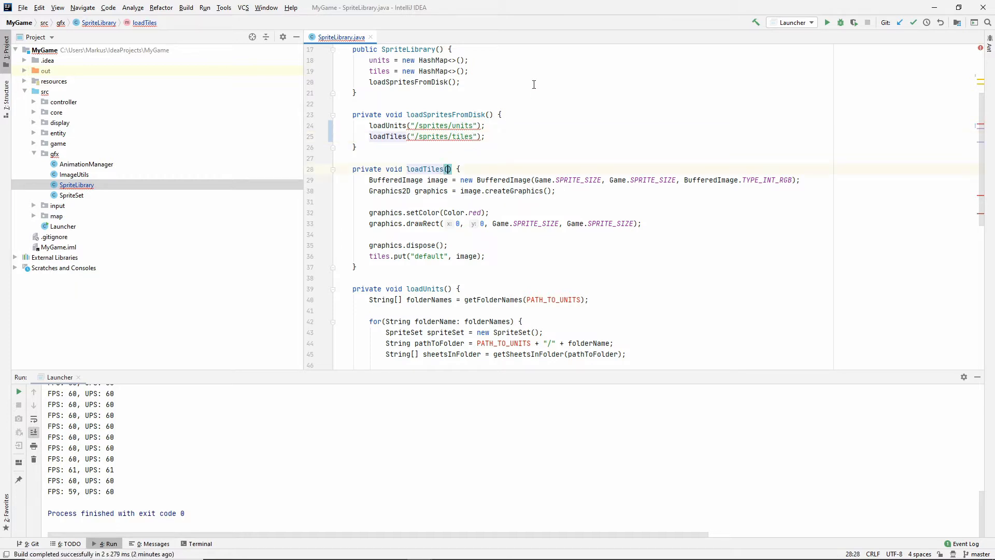
{"action": "type", "text": "String path"}
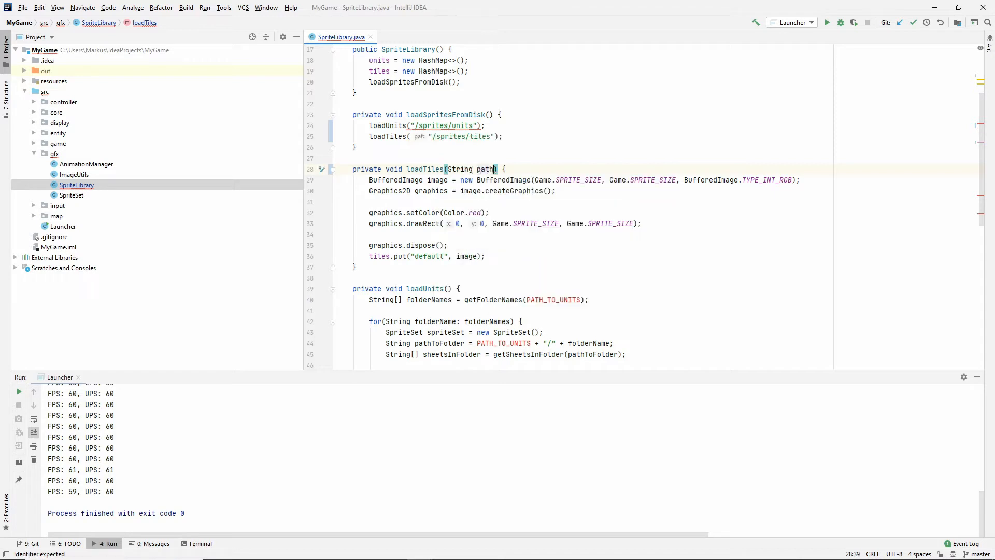
{"action": "scroll", "scroll_direction": "down", "scroll_amount": 3}
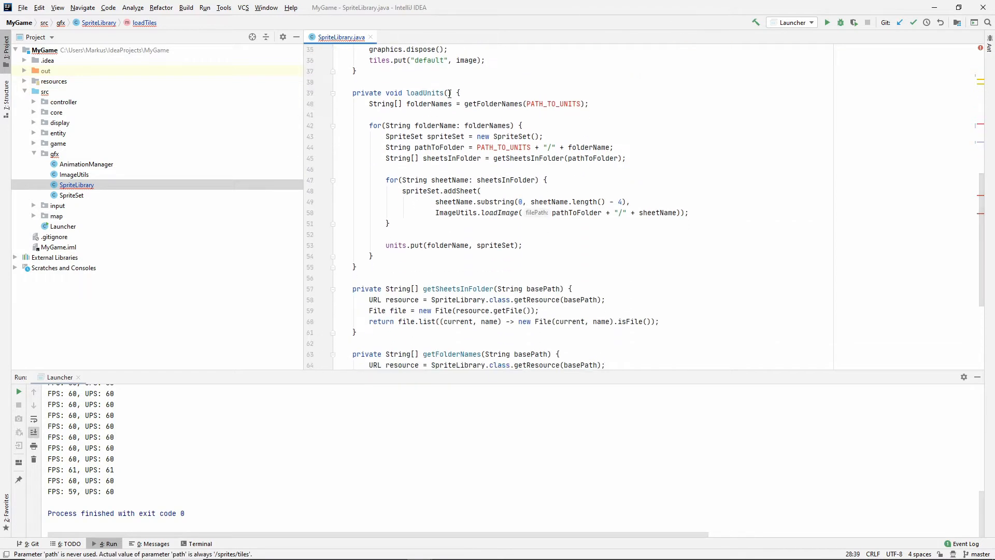
{"action": "type", "text": "String path"}
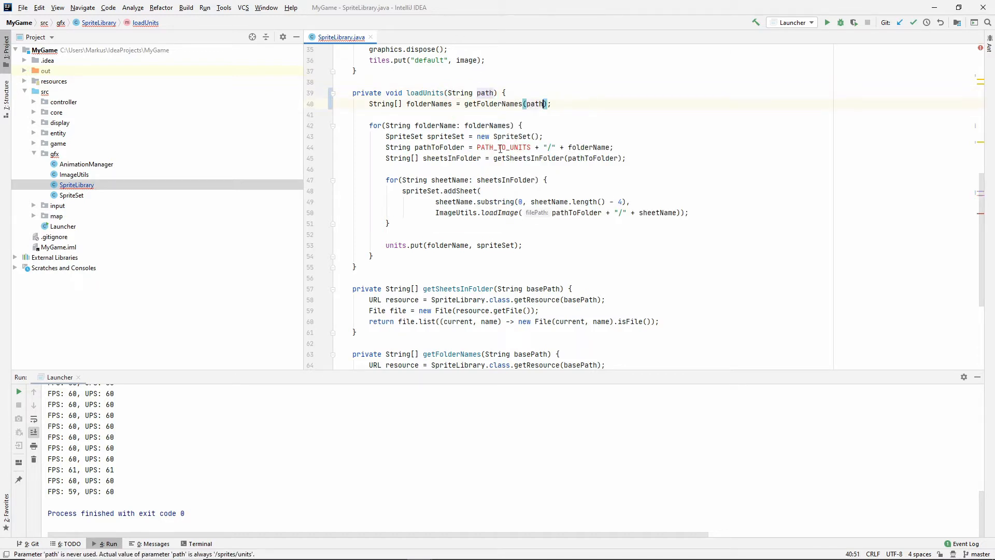
{"action": "scroll", "scroll_direction": "down", "scroll_amount": 3}
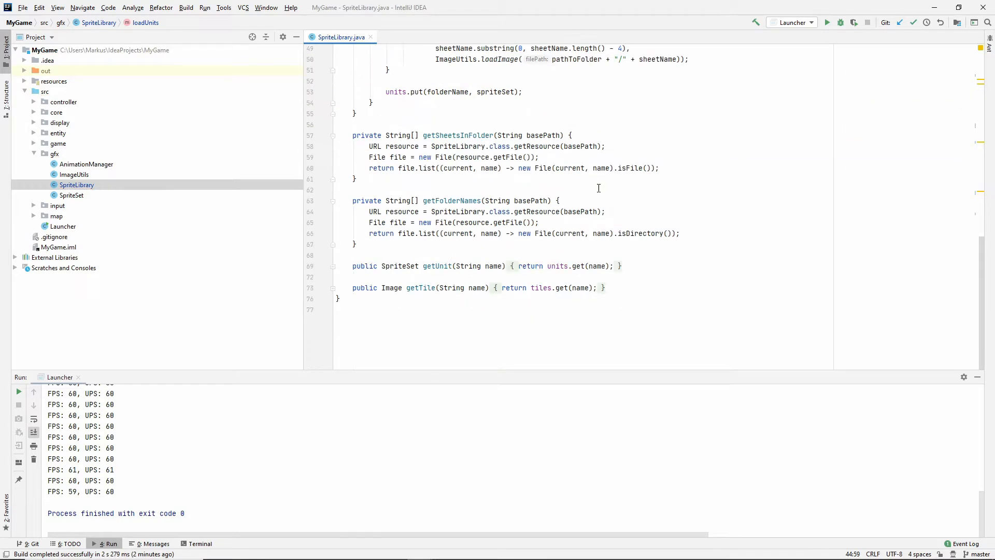
{"action": "scroll", "scroll_direction": "up", "scroll_amount": 3}
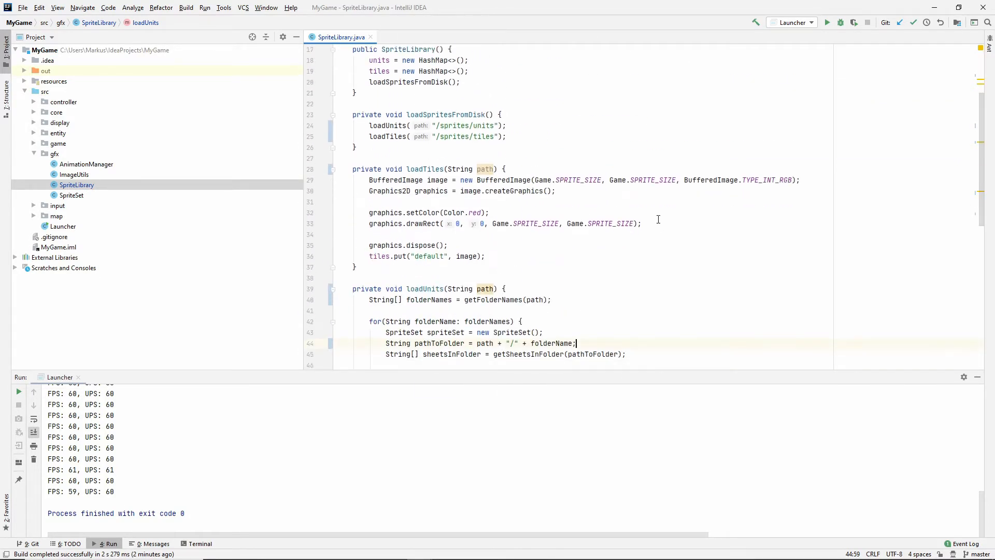
{"action": "scroll", "scroll_direction": "up", "scroll_amount": 3}
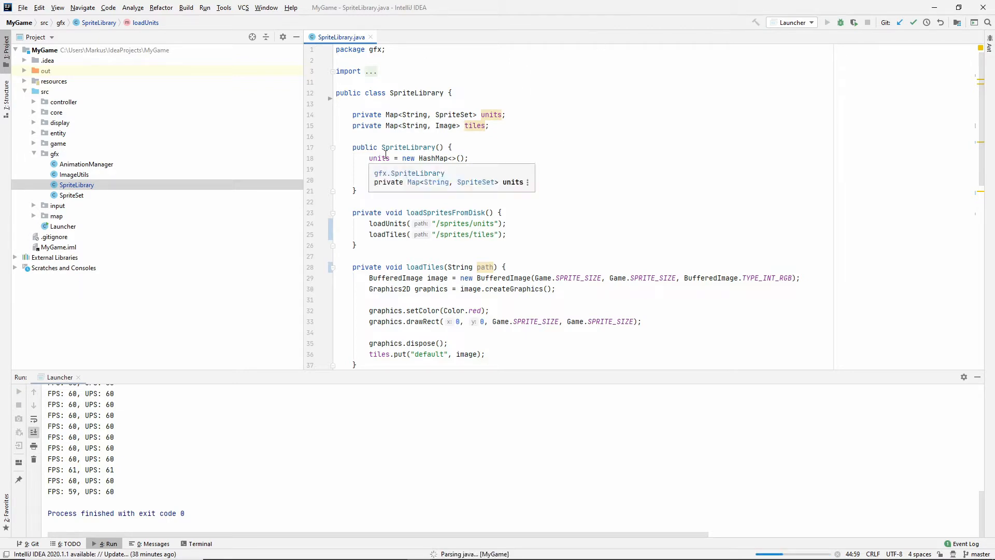
{"action": "left_click", "coordinate": [827, 22]}
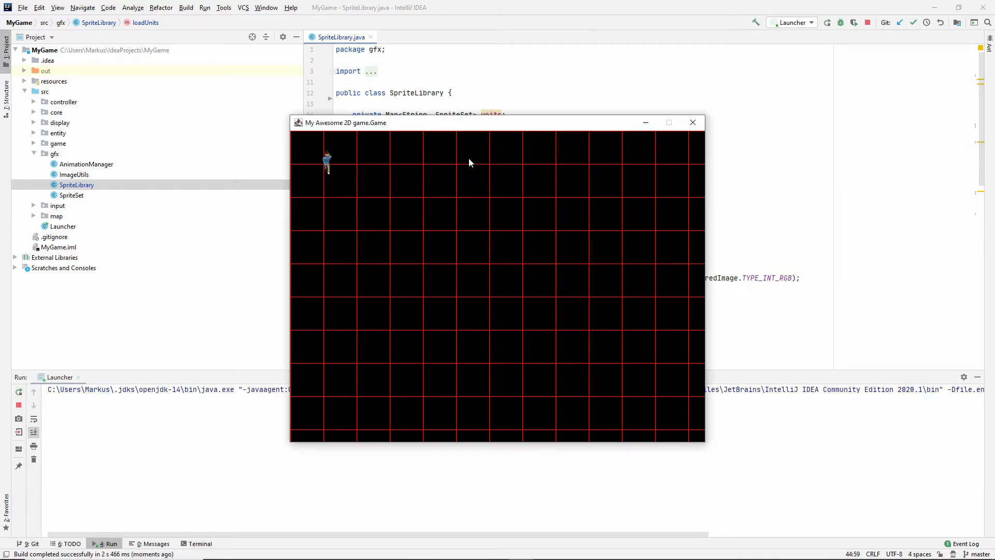
{"action": "left_click", "coordinate": [692, 122]}
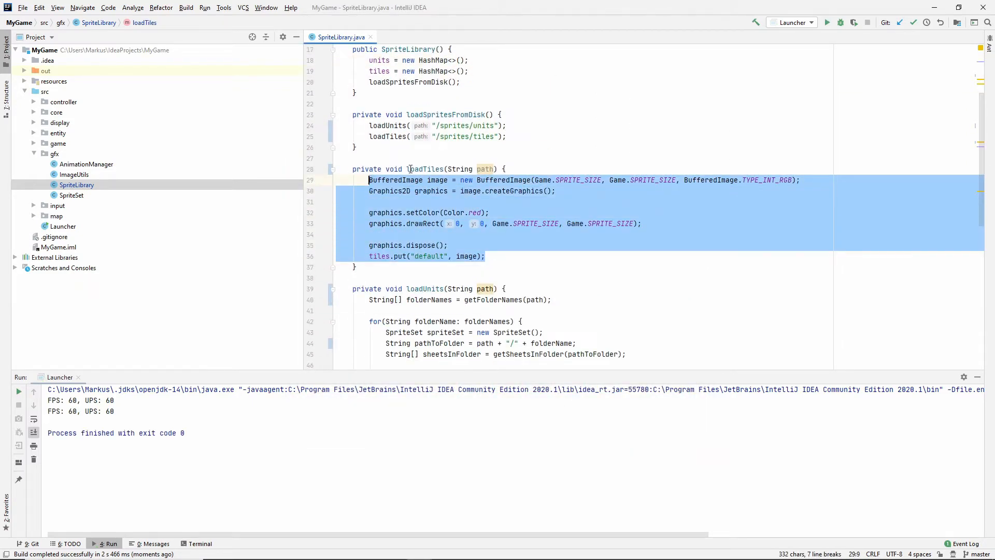
Delete the placeholder tile code and rename getSheetsInFolder to getImagesInFolder.
{"action": "key", "text": "Delete"}
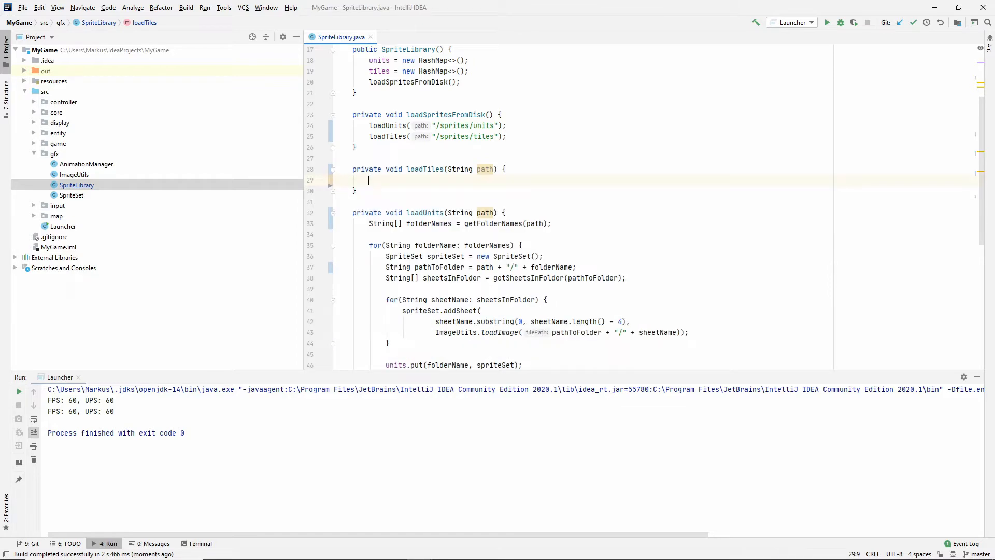
{"action": "scroll", "scroll_direction": "down", "scroll_amount": 3}
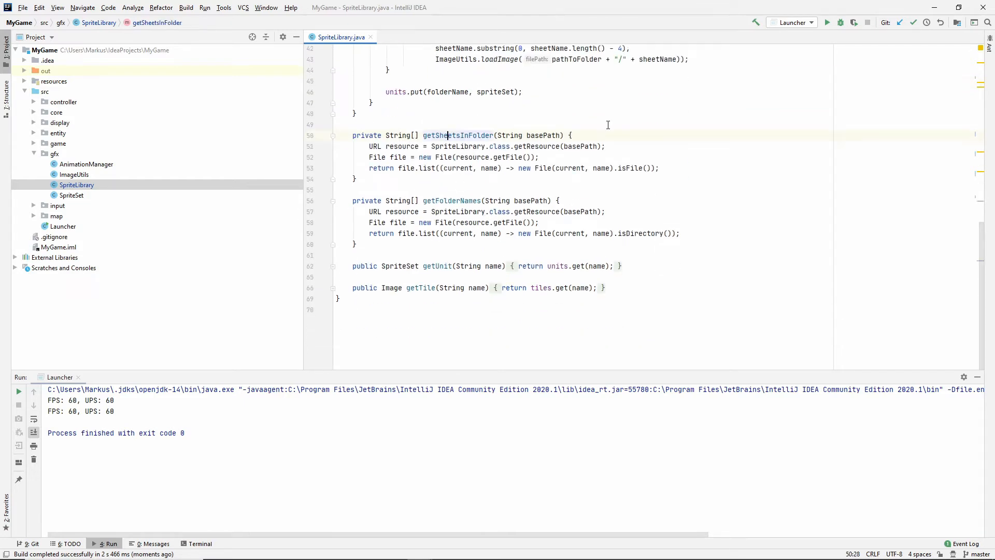
{"action": "double_click", "coordinate": [458, 136]}
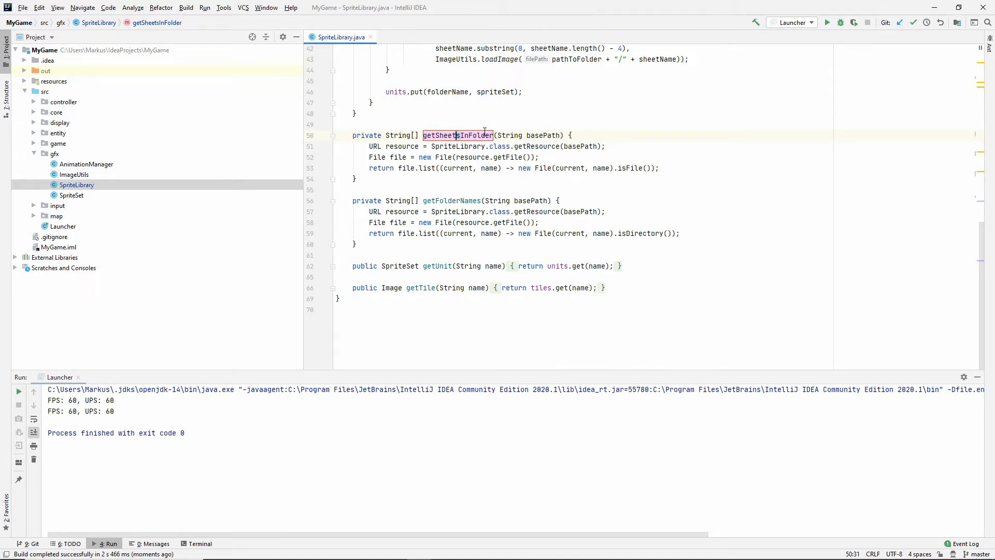
{"action": "double_click", "coordinate": [458, 136]}
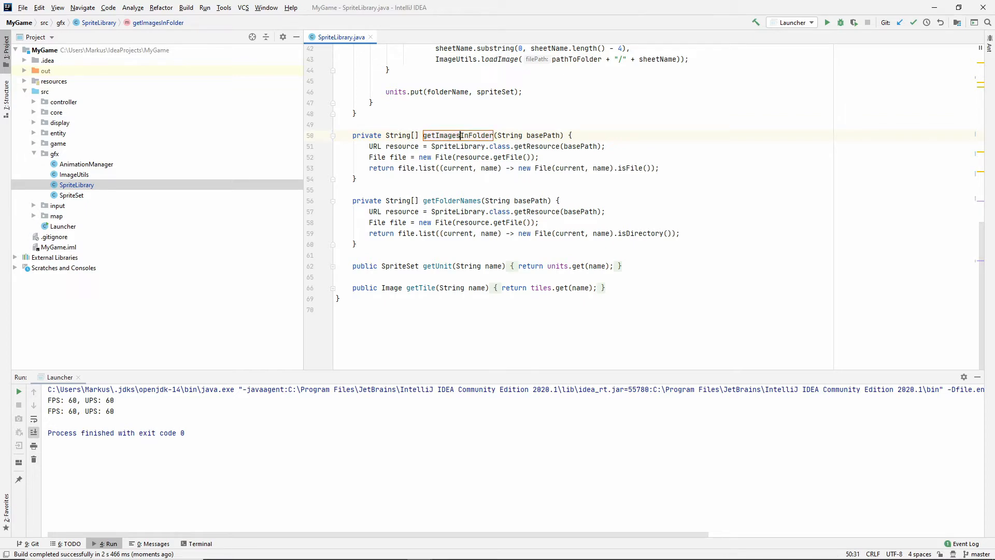
{"action": "scroll", "scroll_direction": "up", "scroll_amount": 3}
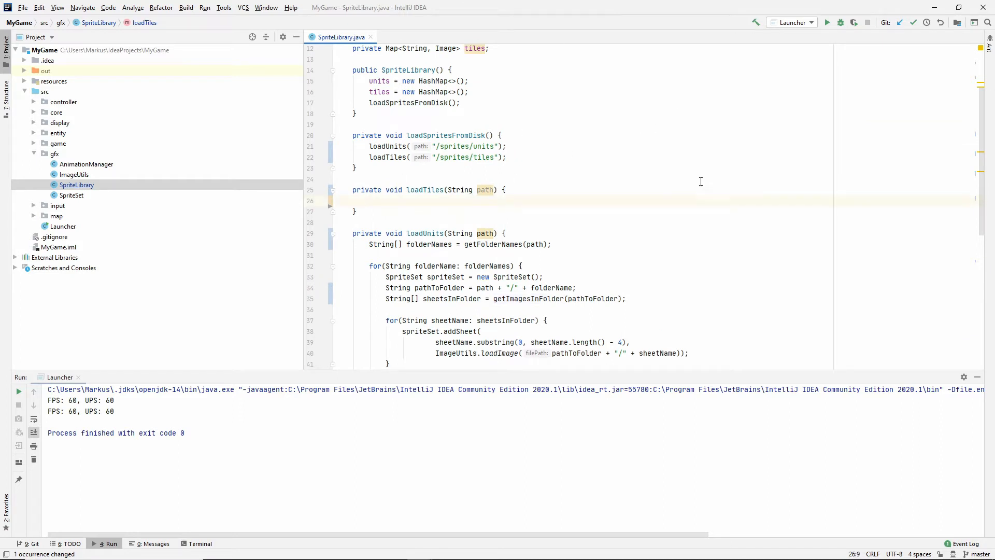
{"action": "mouse_move", "coordinate": [558, 232]}
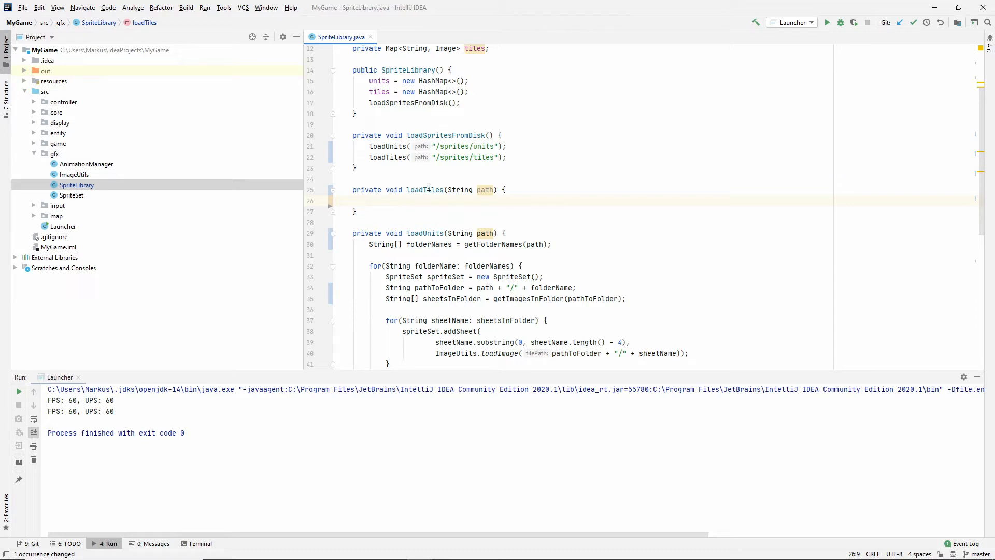
{"action": "scroll", "scroll_direction": "down", "scroll_amount": 3}
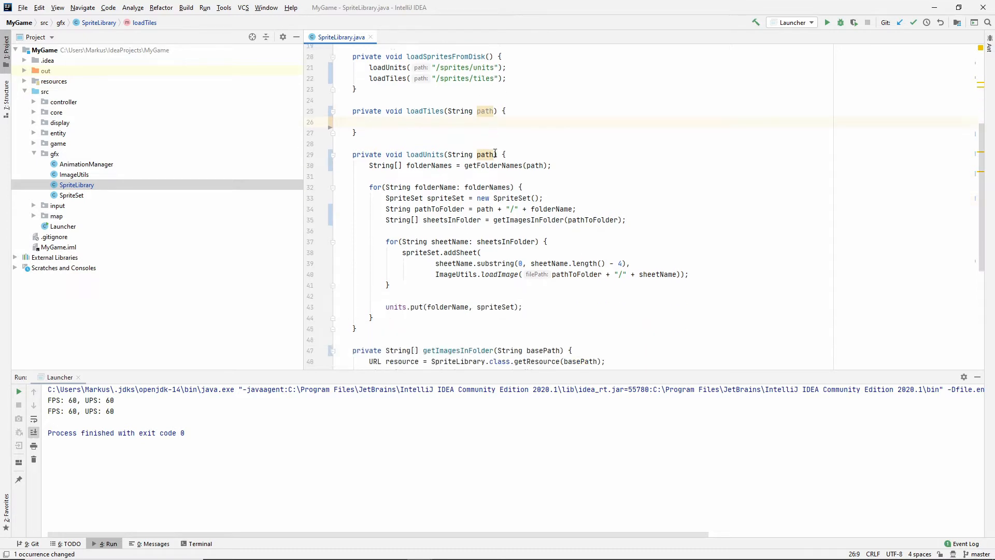
{"action": "scroll", "scroll_direction": "up", "scroll_amount": 3}
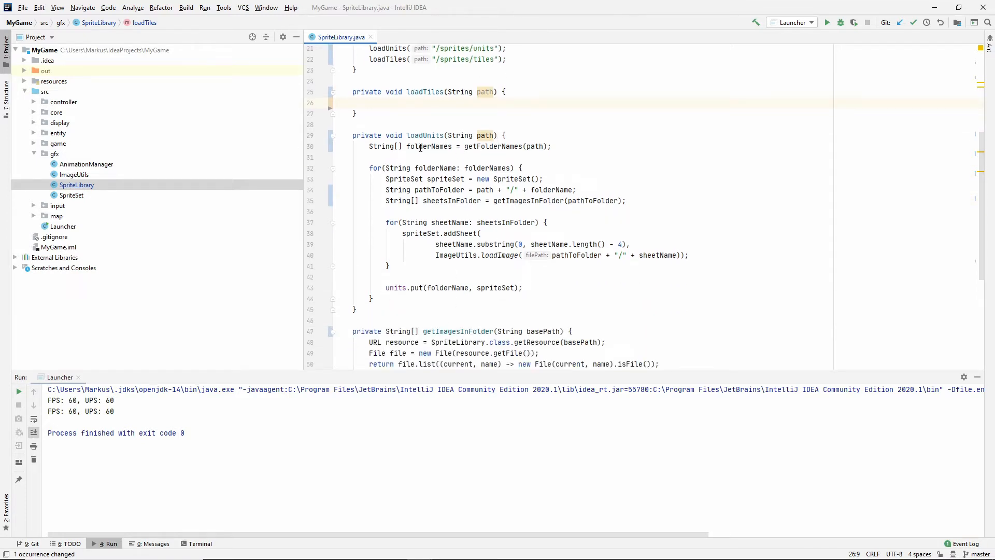
Reuse the loadUnits loop in loadTiles with variables renamed imagesInFolder and filename.
{"action": "left_click", "coordinate": [543, 147]}
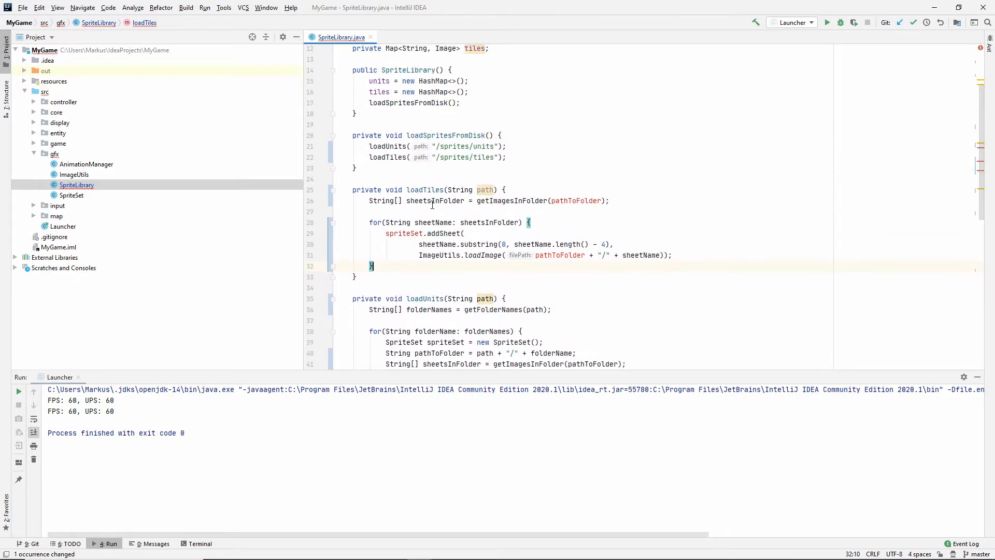
{"action": "double_click", "coordinate": [434, 201]}
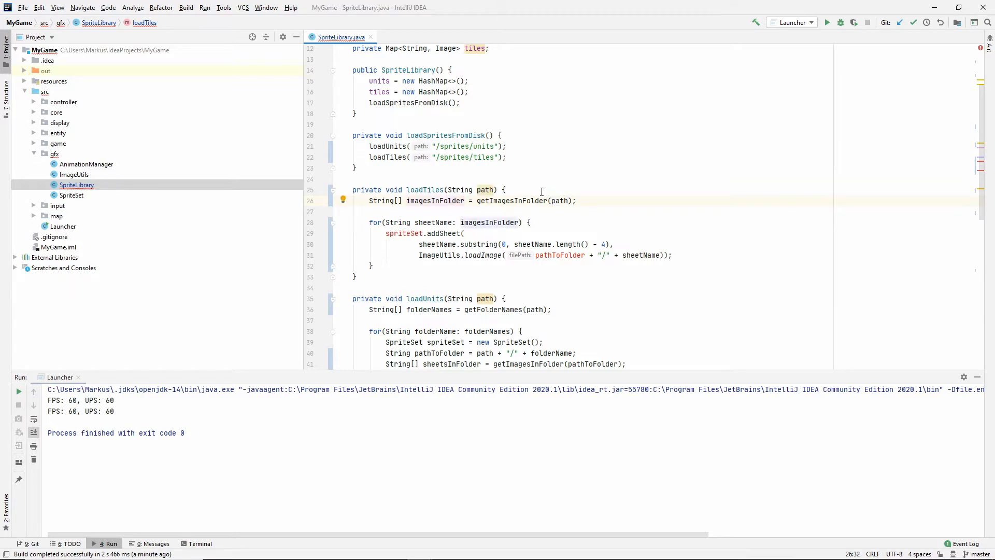
{"action": "double_click", "coordinate": [381, 201]}
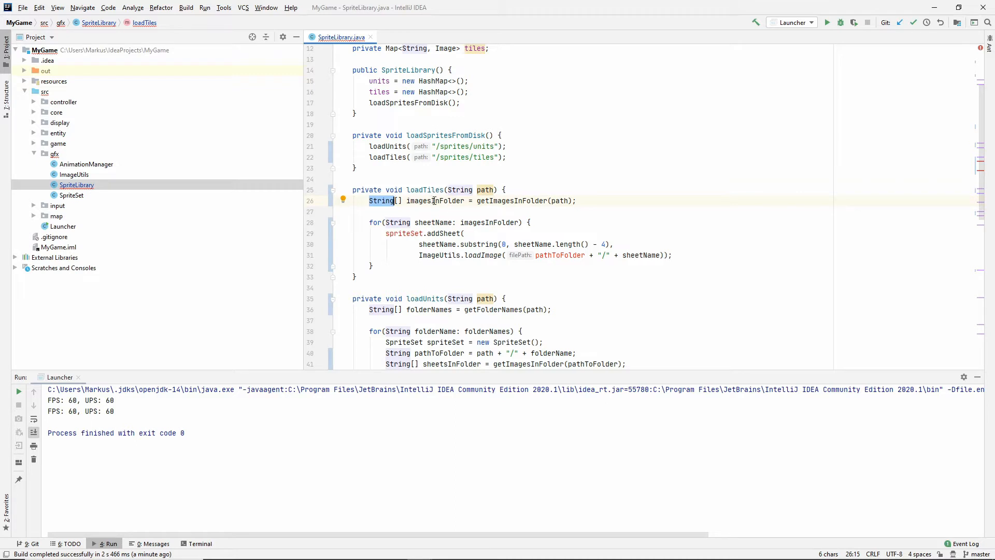
{"action": "mouse_move", "coordinate": [448, 222]}
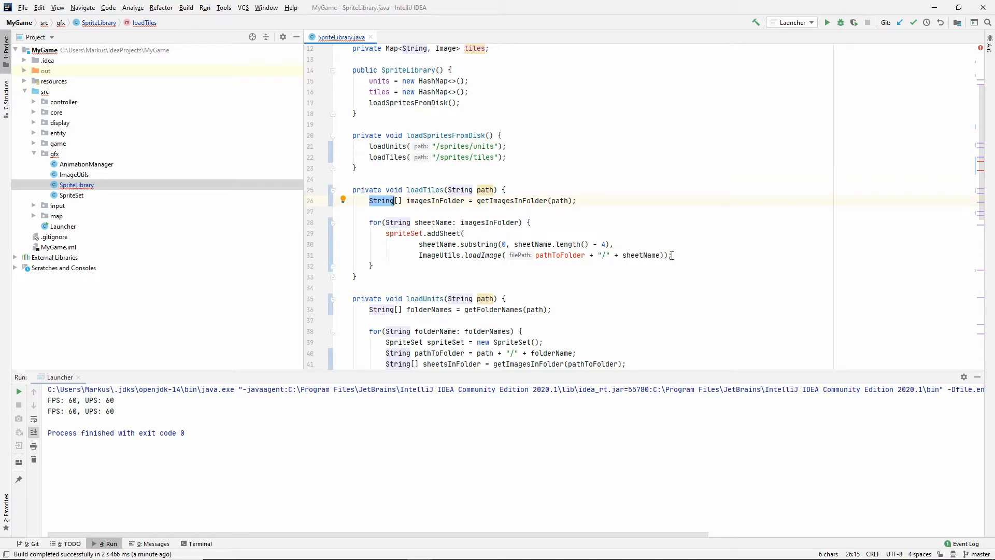
{"action": "left_click", "coordinate": [427, 223]}
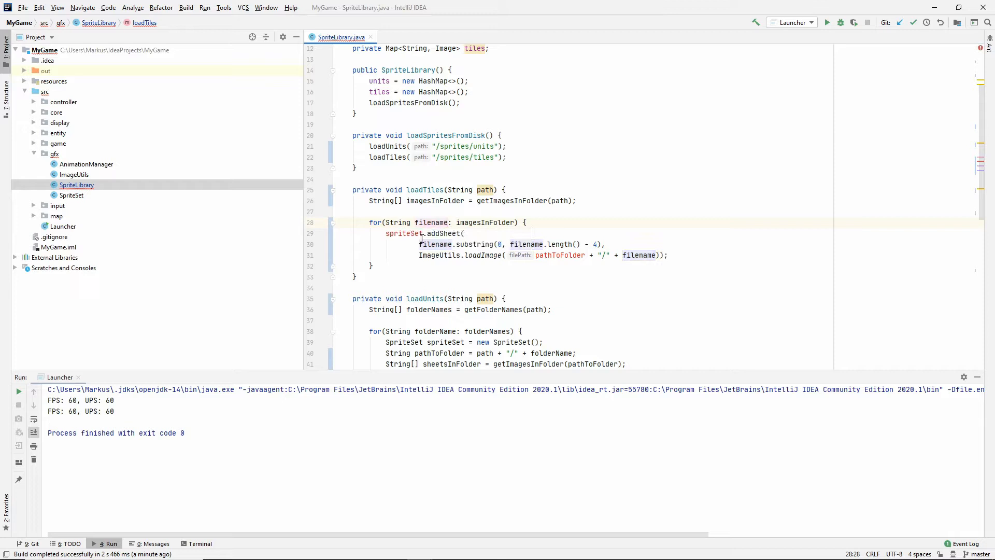
{"action": "left_click", "coordinate": [520, 222]}
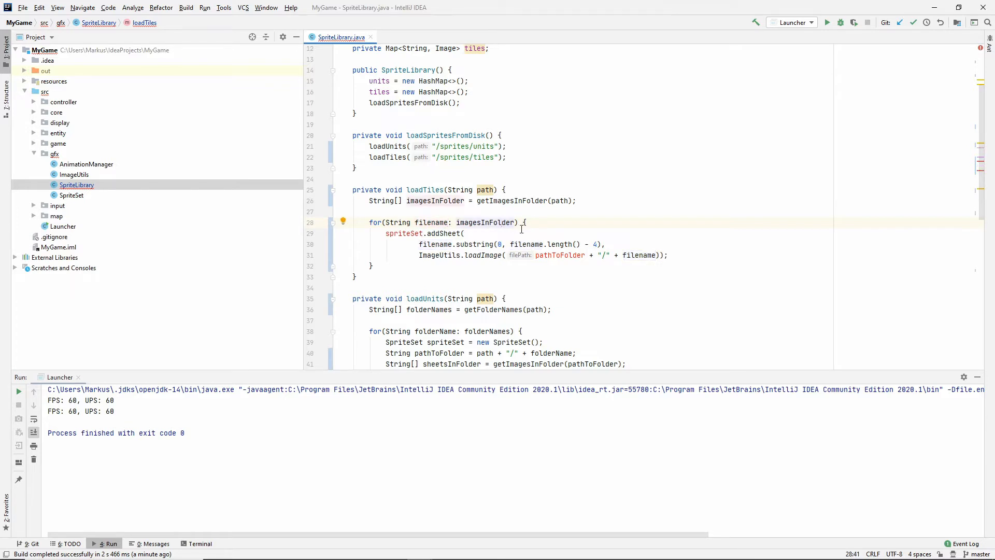
{"action": "mouse_move", "coordinate": [401, 241]}
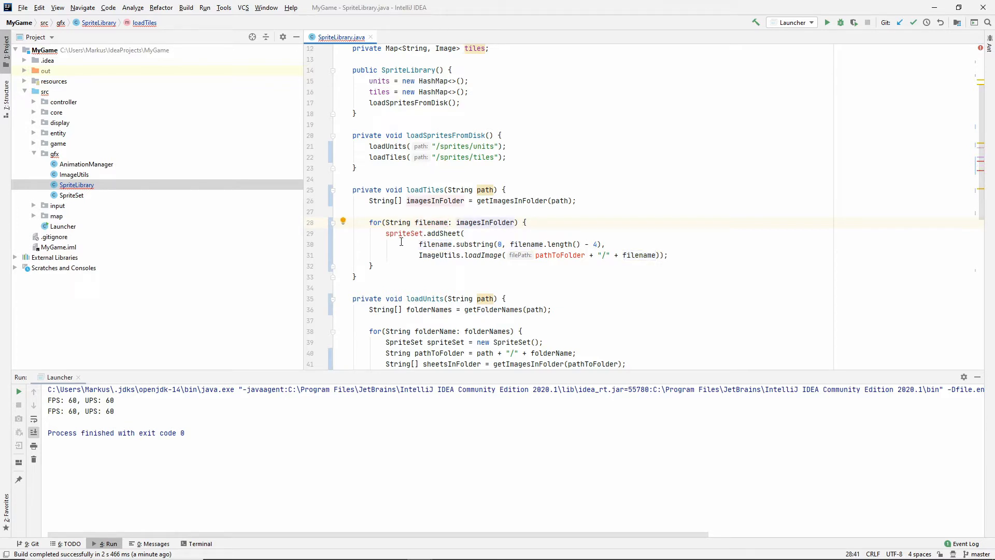
Replace spriteSet.addSheet with tiles.put so each image goes into the tiles map.
{"action": "double_click", "coordinate": [403, 234]}
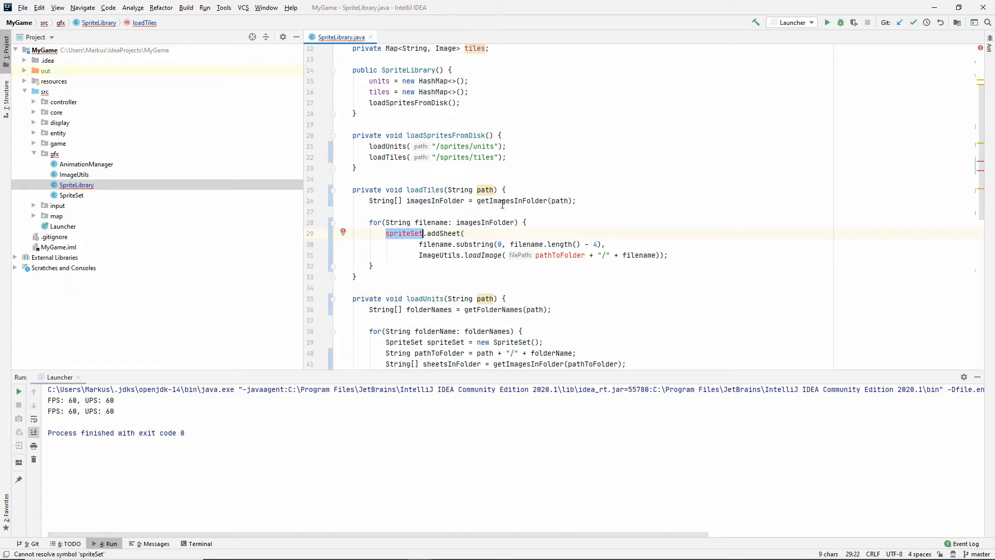
{"action": "type", "text": "tiles"}
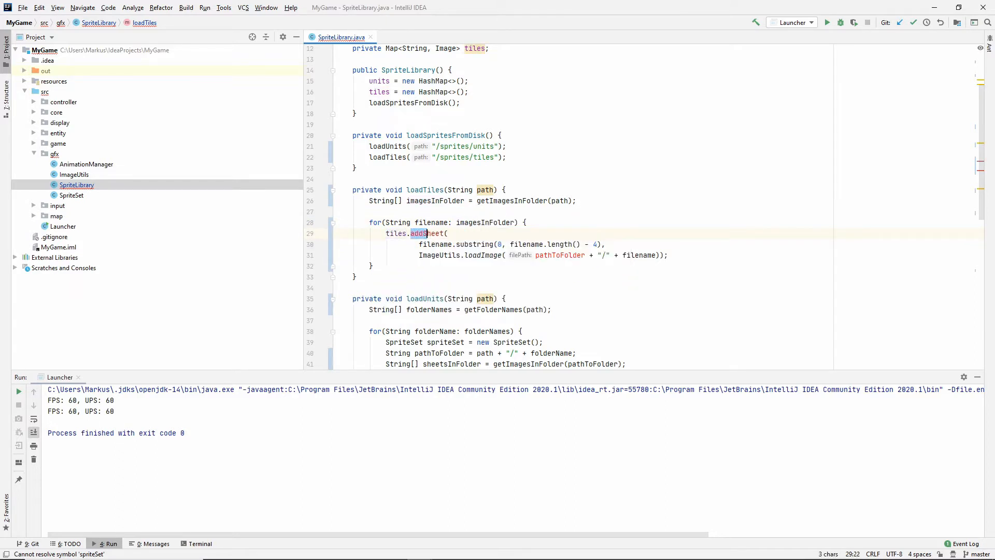
{"action": "type", "text": "put"}
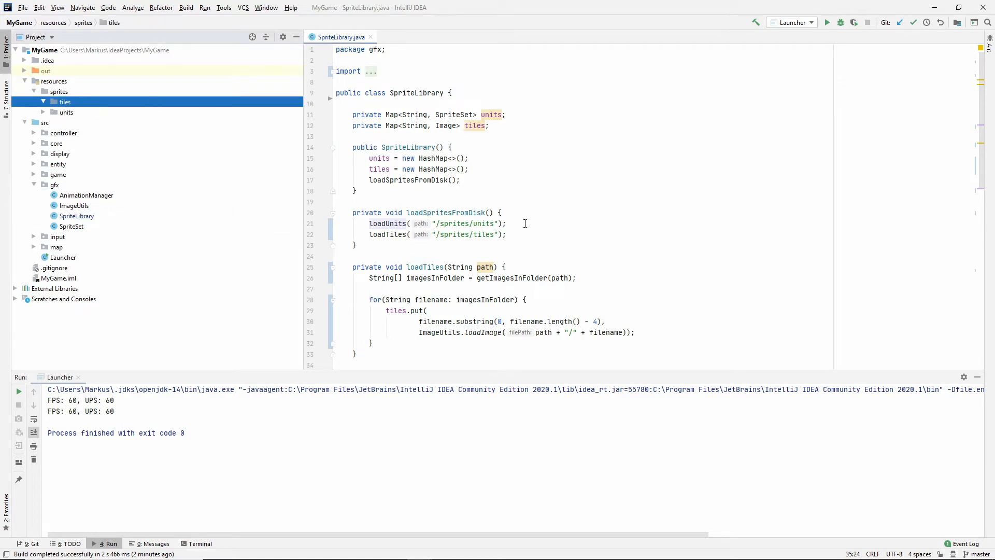
{"action": "scroll", "scroll_direction": "down", "scroll_amount": 3}
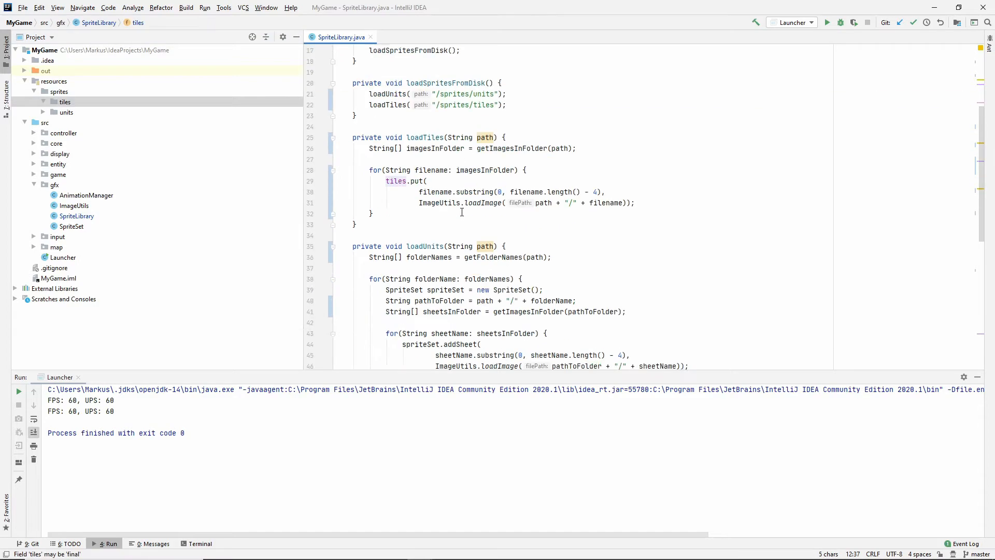
{"action": "scroll", "scroll_direction": "down", "scroll_amount": 3}
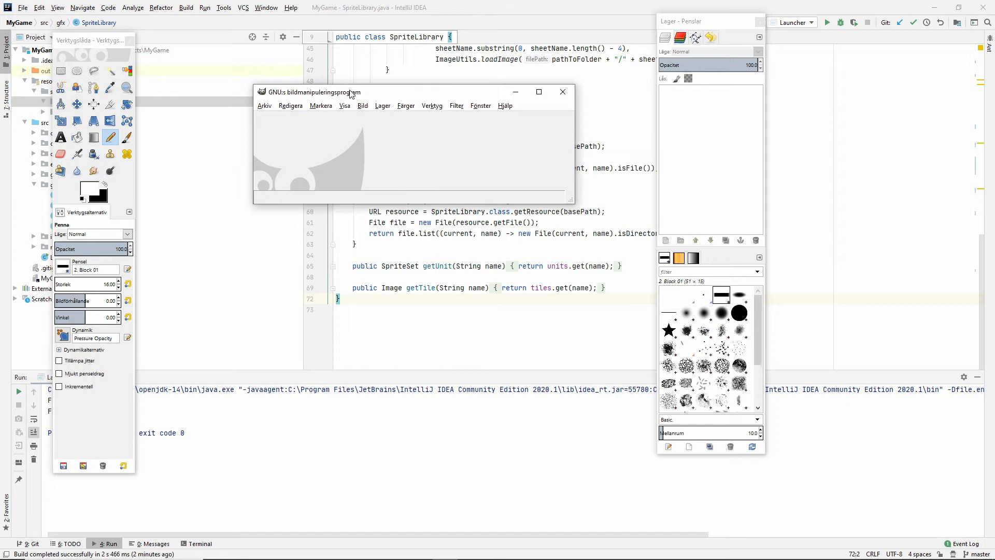
{"action": "mouse_move", "coordinate": [354, 130]}
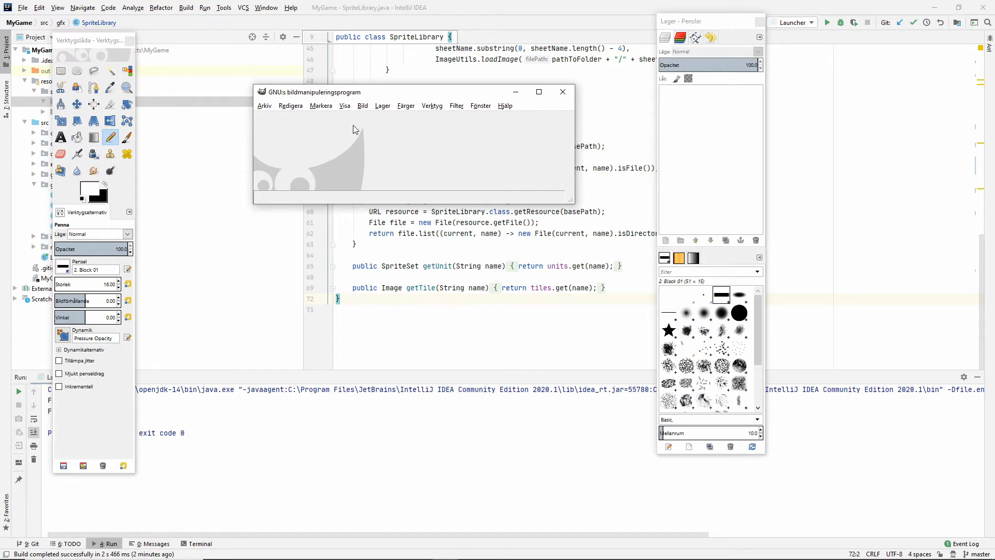
{"action": "mouse_move", "coordinate": [176, 122]}
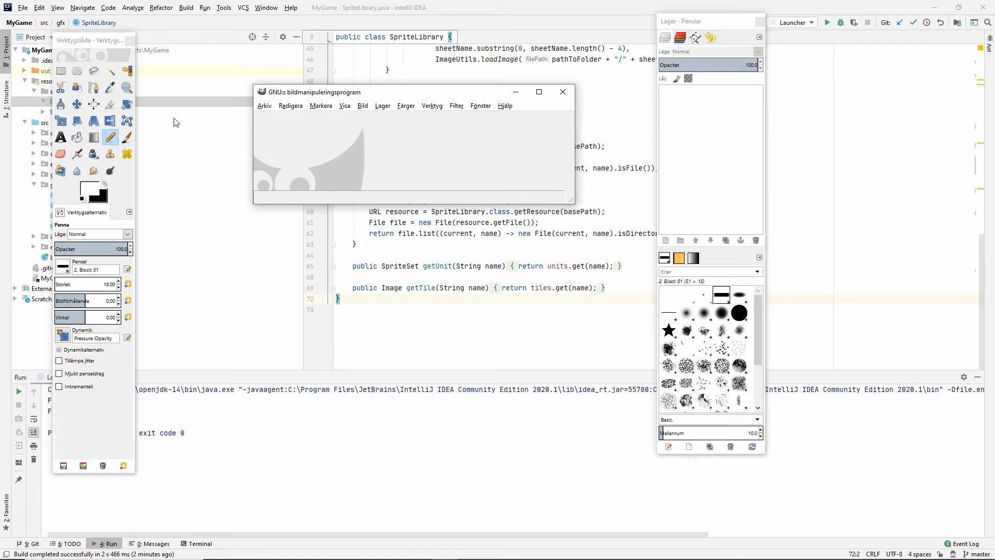
{"action": "mouse_move", "coordinate": [333, 297]}
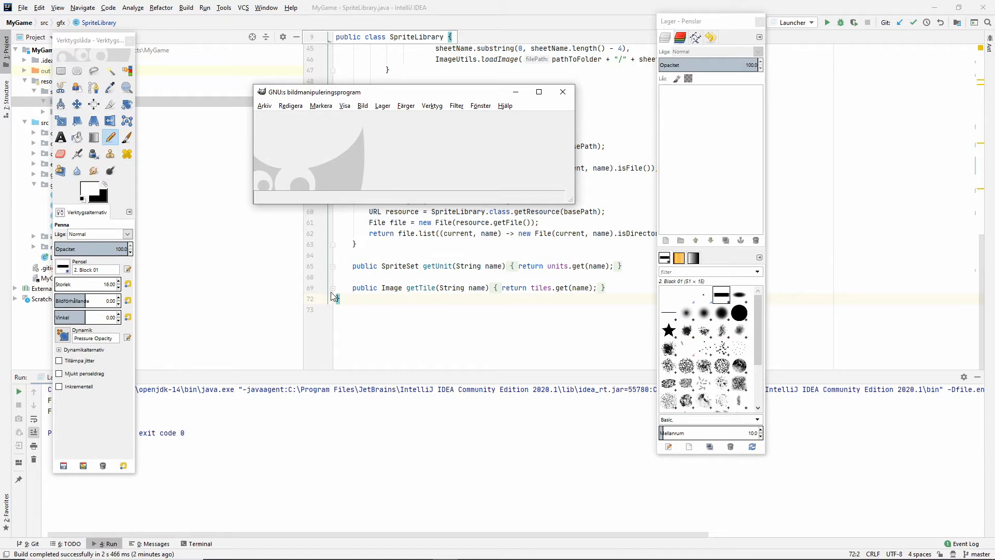
{"action": "mouse_move", "coordinate": [288, 183]}
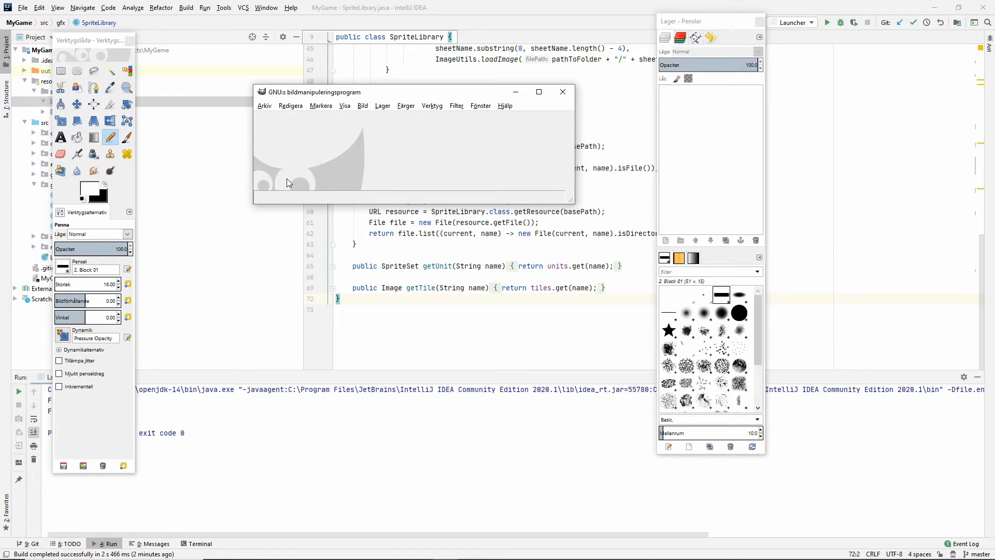
Create a new 64×64 pixel image via Arkiv > Ny.
{"action": "left_click", "coordinate": [263, 105]}
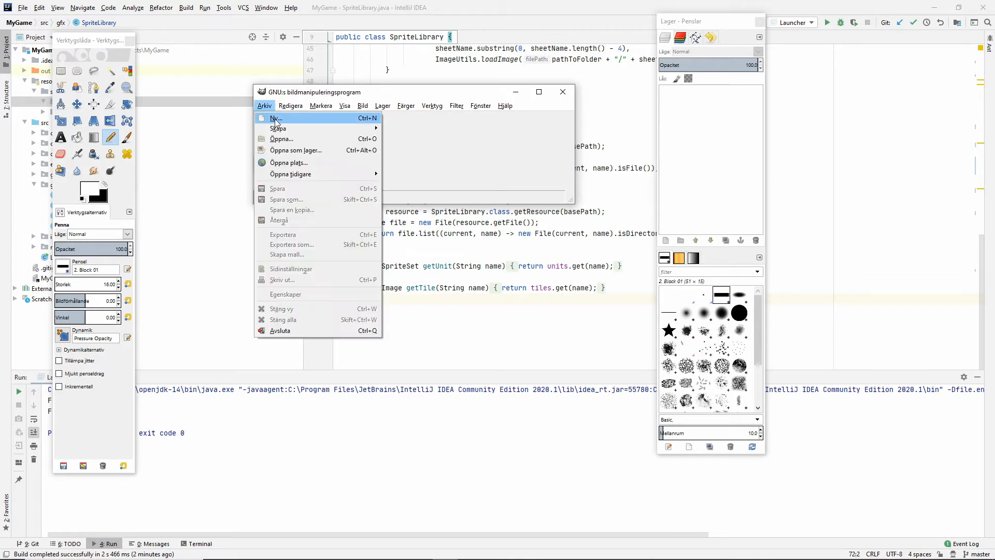
{"action": "left_click", "coordinate": [275, 118]}
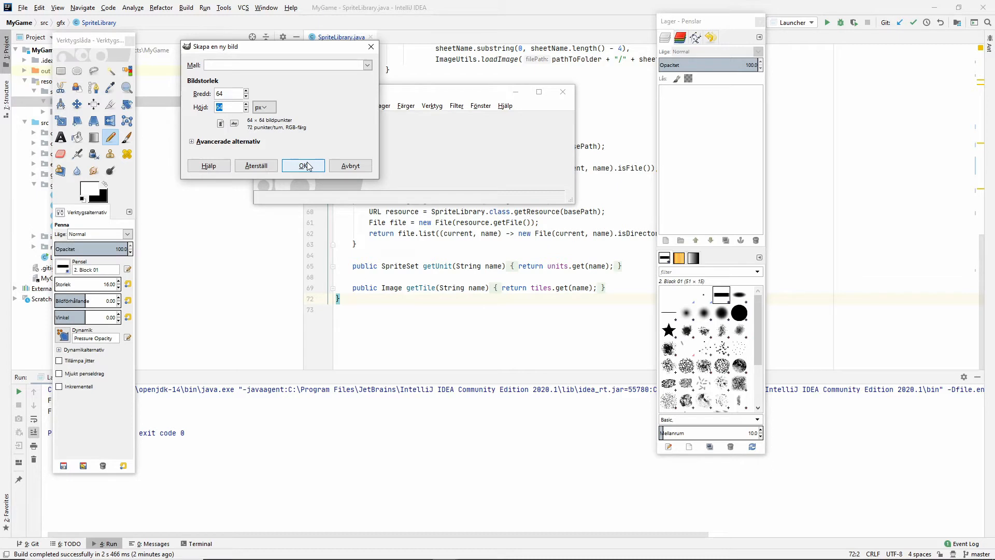
{"action": "left_click", "coordinate": [303, 166]}
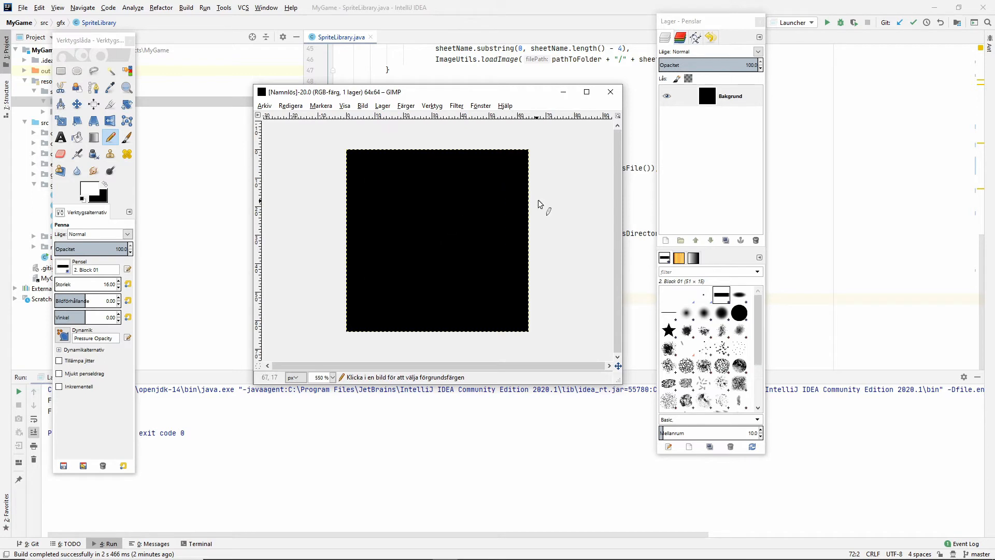
{"action": "mouse_move", "coordinate": [356, 266]}
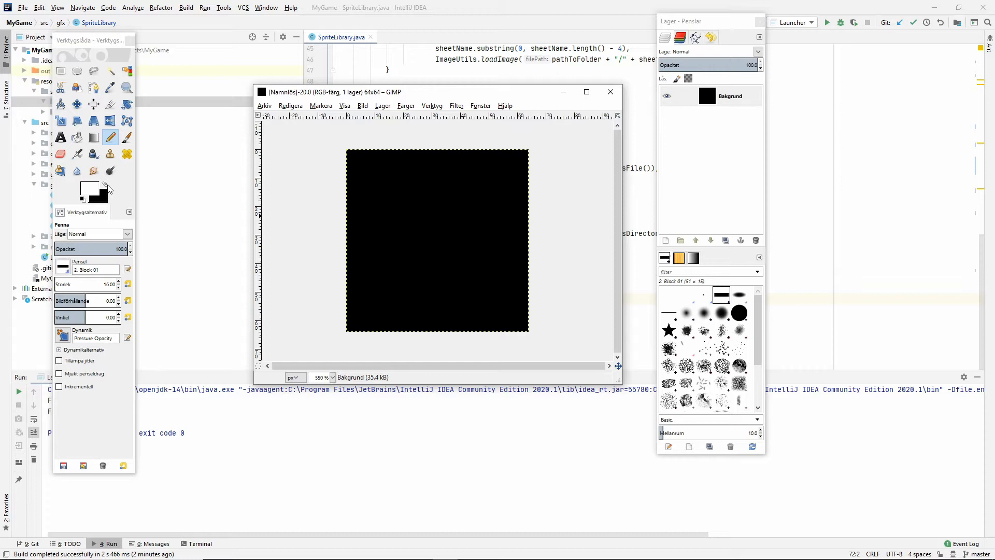
Set the foreground to dark brown 4b2000 and bucket-fill the whole tile with it.
{"action": "left_click", "coordinate": [82, 190]}
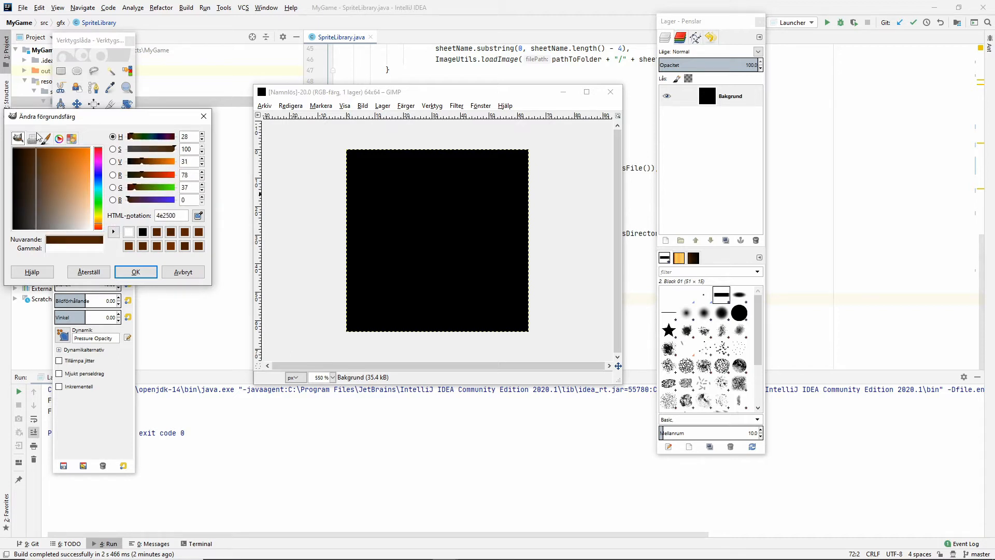
{"action": "left_click", "coordinate": [102, 228]}
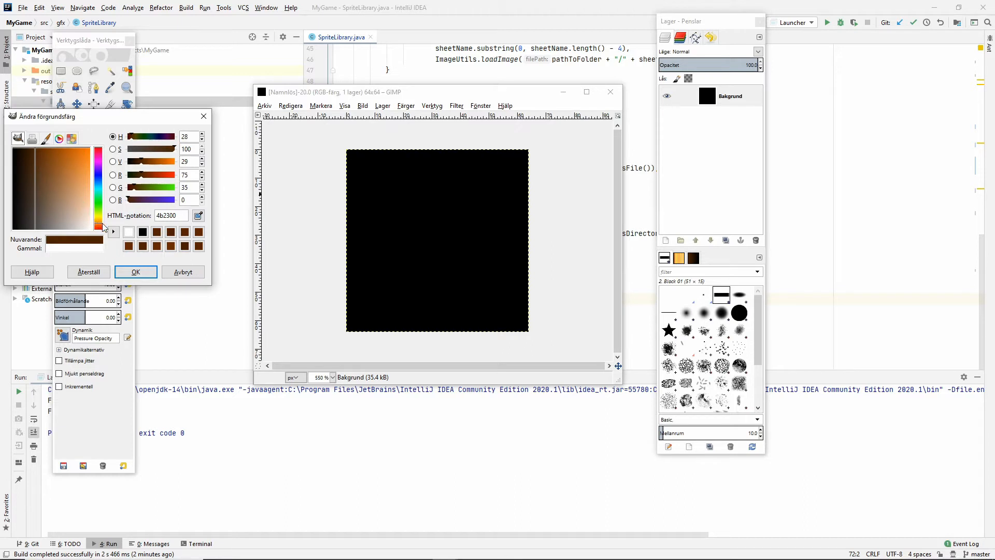
{"action": "left_click", "coordinate": [52, 158]}
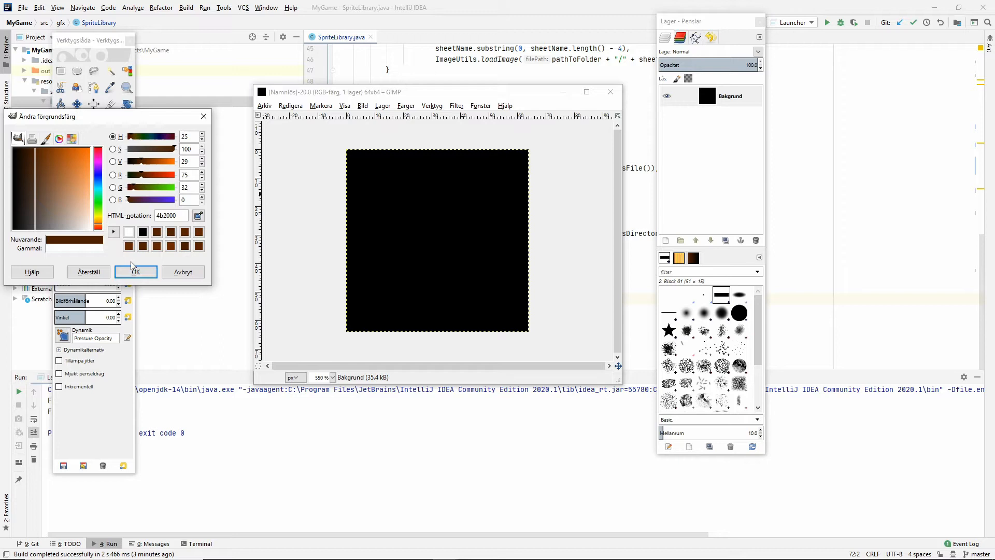
{"action": "left_click", "coordinate": [135, 271]}
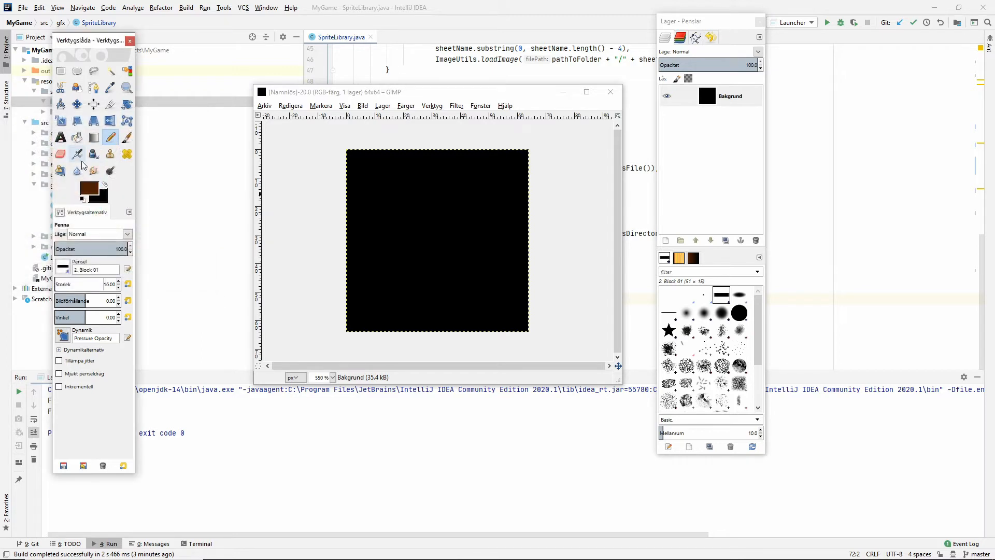
{"action": "left_click", "coordinate": [76, 137]}
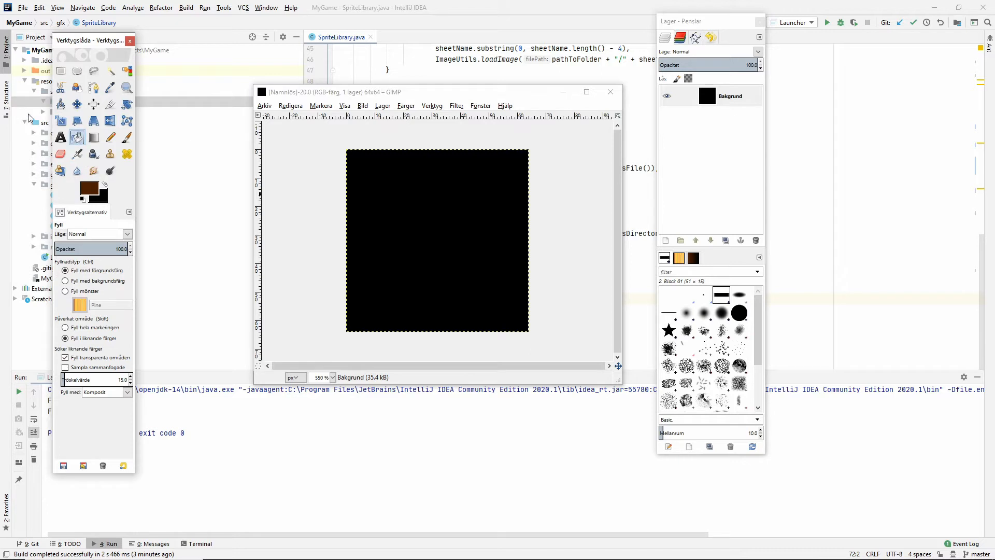
{"action": "left_click", "coordinate": [436, 247]}
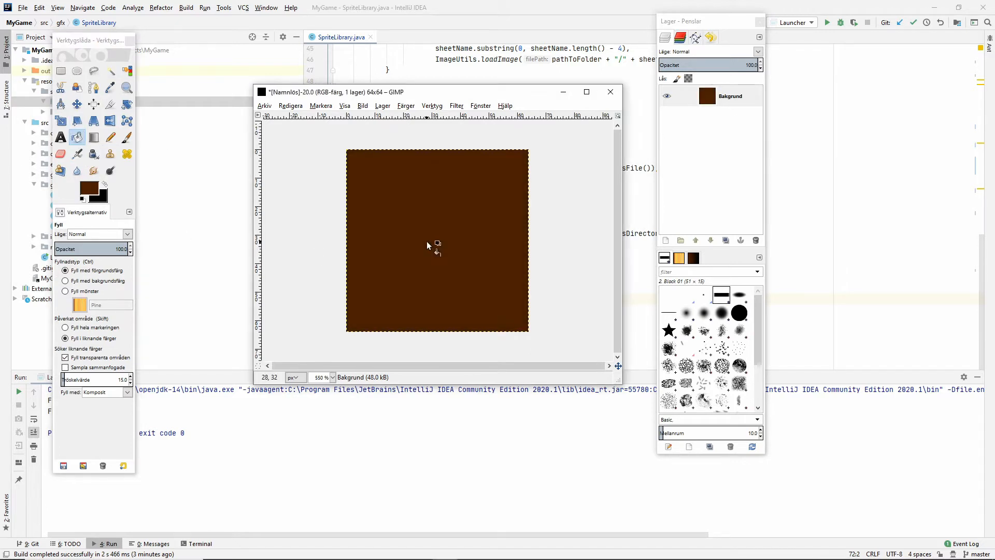
{"action": "mouse_move", "coordinate": [107, 178]}
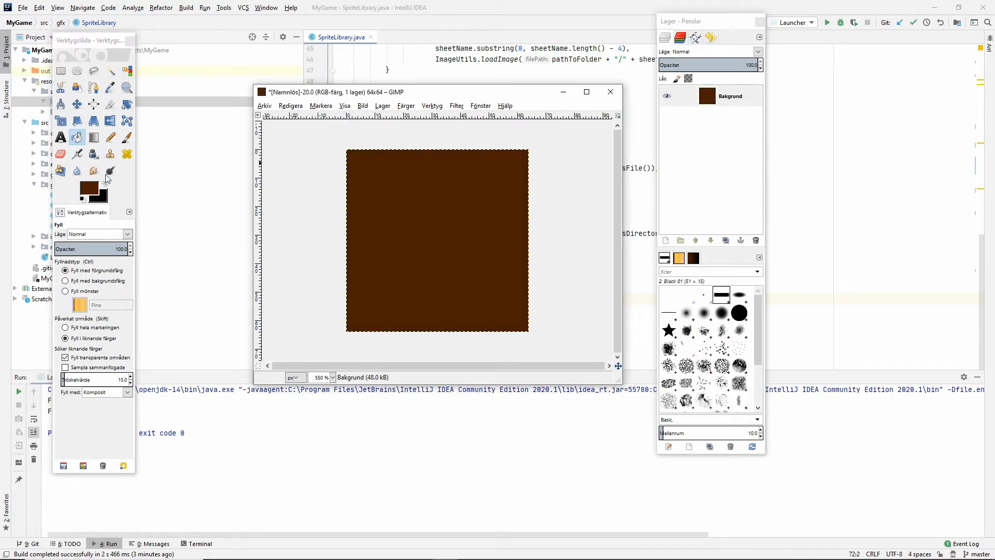
{"action": "left_click", "coordinate": [110, 136]}
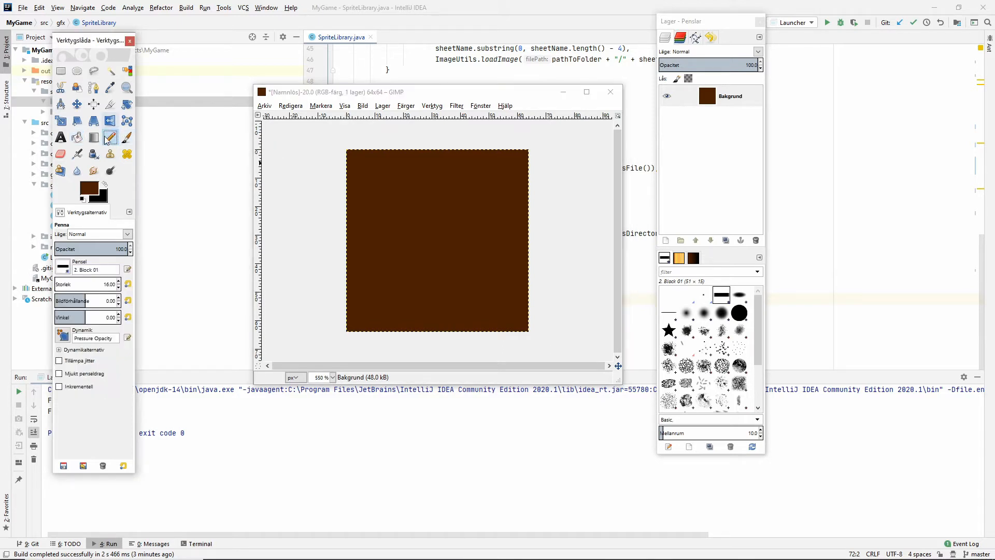
{"action": "mouse_move", "coordinate": [127, 138]}
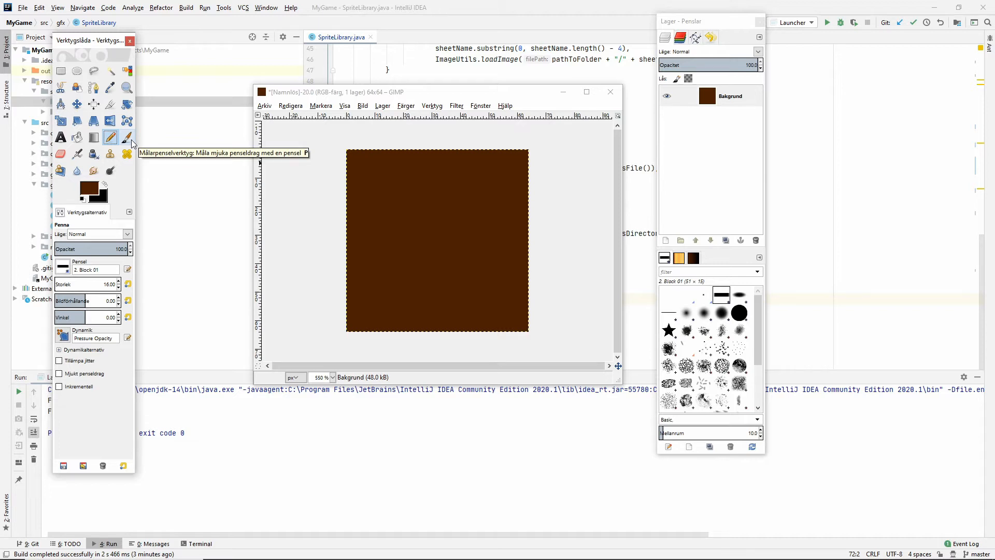
{"action": "mouse_move", "coordinate": [127, 139]}
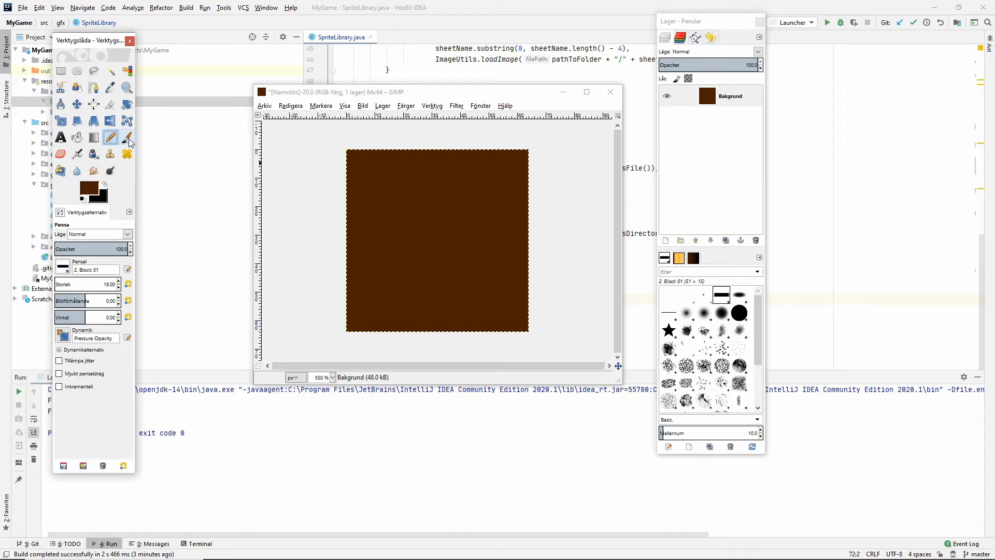
{"action": "mouse_move", "coordinate": [139, 146]}
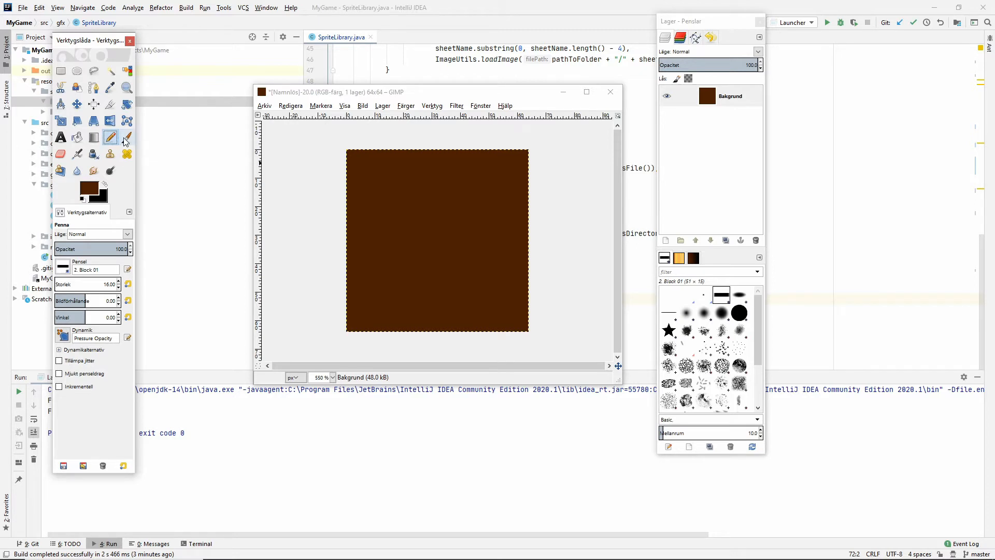
{"action": "mouse_move", "coordinate": [131, 141]}
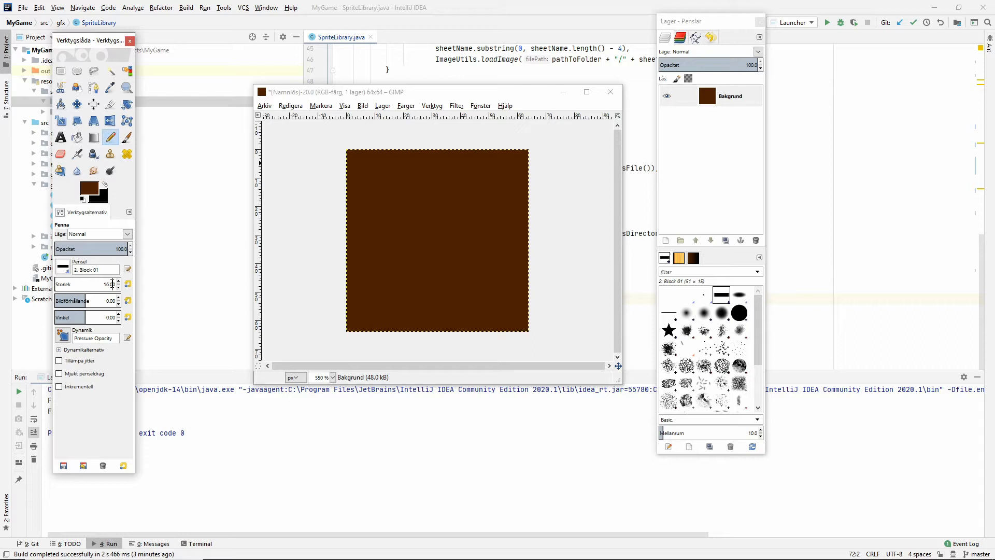
{"action": "mouse_move", "coordinate": [348, 292]}
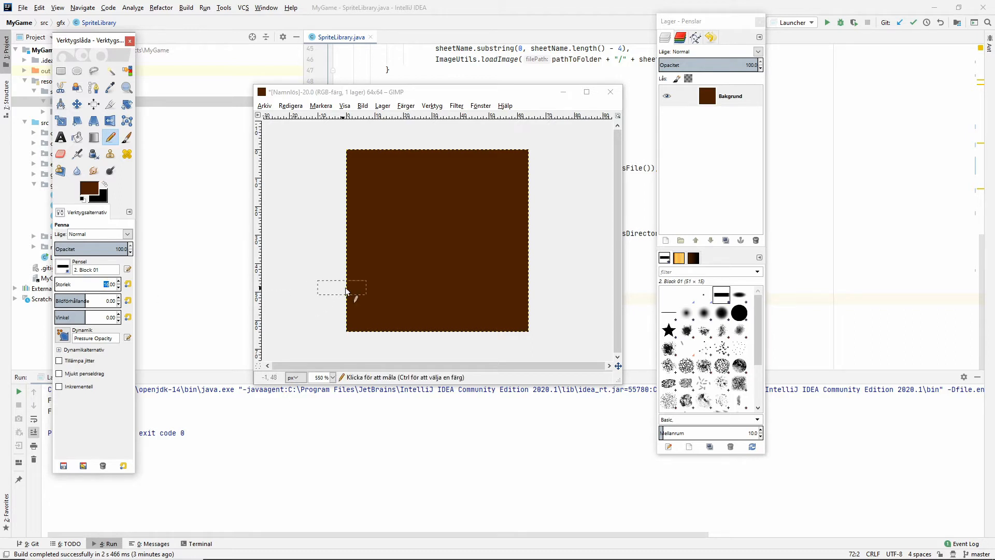
{"action": "mouse_move", "coordinate": [371, 328]}
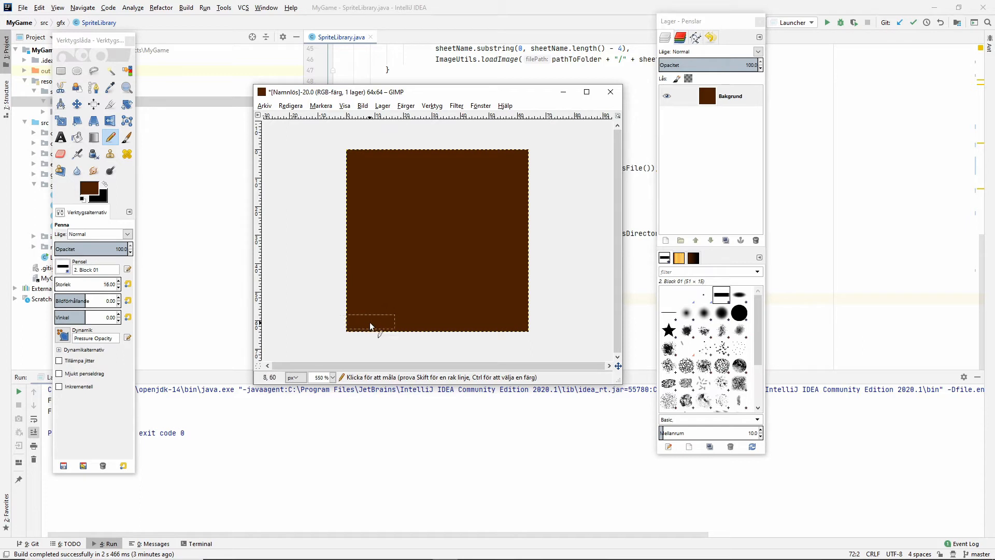
{"action": "mouse_move", "coordinate": [402, 320]}
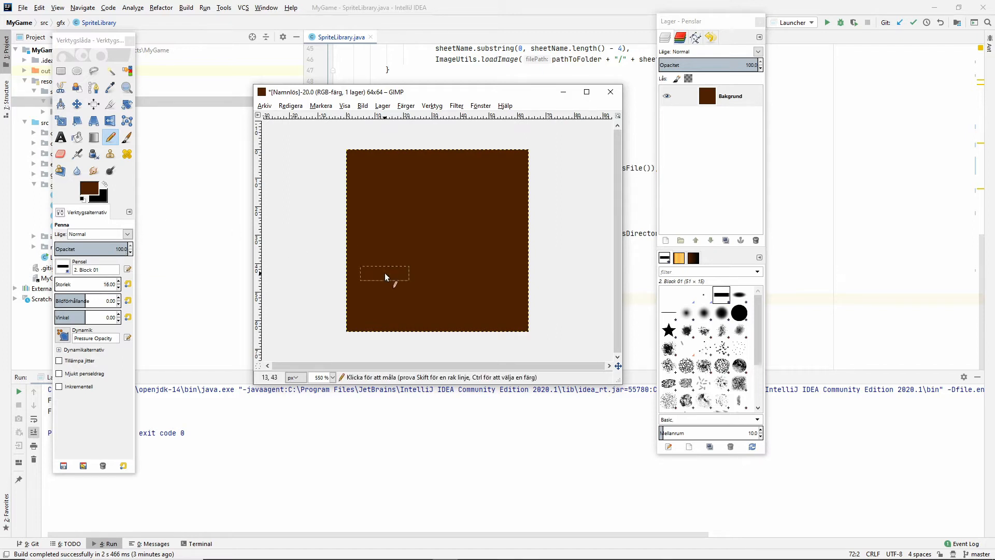
{"action": "mouse_move", "coordinate": [372, 326]}
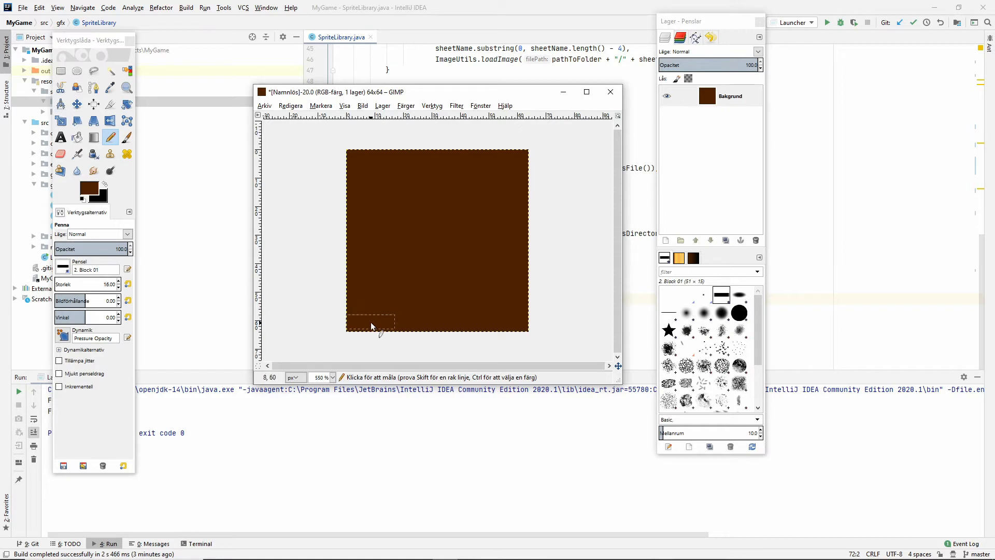
{"action": "mouse_move", "coordinate": [378, 312]}
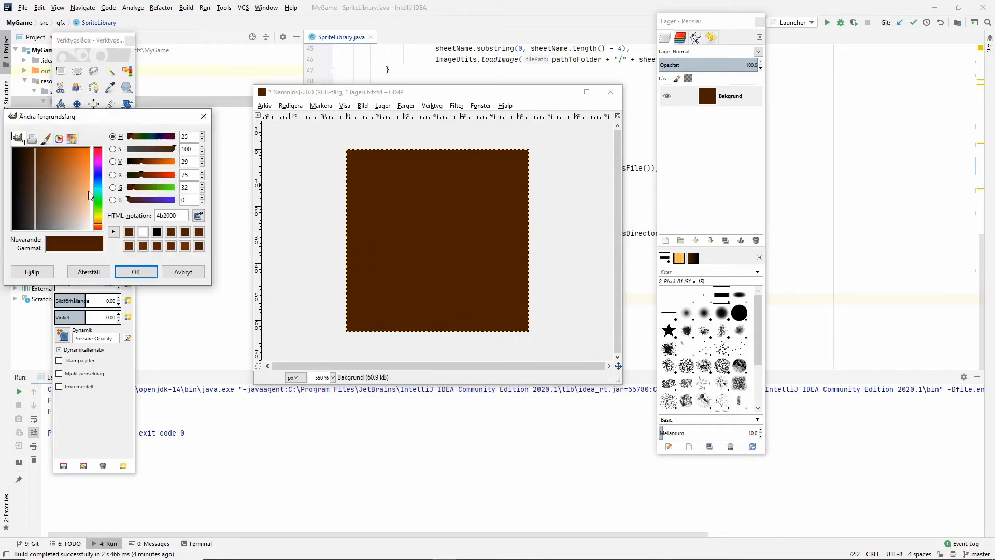
Confirm the dark brown fill, then mix a slightly lighter brown foreground colour.
{"action": "left_click", "coordinate": [136, 272]}
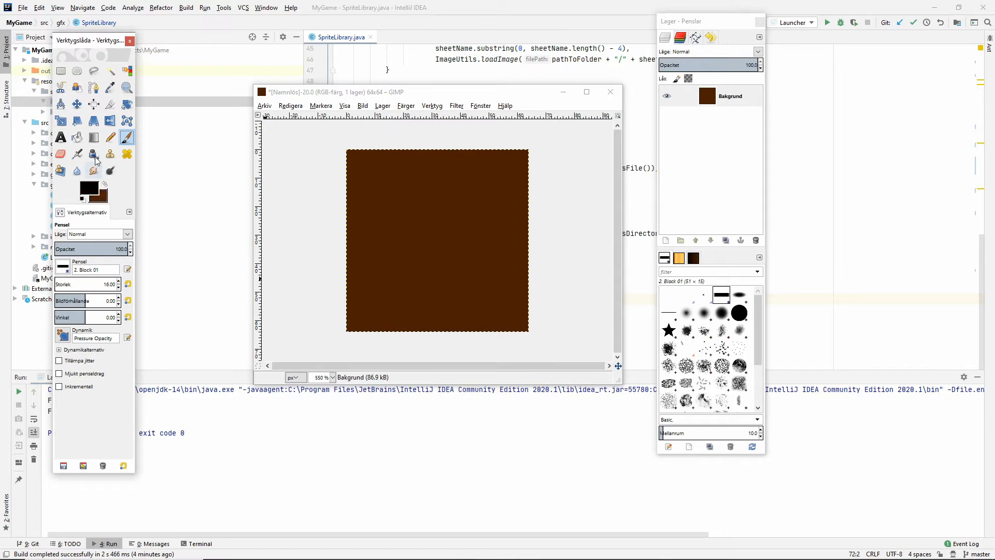
{"action": "mouse_move", "coordinate": [85, 111]}
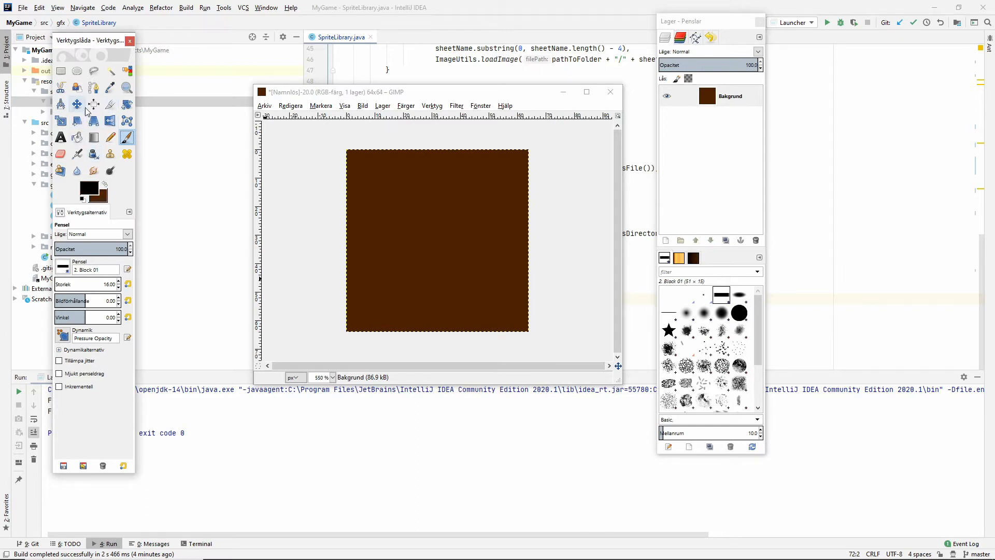
{"action": "mouse_move", "coordinate": [110, 88]}
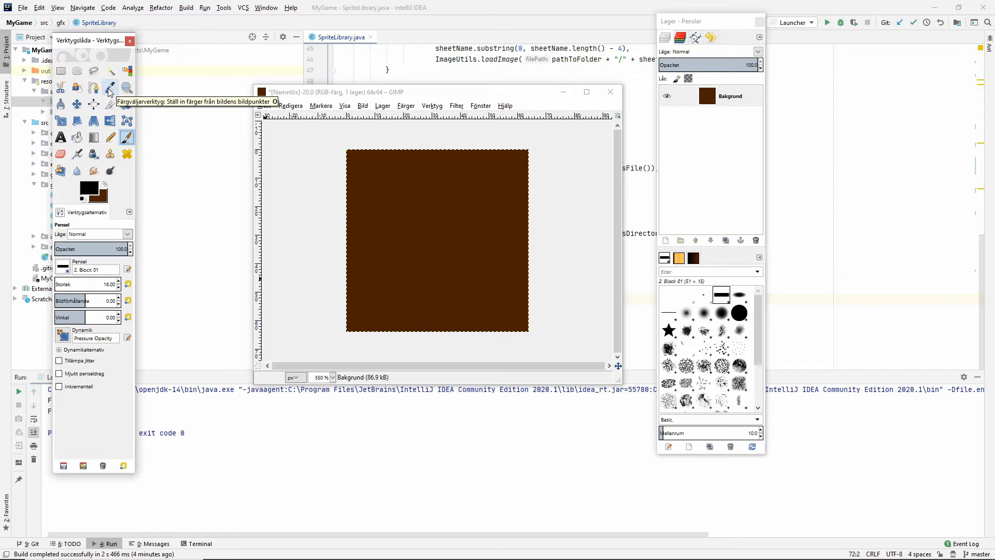
{"action": "left_click", "coordinate": [110, 87]}
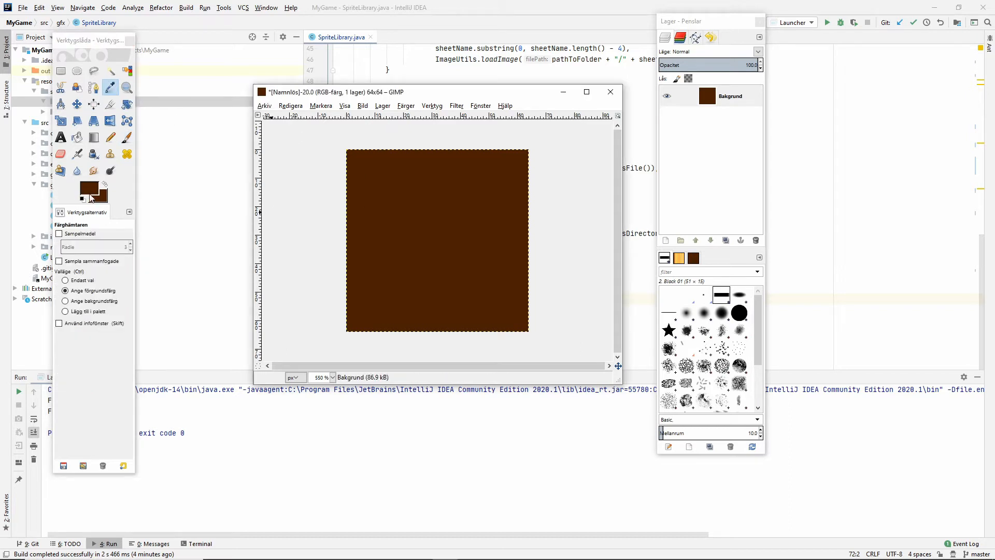
{"action": "left_click", "coordinate": [89, 189]}
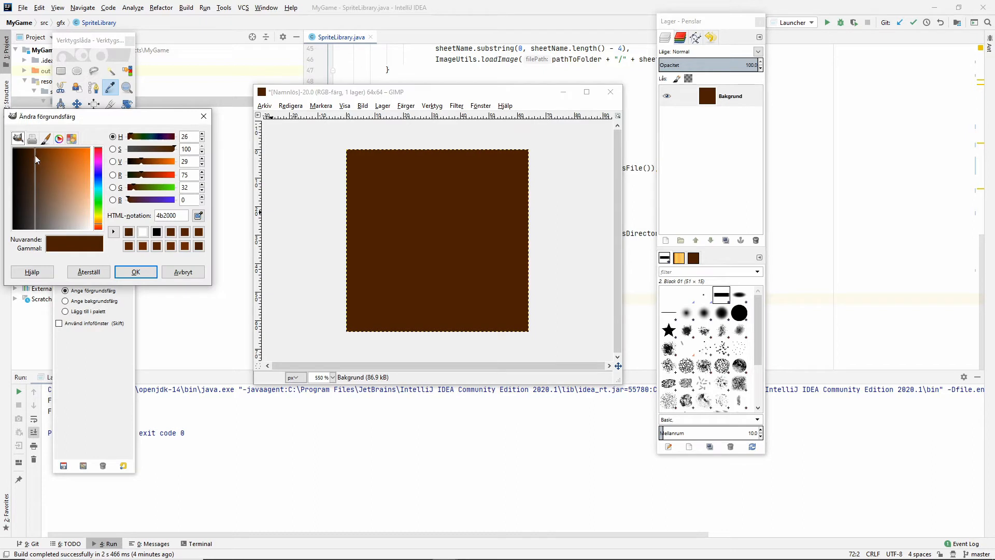
{"action": "left_click", "coordinate": [37, 150]}
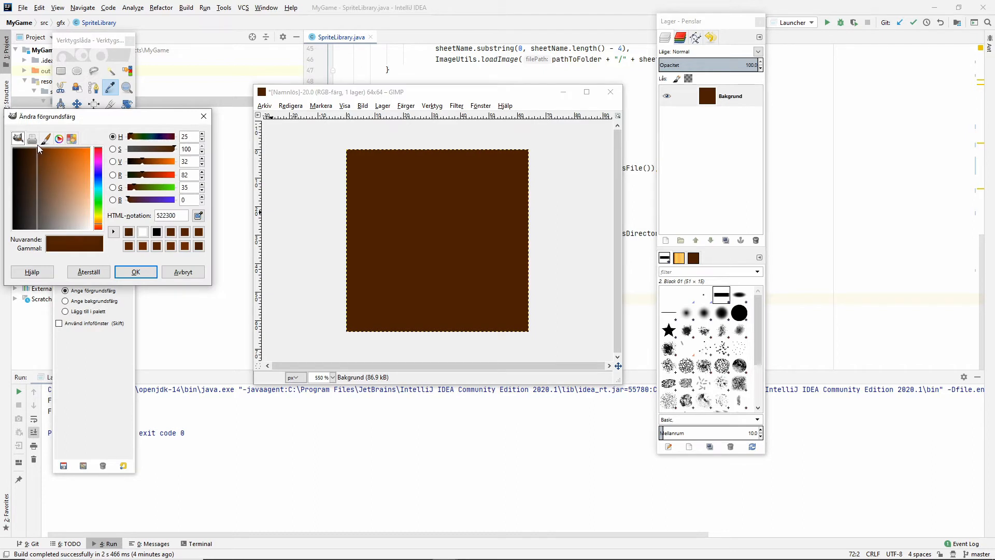
{"action": "mouse_move", "coordinate": [180, 263]}
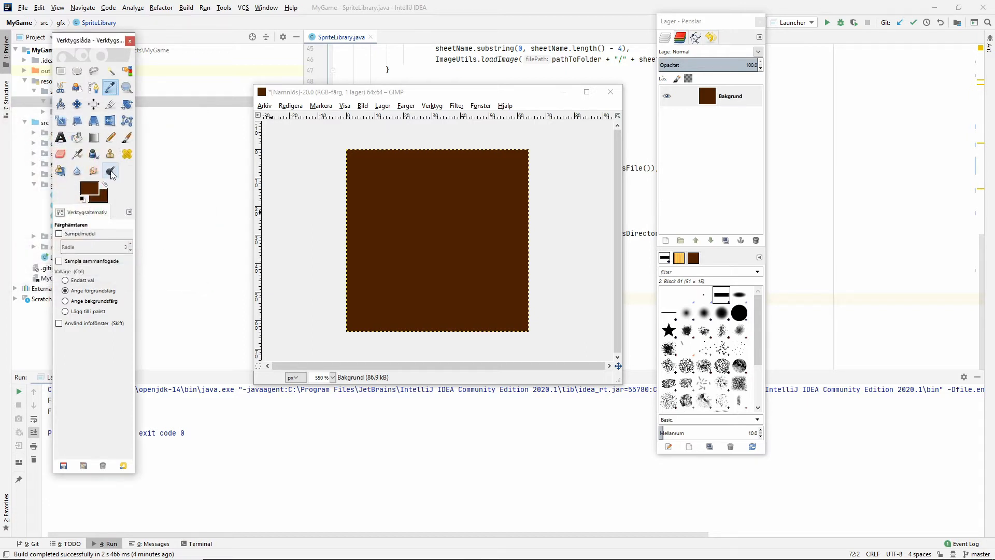
Draw faint board lines with the Pencil and brighten the drawing brown slightly.
{"action": "left_click", "coordinate": [110, 138]}
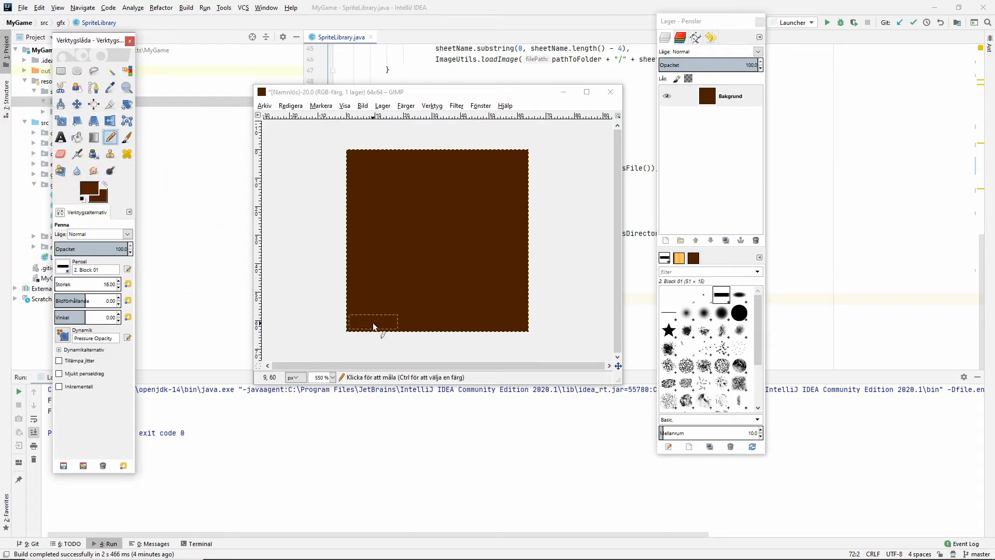
{"action": "mouse_move", "coordinate": [432, 327]}
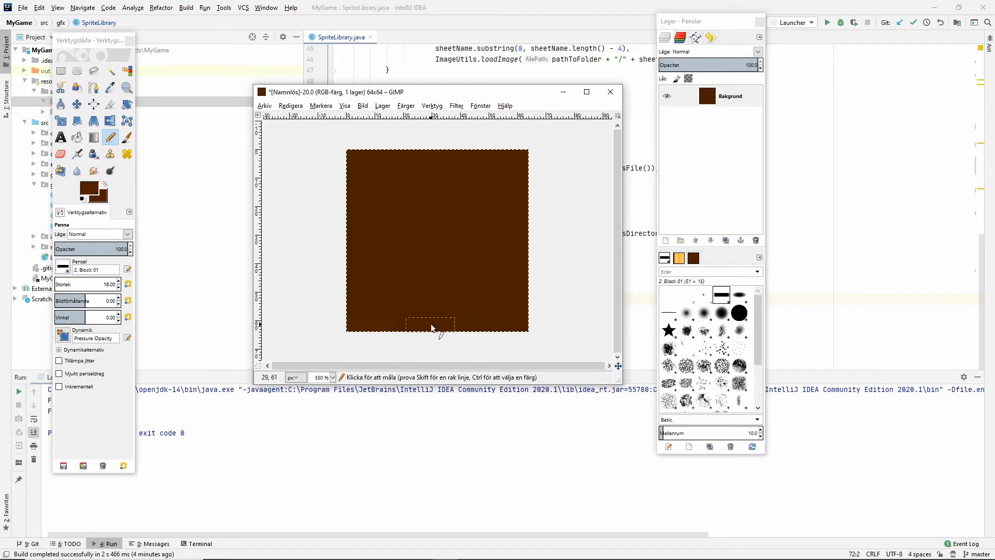
{"action": "left_click", "coordinate": [126, 87]}
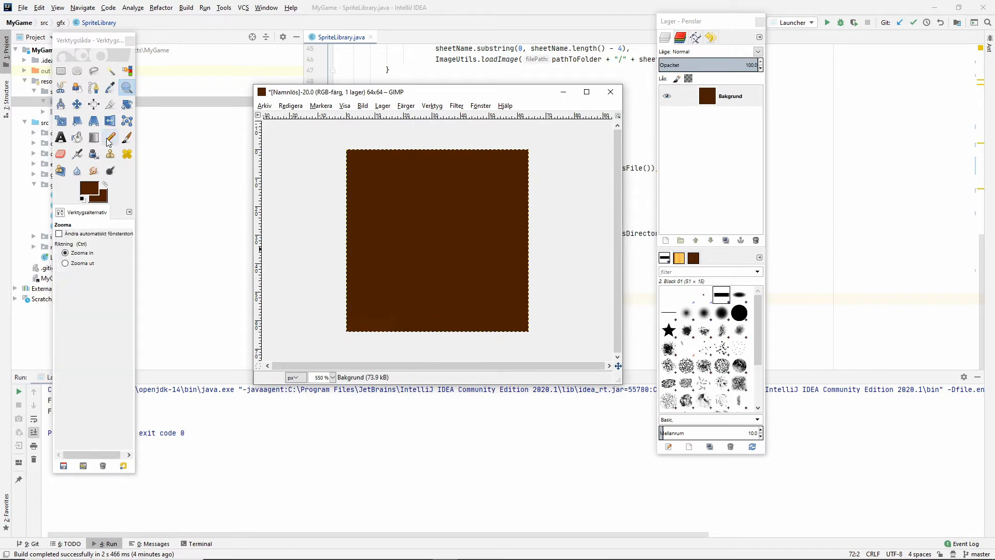
{"action": "left_click", "coordinate": [110, 137]}
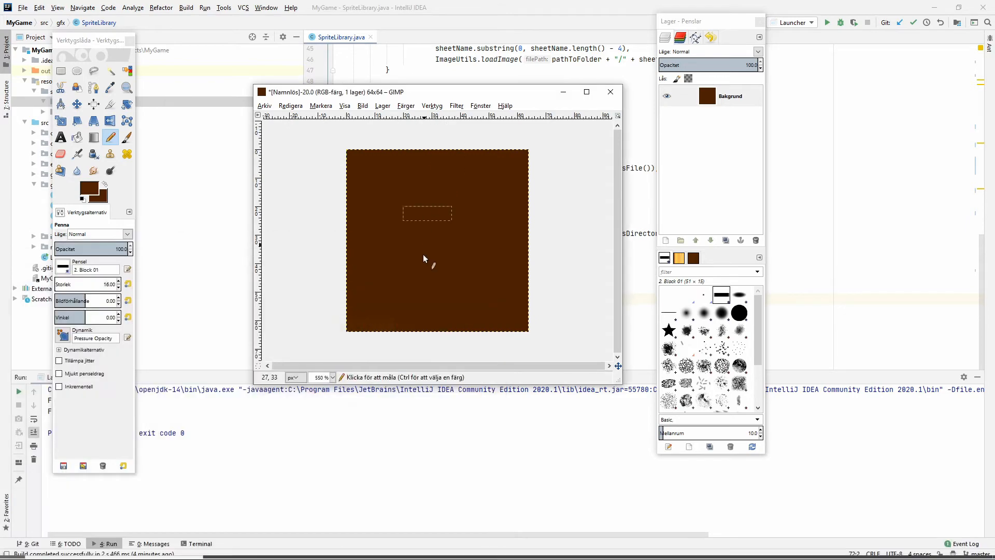
{"action": "mouse_move", "coordinate": [371, 328]}
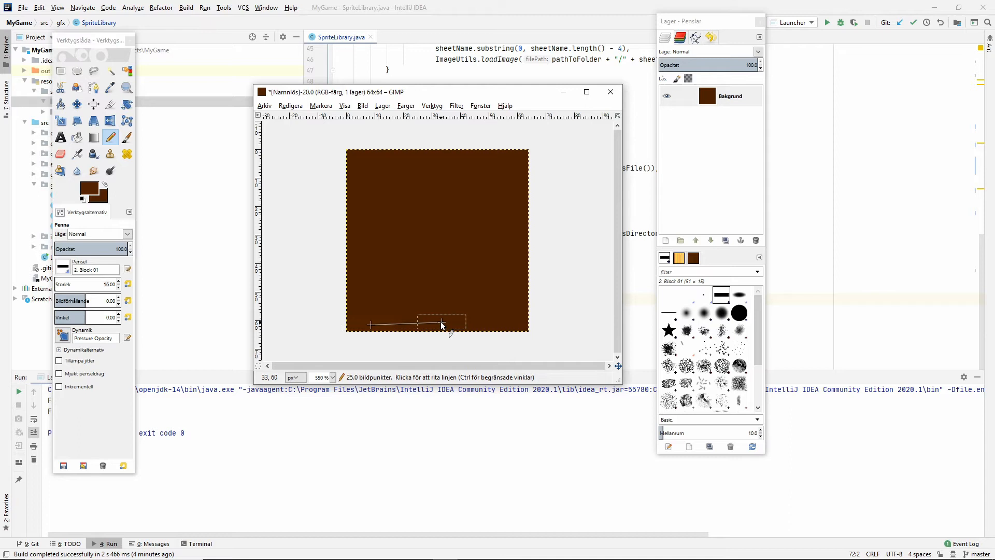
{"action": "mouse_move", "coordinate": [305, 333]}
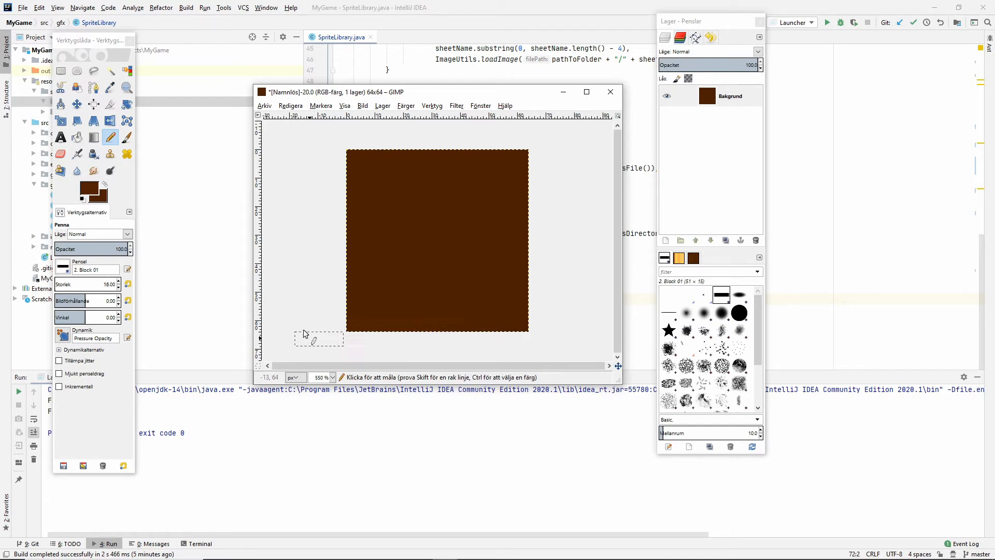
{"action": "mouse_move", "coordinate": [401, 323]}
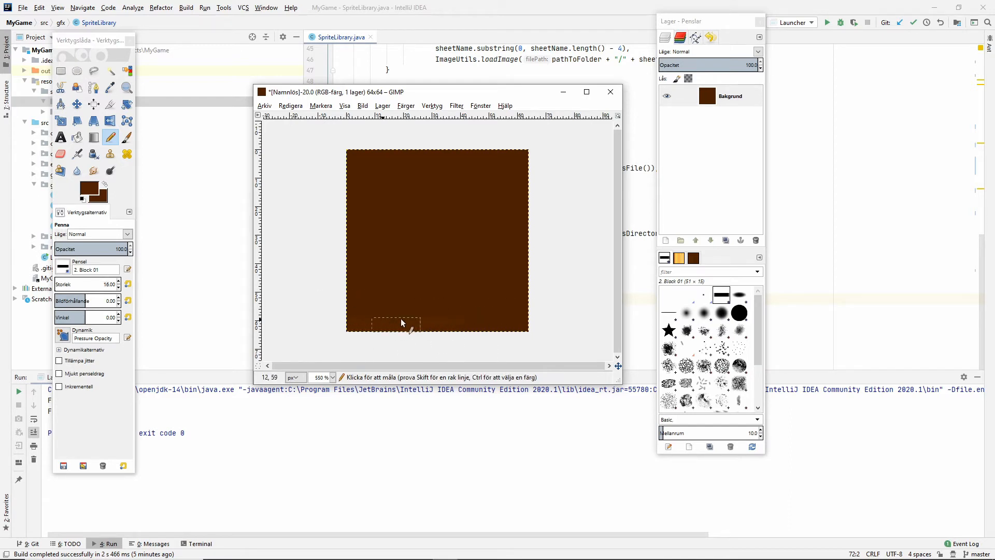
{"action": "mouse_move", "coordinate": [368, 268]}
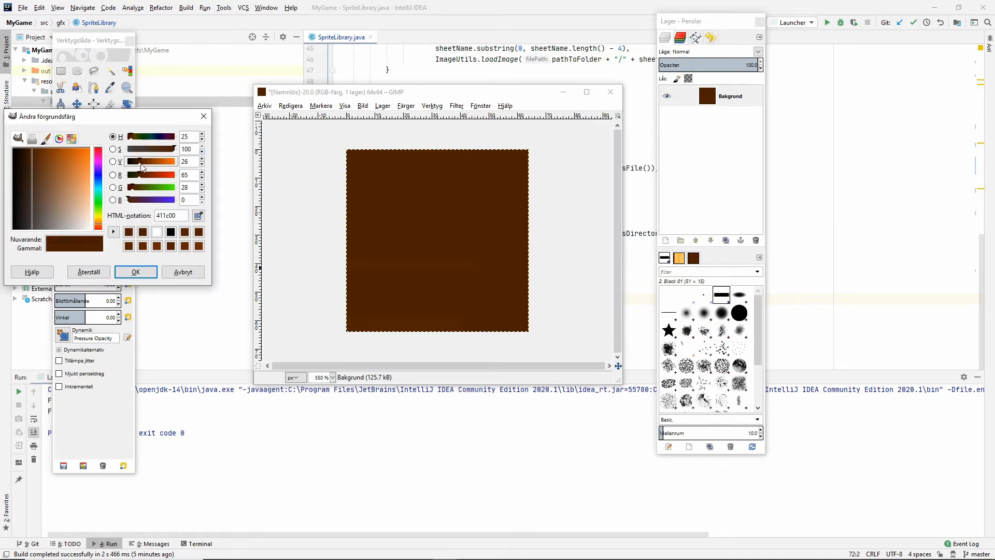
{"action": "left_click", "coordinate": [150, 161]}
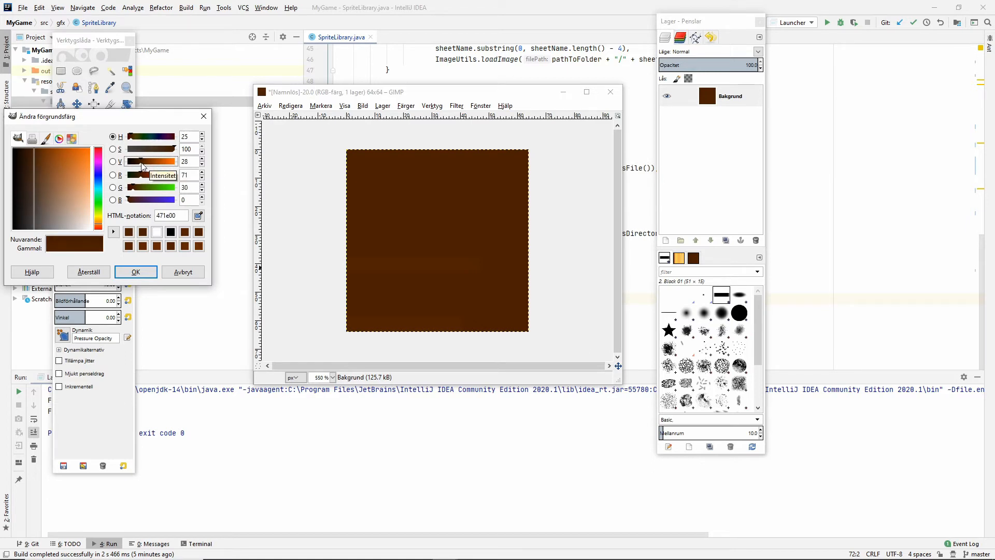
{"action": "left_click", "coordinate": [135, 272]}
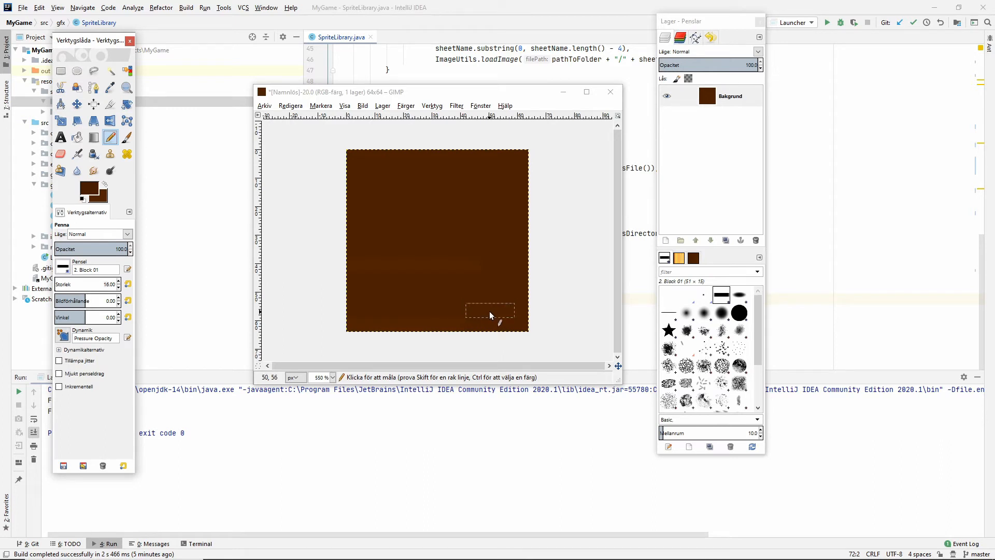
{"action": "mouse_move", "coordinate": [384, 321]}
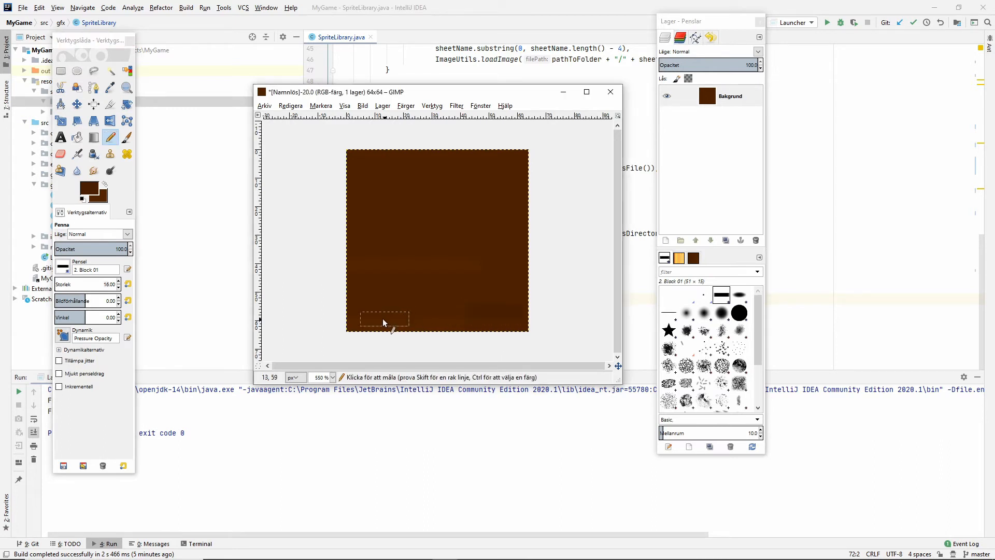
{"action": "mouse_move", "coordinate": [507, 209]}
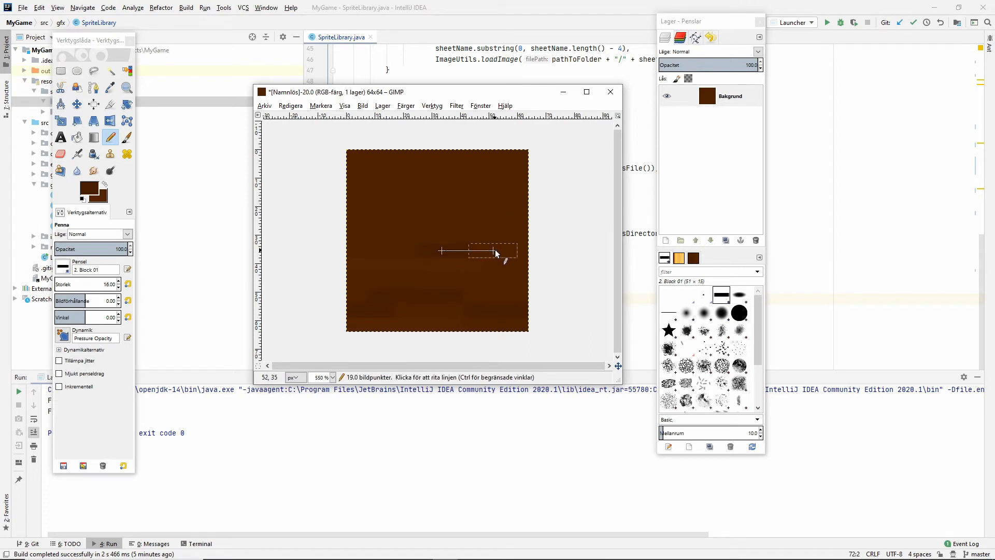
{"action": "mouse_move", "coordinate": [464, 291]}
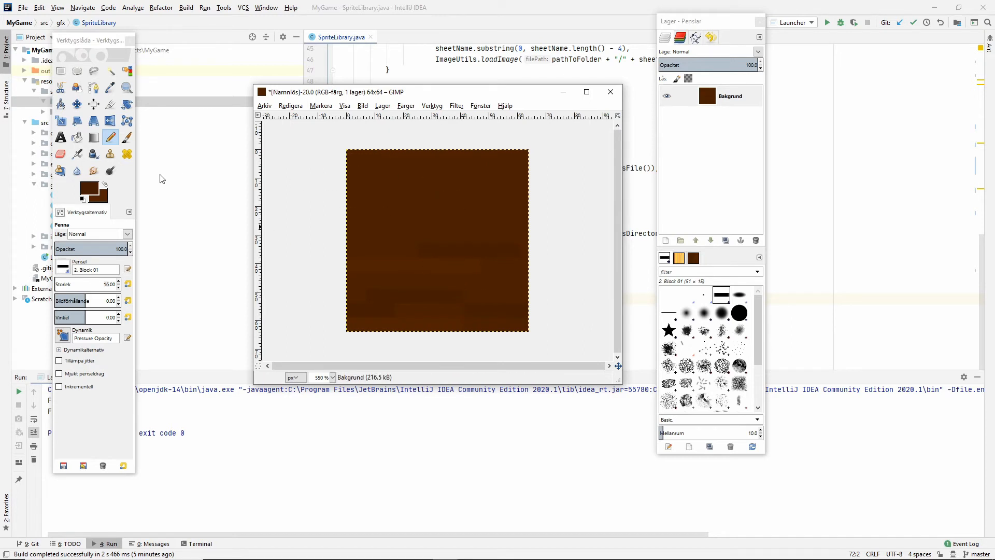
{"action": "mouse_move", "coordinate": [393, 241]}
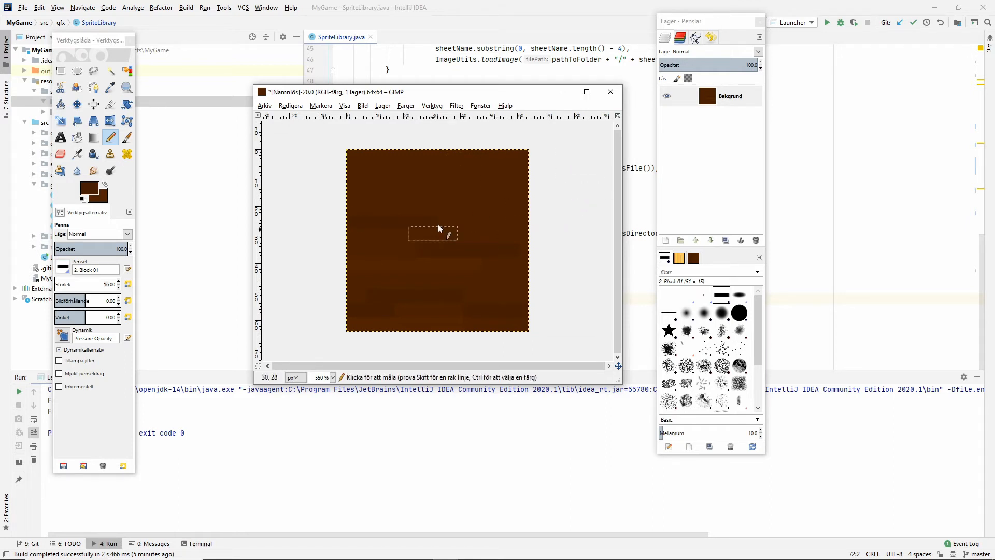
{"action": "mouse_move", "coordinate": [475, 314]}
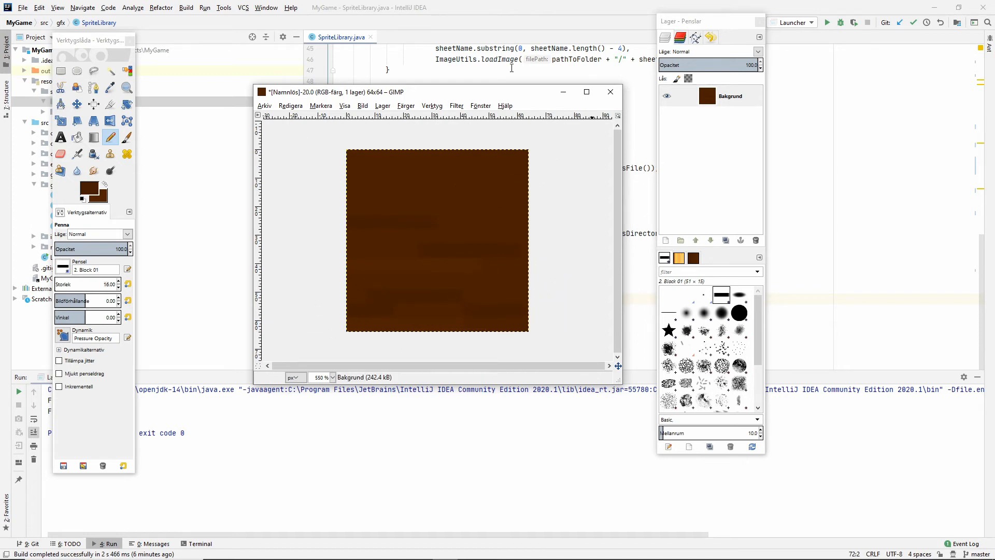
{"action": "mouse_move", "coordinate": [270, 219]}
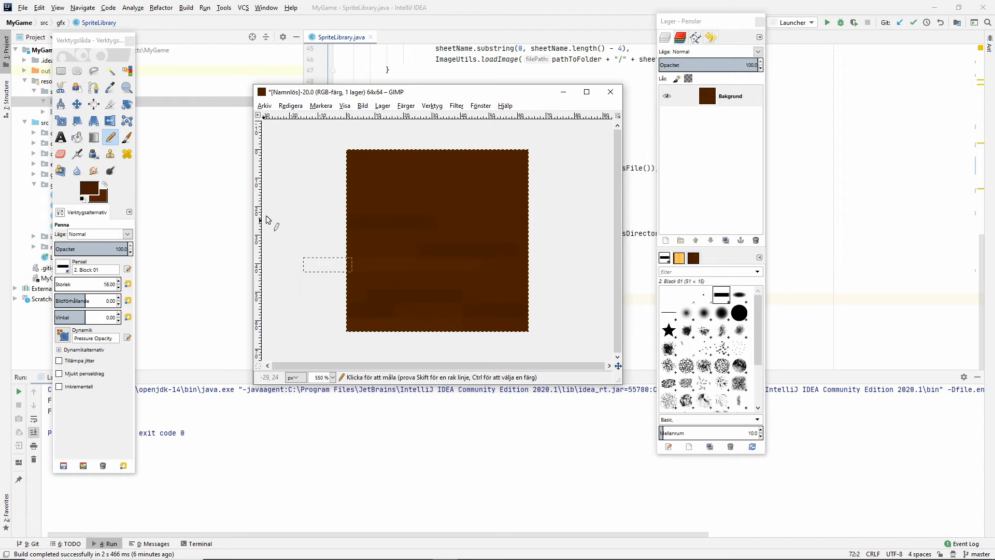
{"action": "mouse_move", "coordinate": [406, 282]}
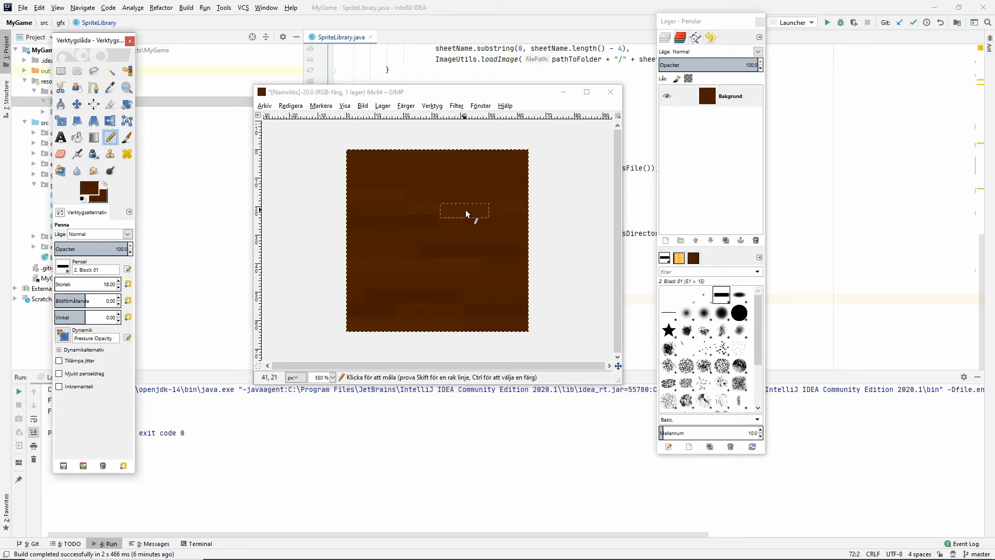
{"action": "mouse_move", "coordinate": [484, 183]}
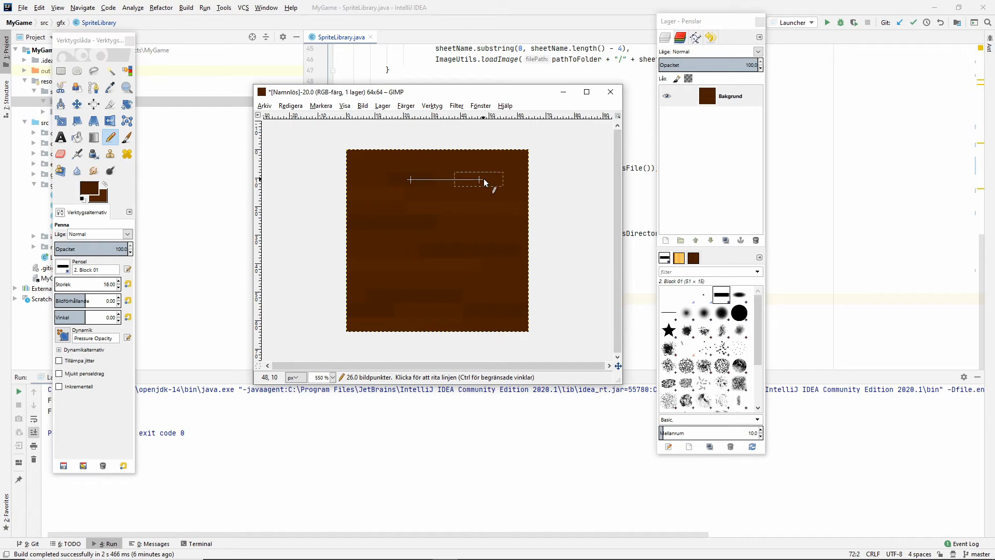
{"action": "mouse_move", "coordinate": [501, 155]}
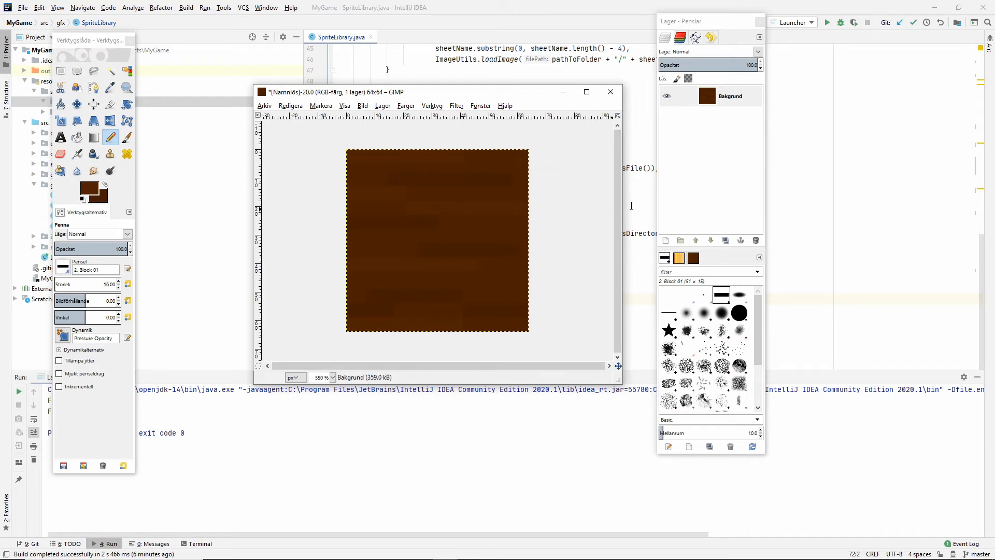
{"action": "mouse_move", "coordinate": [481, 104]}
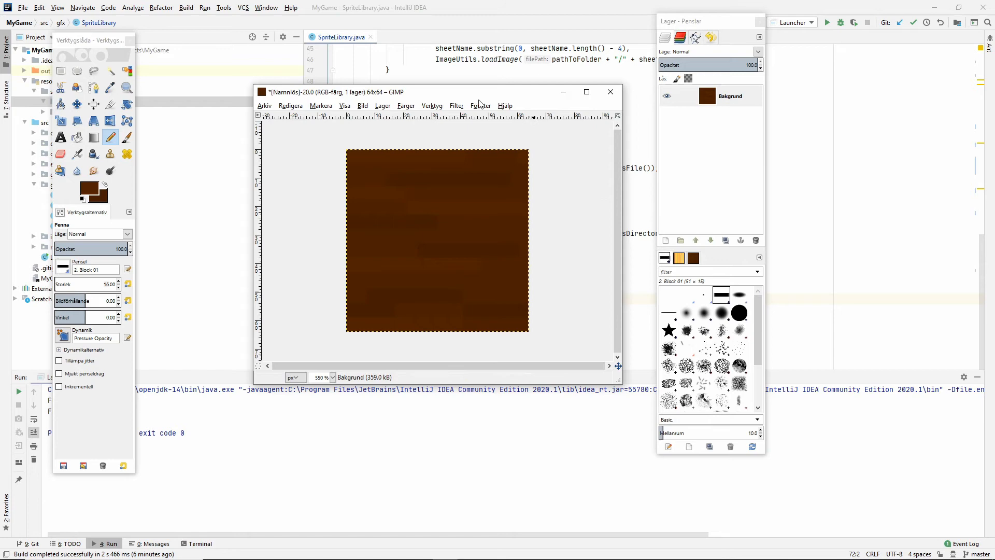
Bring up the Arkiv menu after painting the varied brown plank stripes.
{"action": "left_click", "coordinate": [264, 106]}
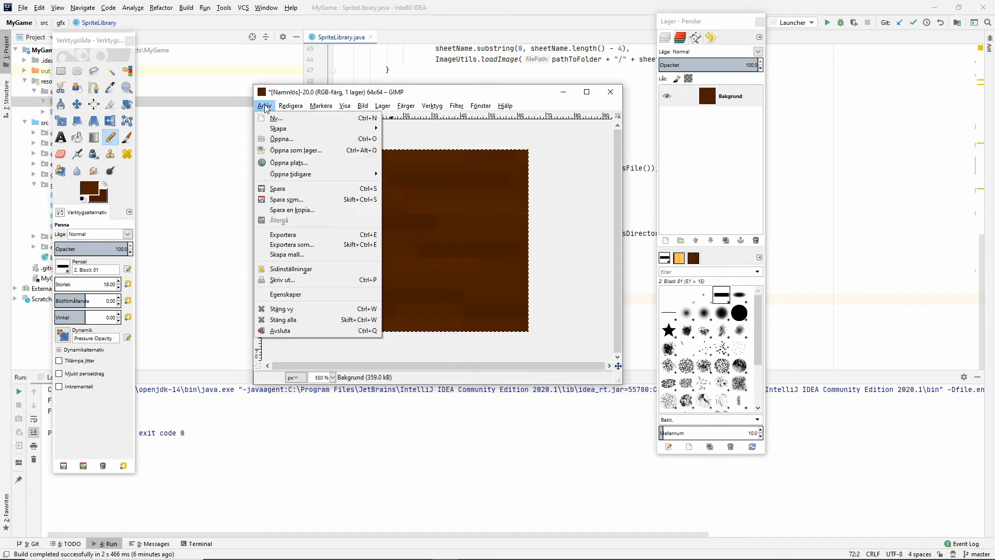
Export the tile as woodfloor.png into MyGame/resources/sprites/tiles with default PNG settings.
{"action": "left_click", "coordinate": [282, 235]}
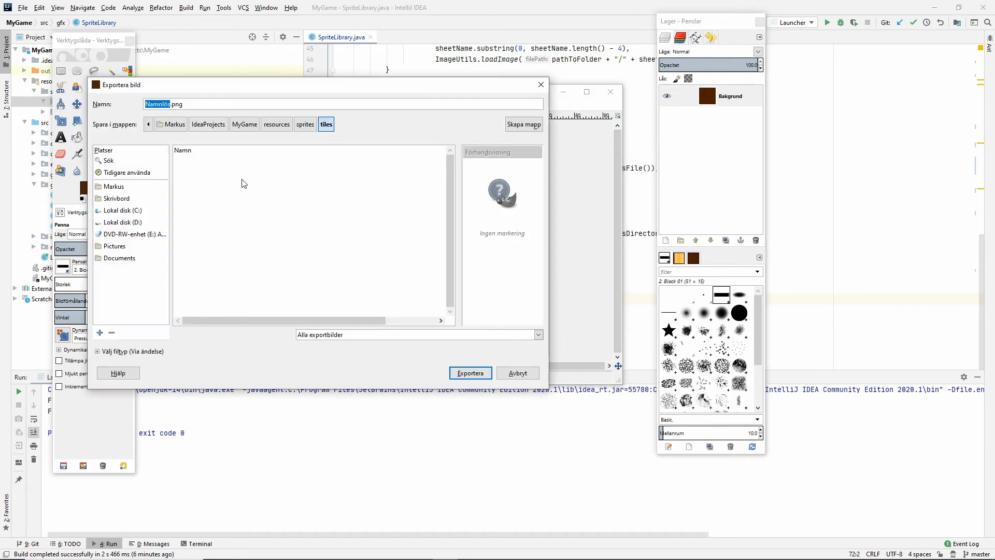
{"action": "left_click", "coordinate": [276, 124]}
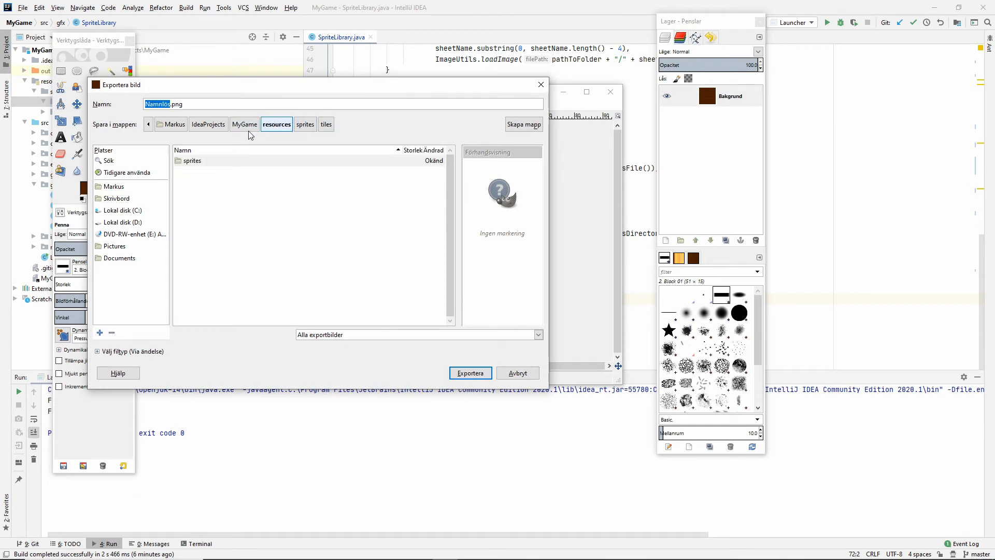
{"action": "left_click", "coordinate": [244, 124]}
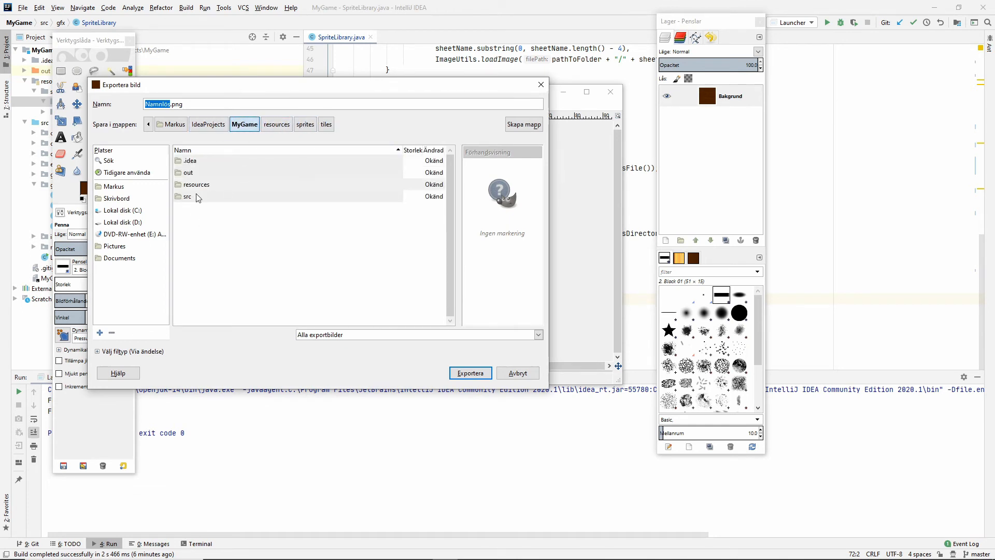
{"action": "double_click", "coordinate": [196, 184]}
{"action": "type", "text": "wood"}
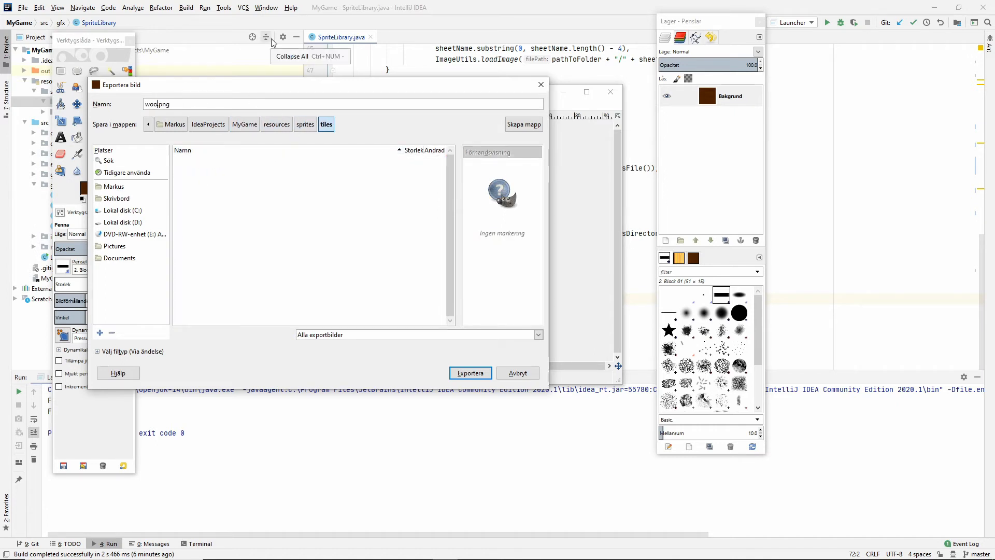
{"action": "left_click", "coordinate": [469, 373]}
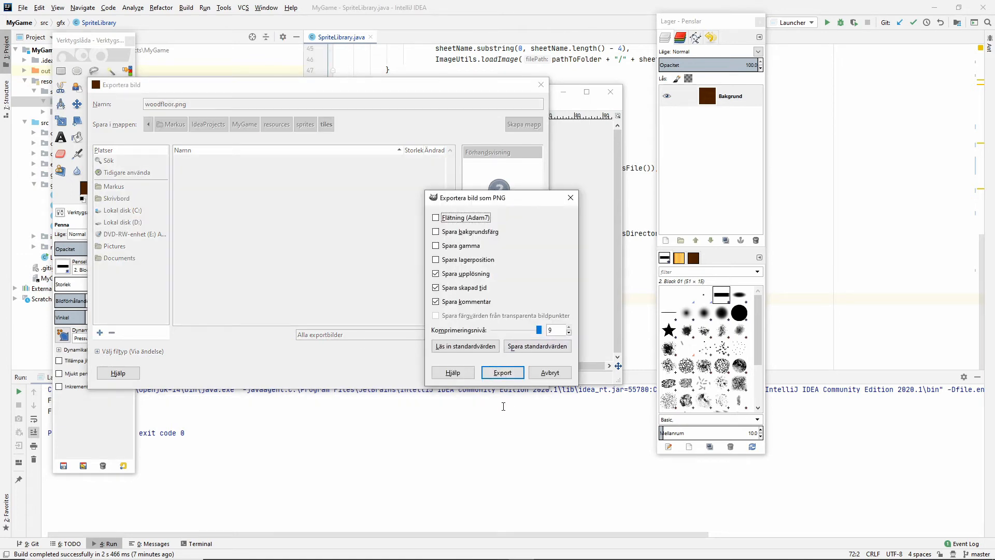
{"action": "left_click", "coordinate": [503, 372]}
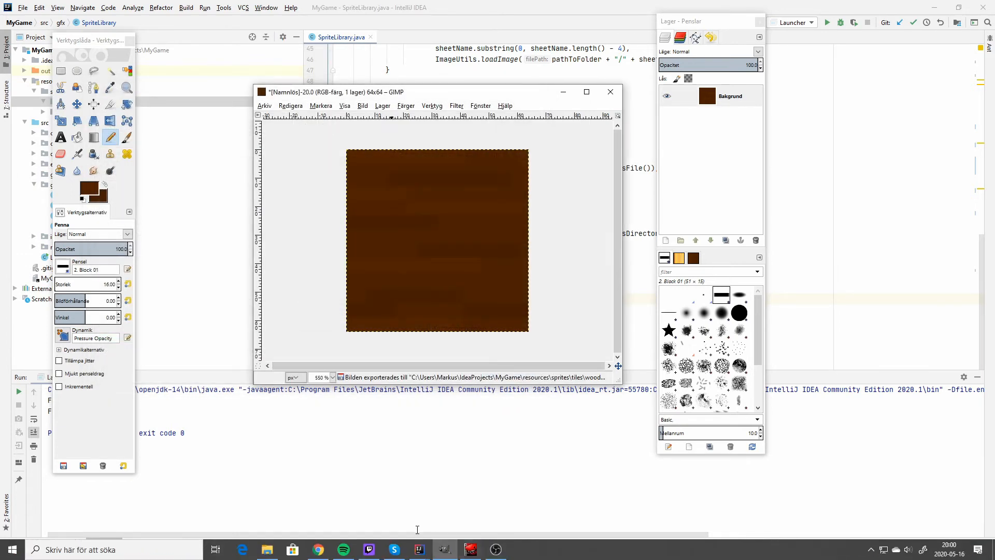
{"action": "mouse_move", "coordinate": [419, 549]}
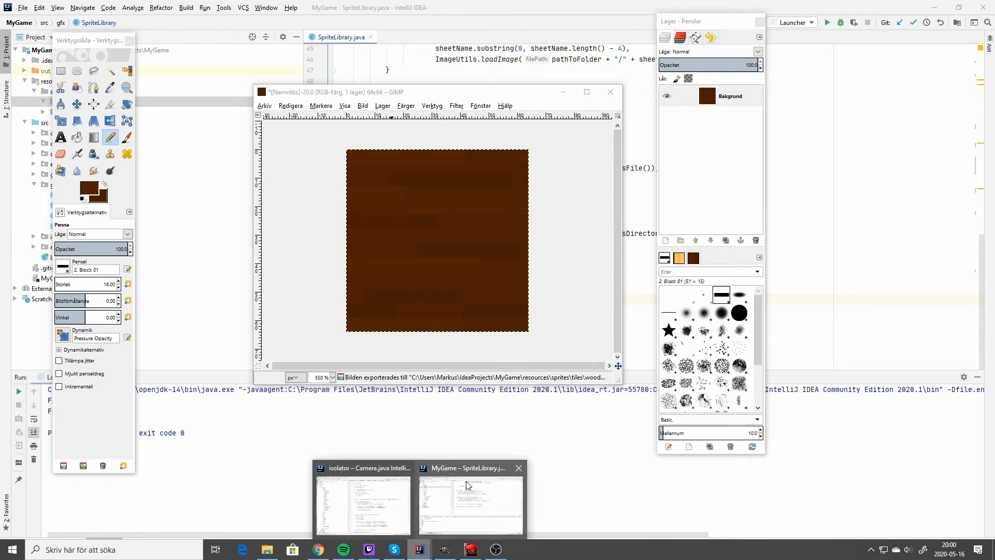
In Tile.java replace "default" with "woodfloor" in the getTile call and run the game.
{"action": "left_click", "coordinate": [471, 501]}
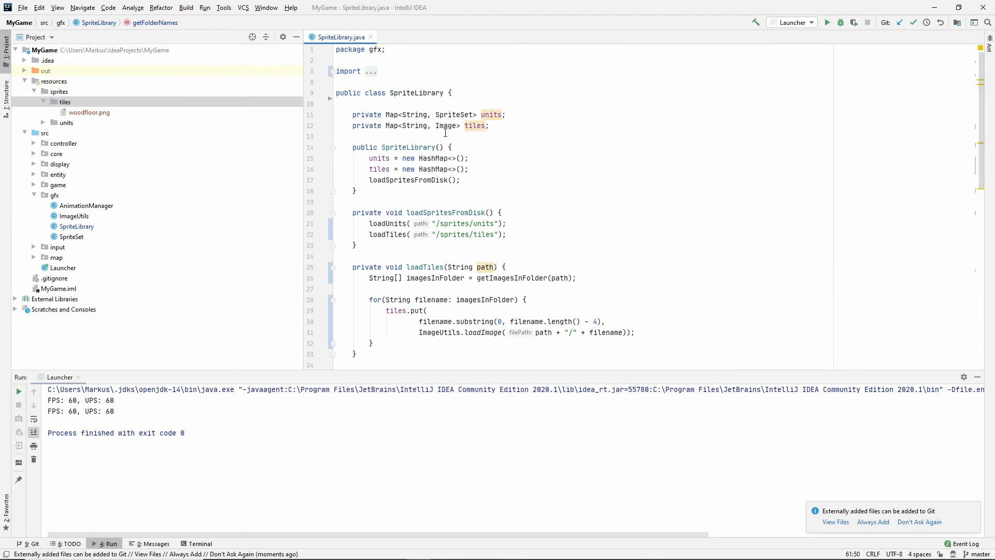
{"action": "scroll", "scroll_direction": "down", "scroll_amount": 3}
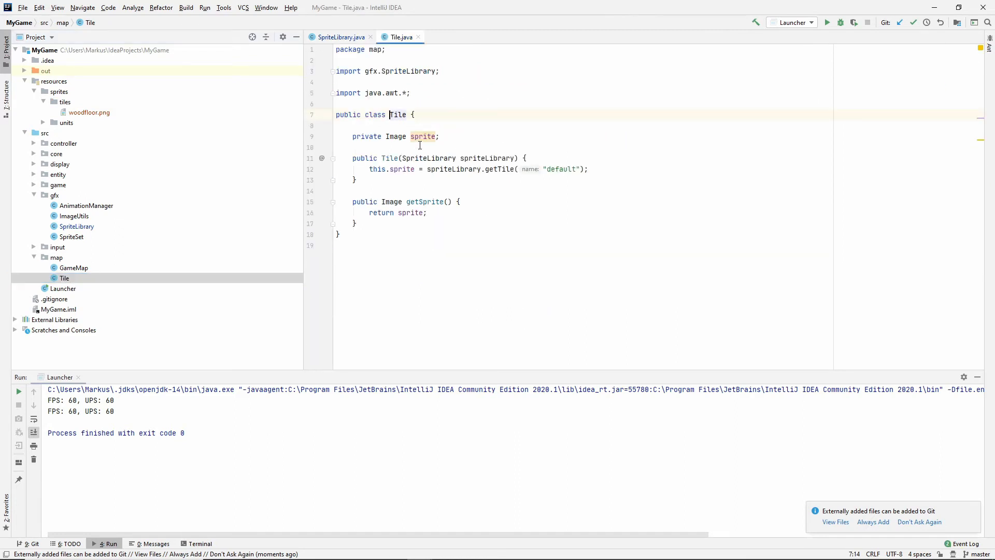
{"action": "double_click", "coordinate": [561, 169]}
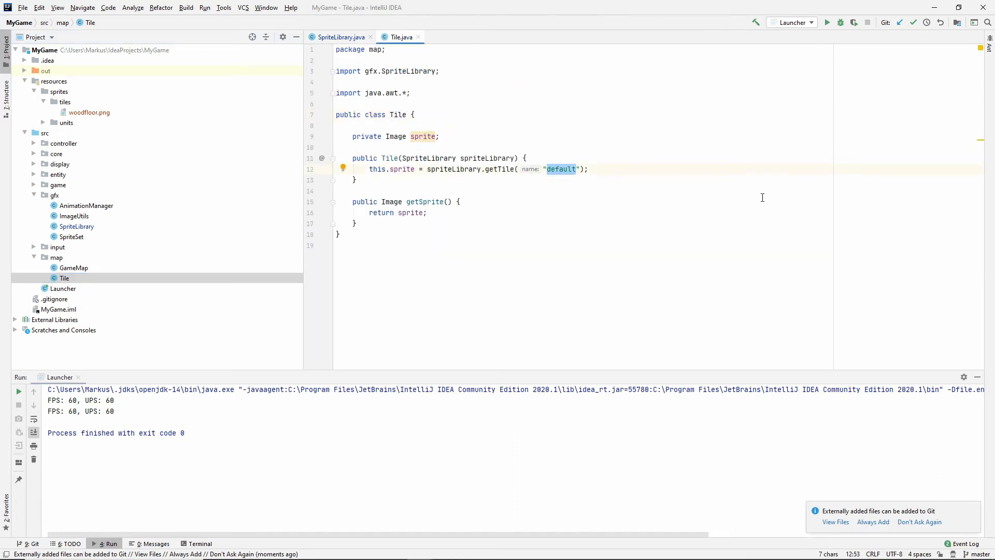
{"action": "mouse_move", "coordinate": [766, 206]}
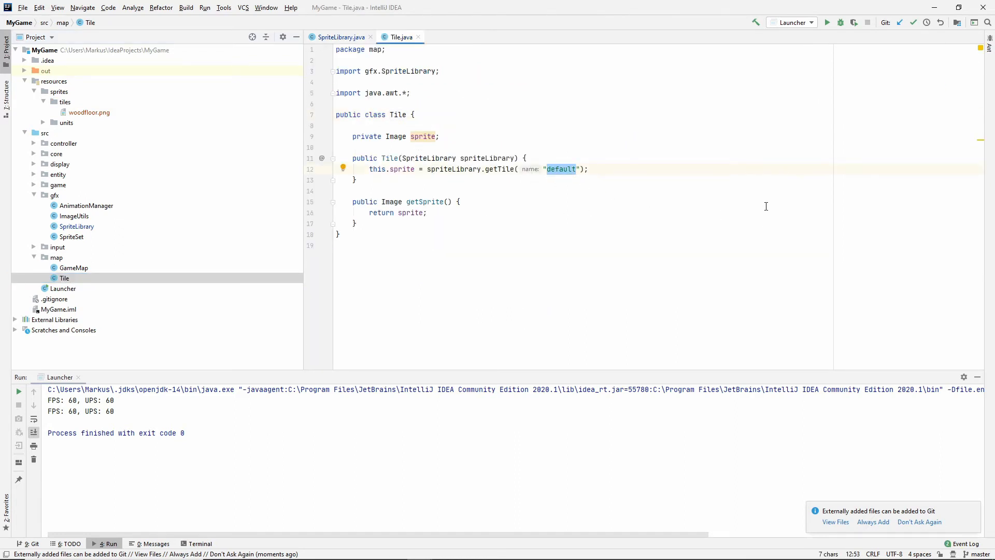
{"action": "type", "text": "woodfloor"}
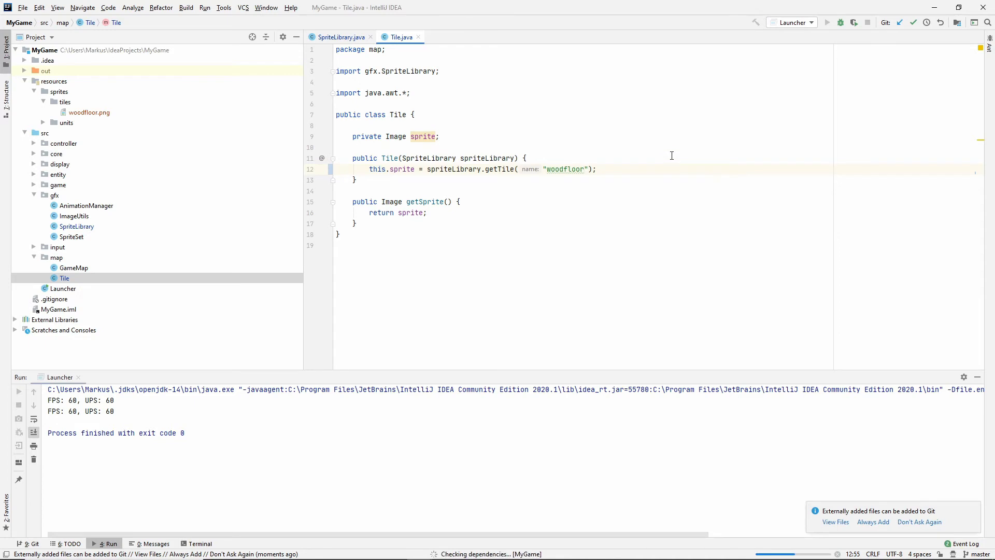
{"action": "left_click", "coordinate": [827, 22]}
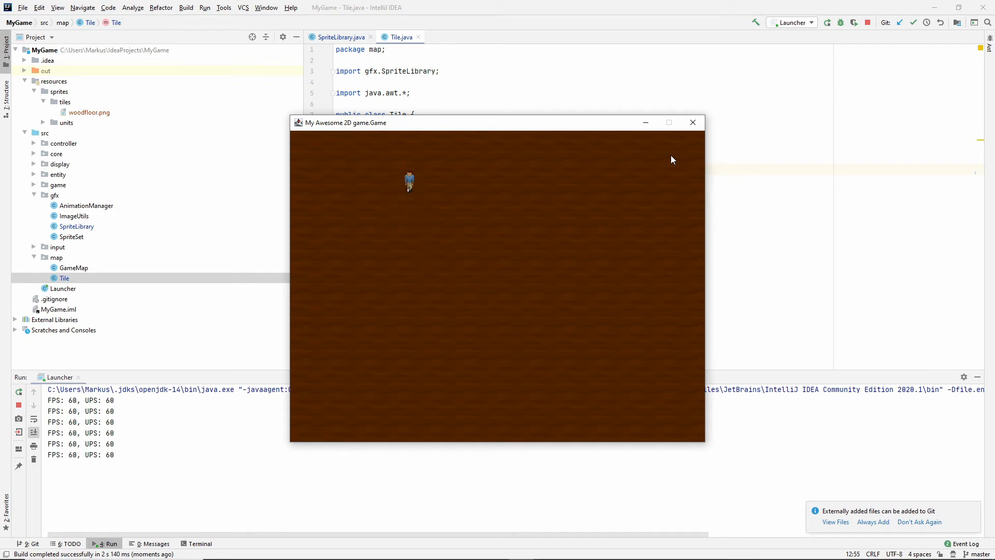
Close the running game window after checking the wooden floor tiles.
{"action": "left_click", "coordinate": [692, 122]}
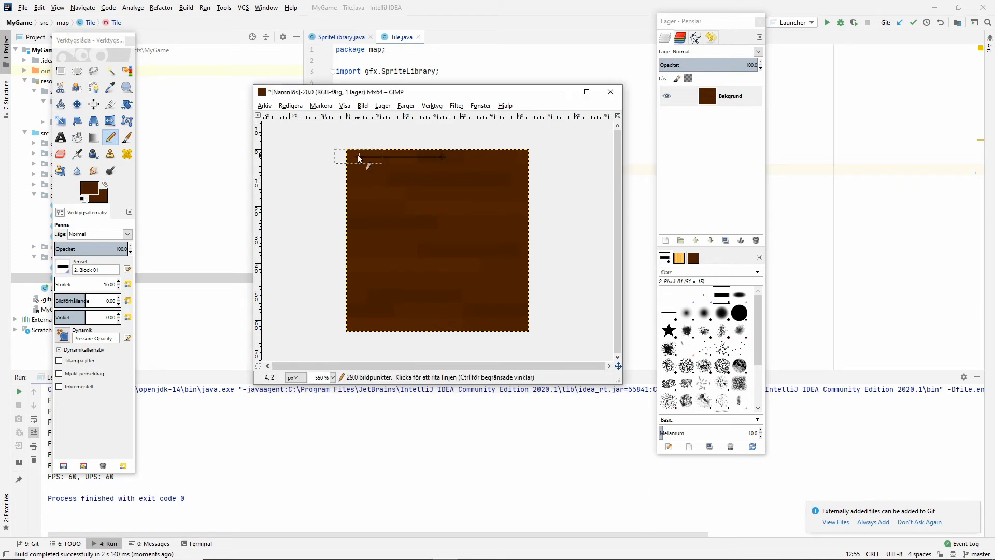
{"action": "mouse_move", "coordinate": [410, 229]}
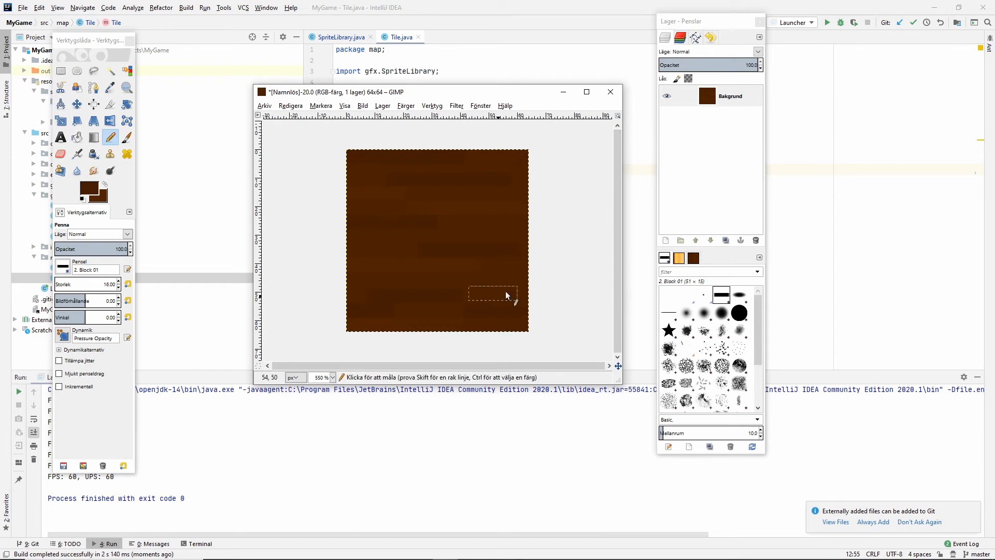
{"action": "mouse_move", "coordinate": [271, 253]}
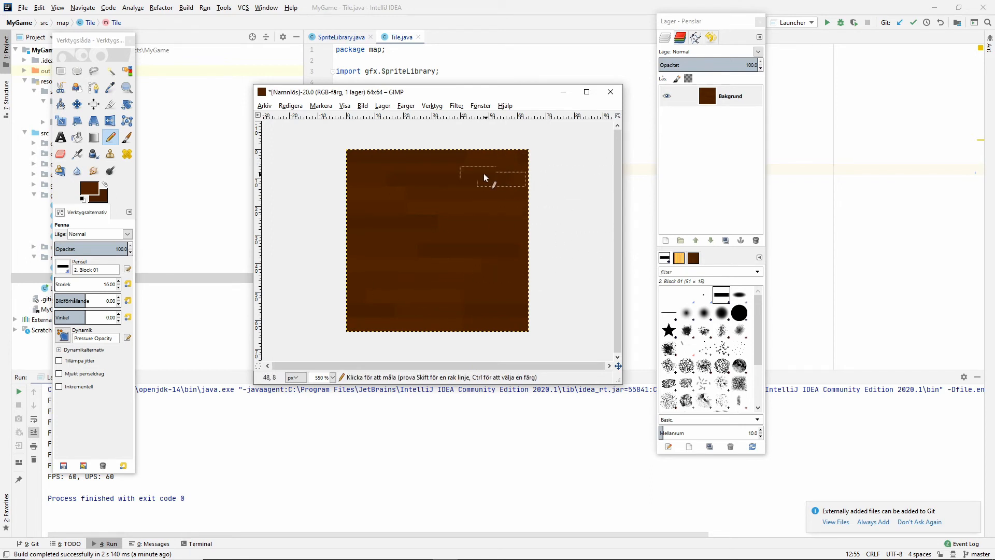
Paint board strokes with the Pencil, sampling and slightly darkening the brown foreground colour between strokes.
{"action": "left_click", "coordinate": [484, 178]}
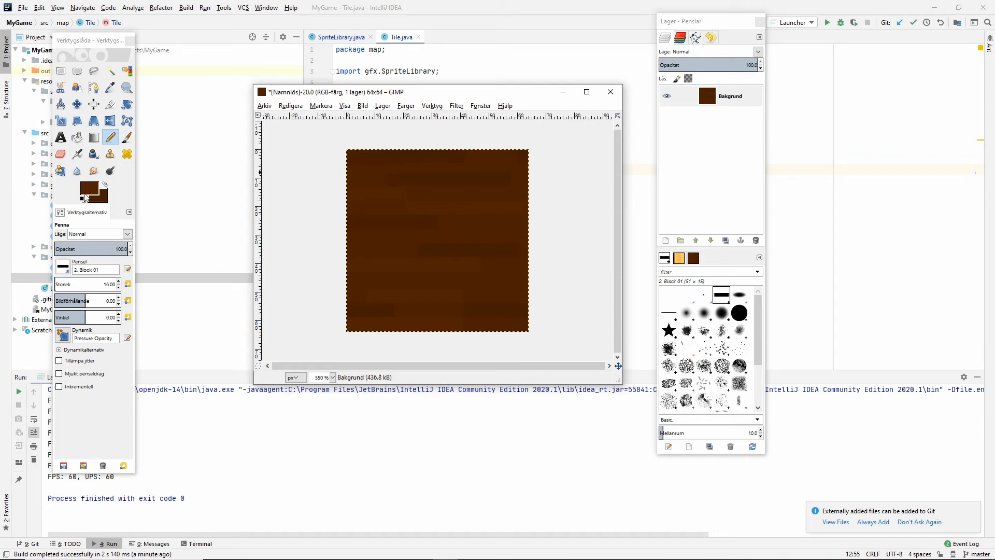
{"action": "left_click", "coordinate": [88, 187]}
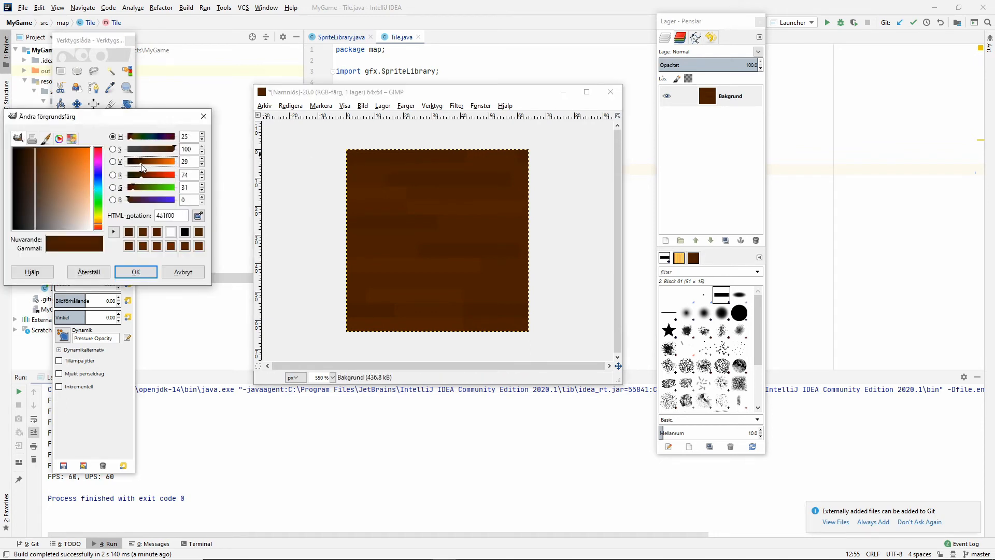
{"action": "left_click", "coordinate": [136, 272]}
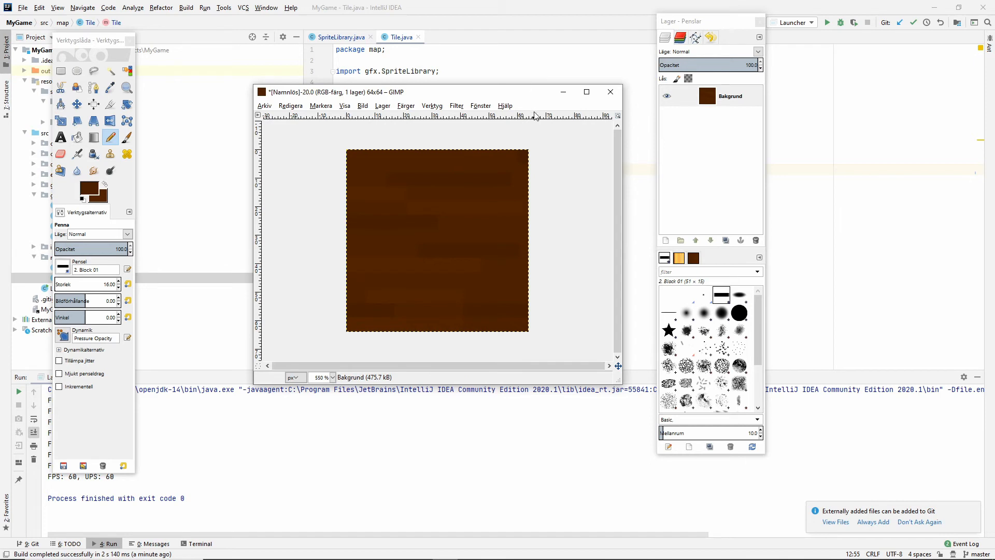
{"action": "mouse_move", "coordinate": [536, 164]}
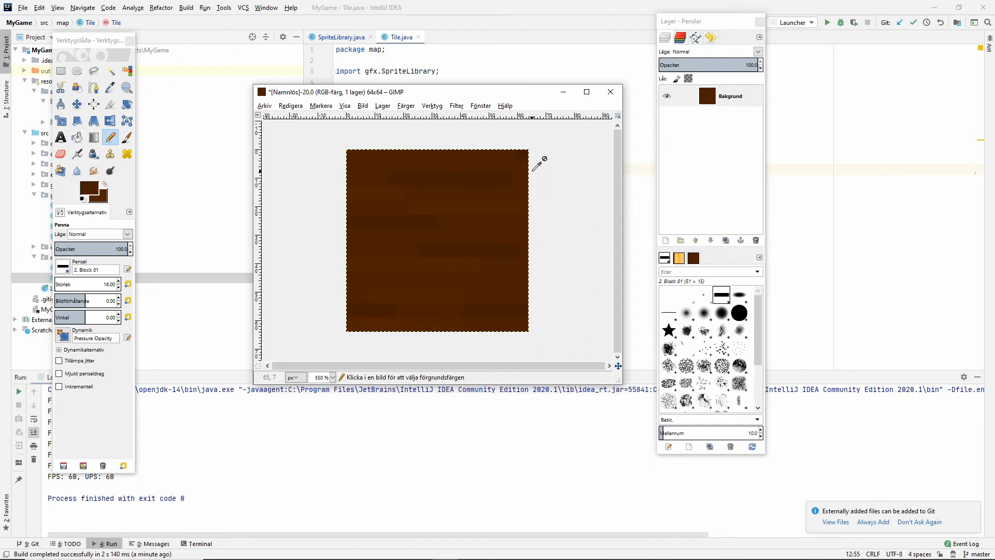
{"action": "mouse_move", "coordinate": [463, 189]}
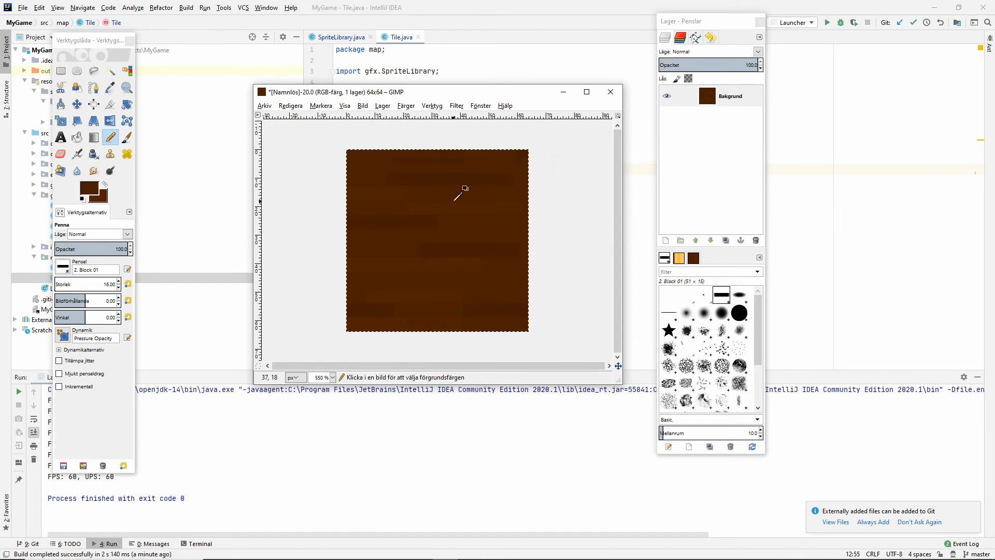
{"action": "left_click", "coordinate": [83, 188]}
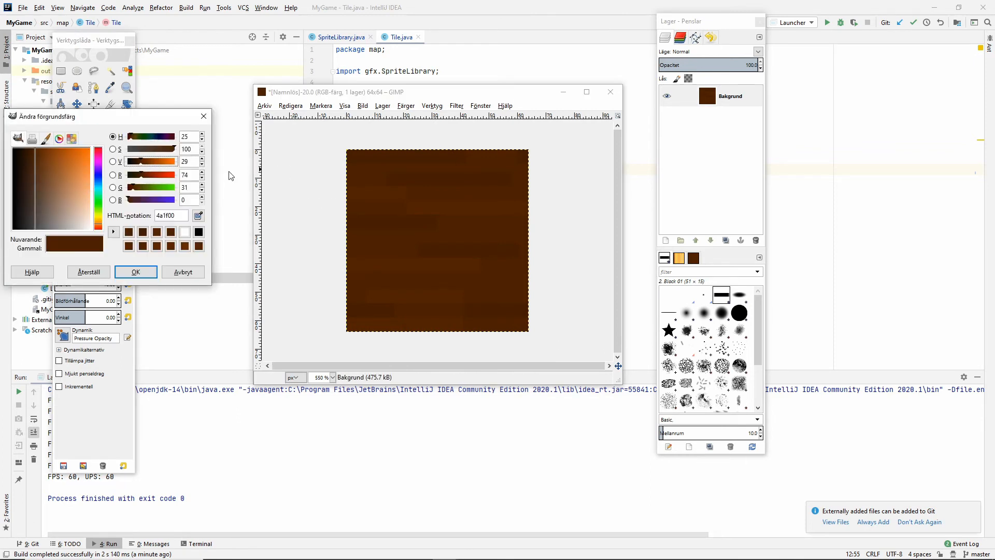
{"action": "left_click", "coordinate": [135, 272]}
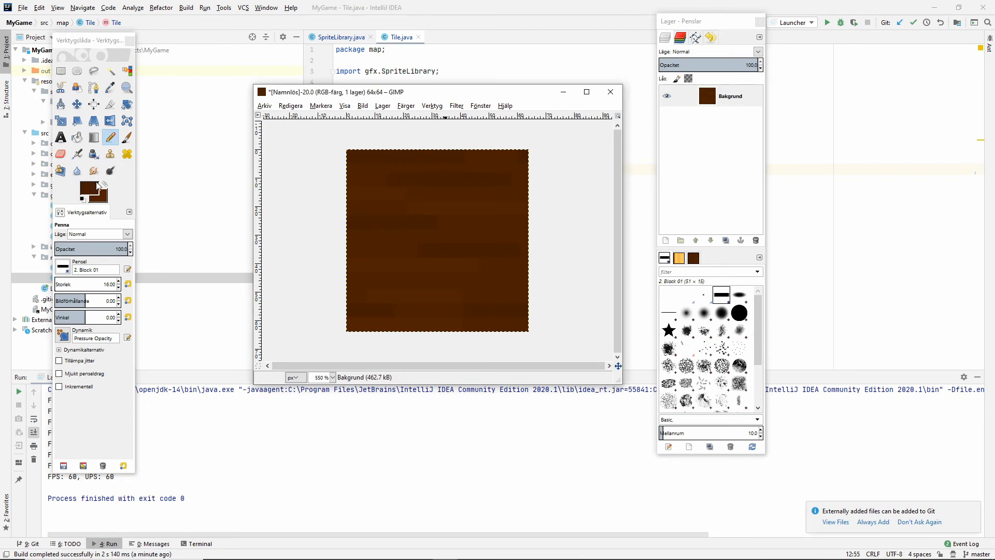
{"action": "left_click", "coordinate": [74, 190]}
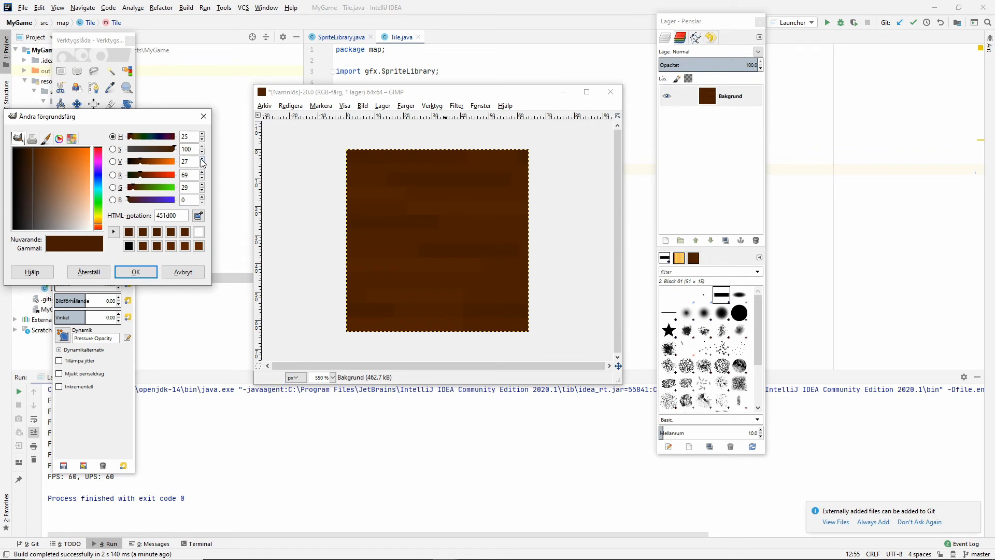
{"action": "left_click", "coordinate": [135, 272]}
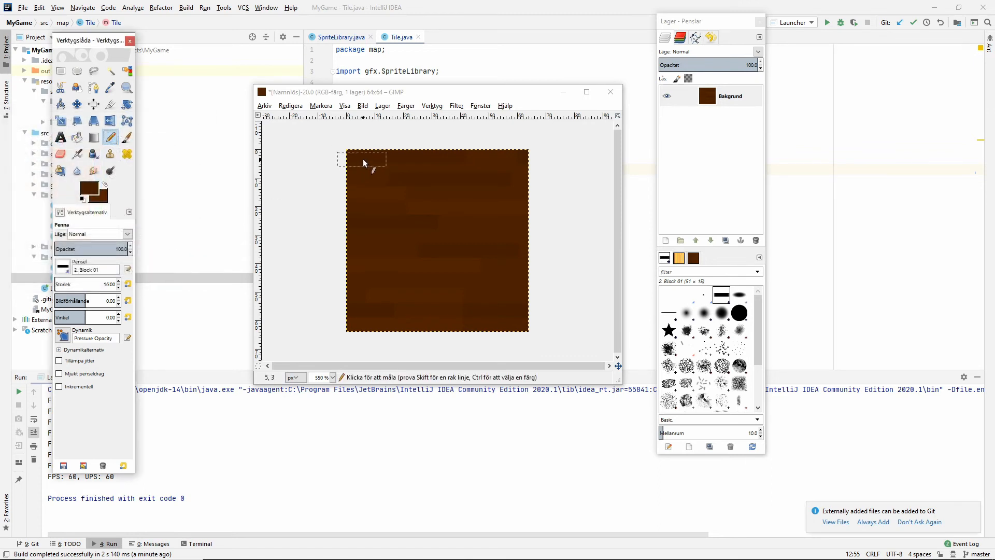
{"action": "mouse_move", "coordinate": [445, 158]}
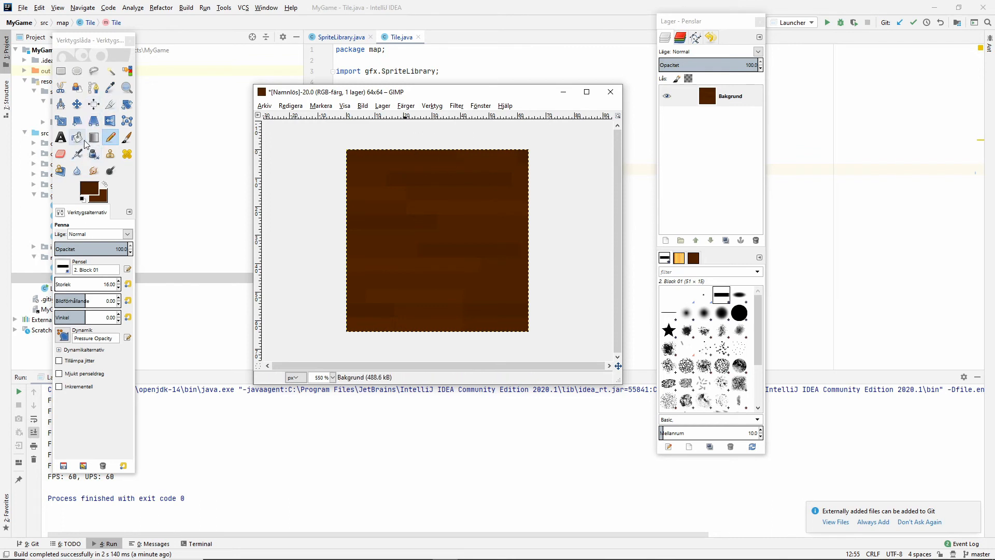
Bucket-fill several board areas with the darker brown foreground colour.
{"action": "left_click", "coordinate": [77, 137]}
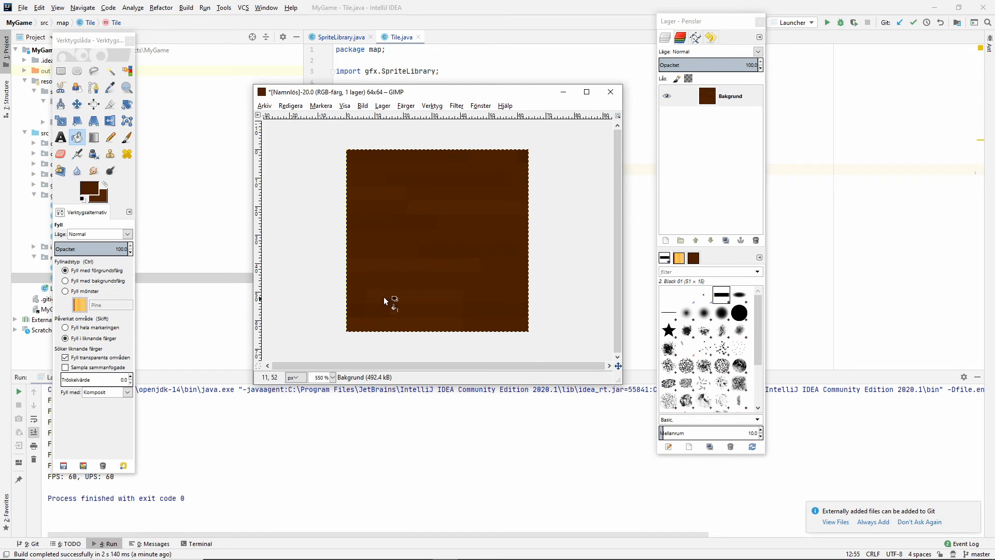
{"action": "mouse_move", "coordinate": [460, 157]}
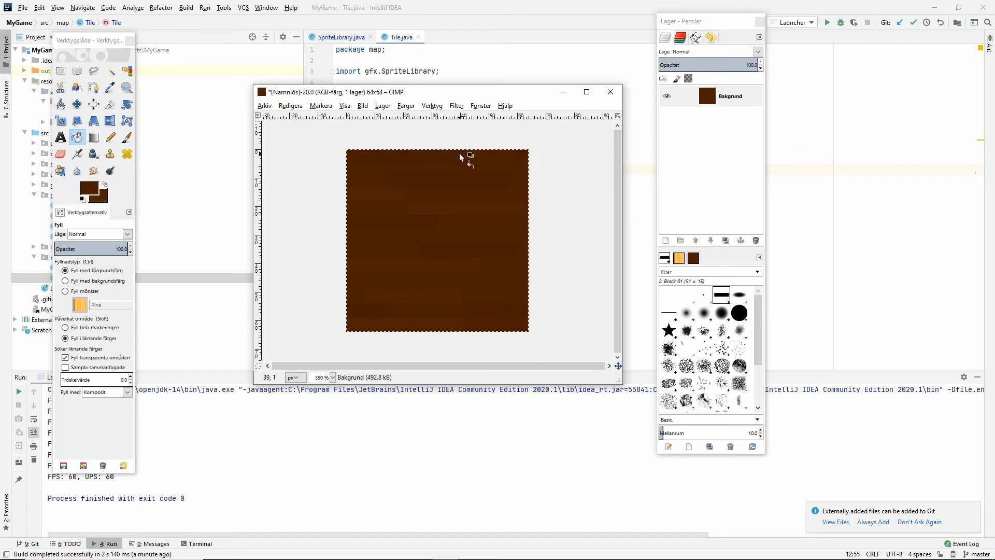
{"action": "mouse_move", "coordinate": [494, 167]}
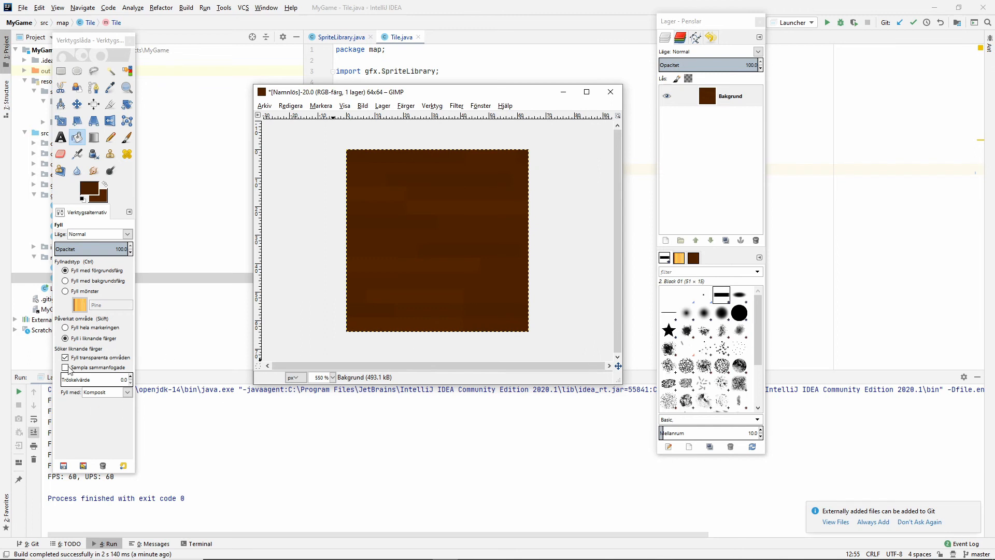
{"action": "mouse_move", "coordinate": [436, 154]}
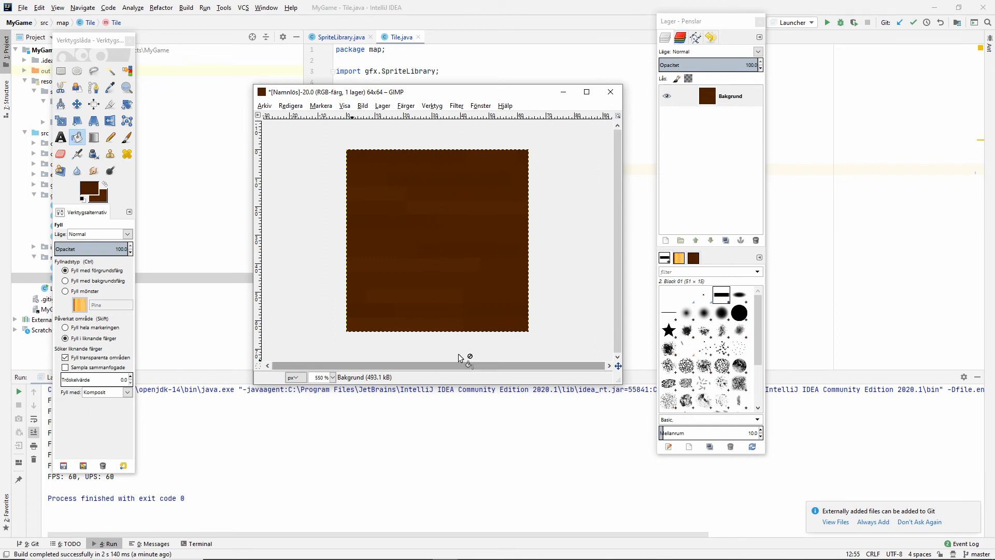
{"action": "mouse_move", "coordinate": [214, 150]}
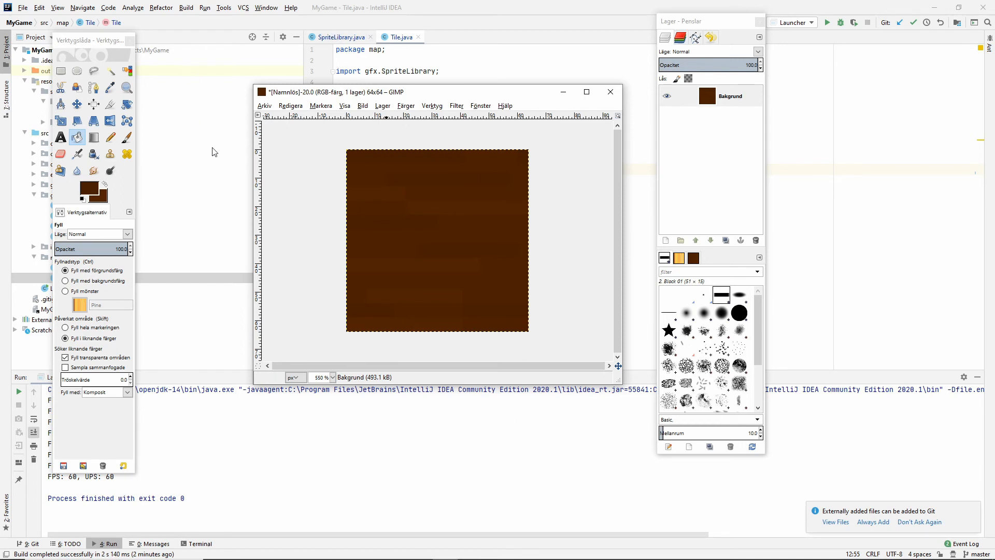
{"action": "left_click", "coordinate": [23, 7]}
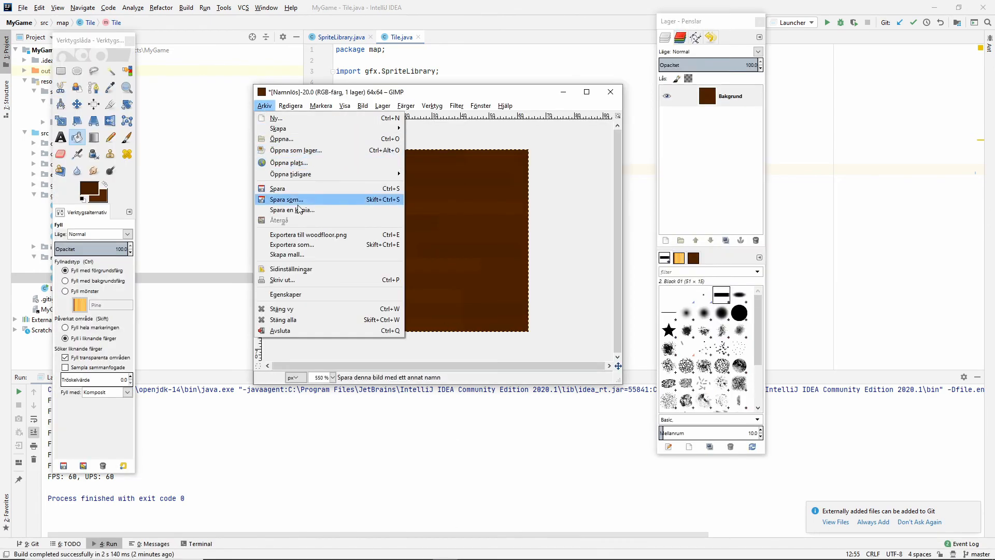
Re-export the reworked tile over the existing woodfloor.png with default PNG settings.
{"action": "left_click", "coordinate": [292, 244]}
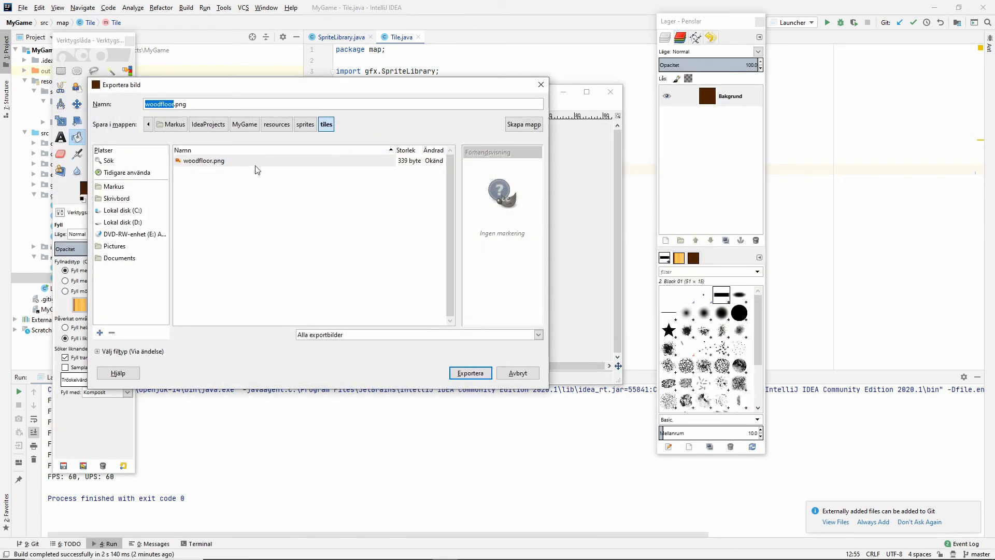
{"action": "left_click", "coordinate": [470, 373]}
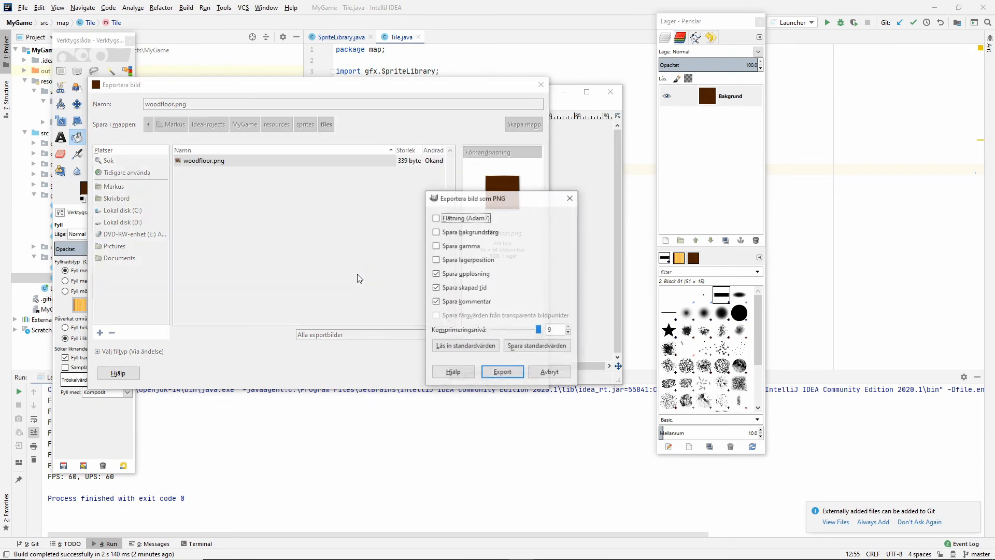
{"action": "left_click", "coordinate": [501, 371]}
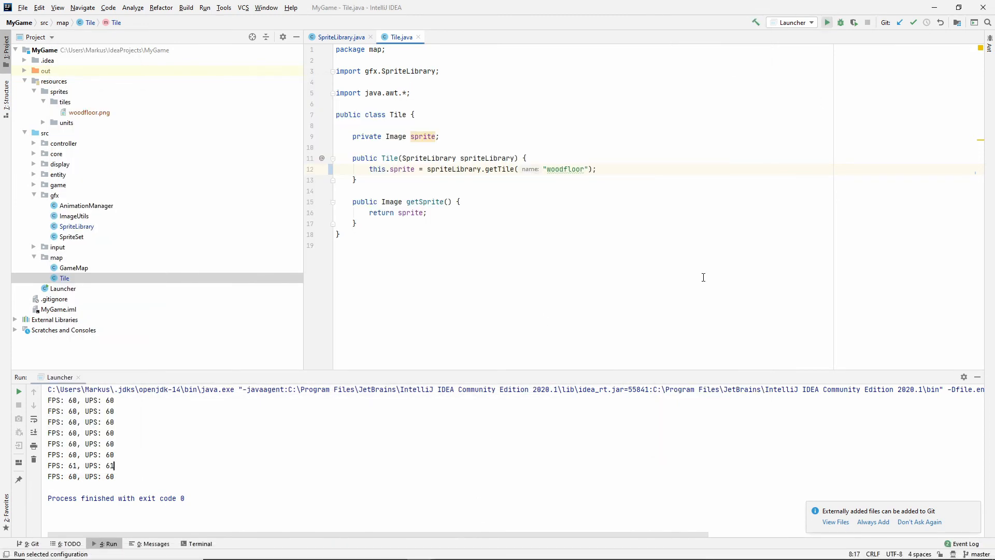
{"action": "left_click", "coordinate": [828, 23]}
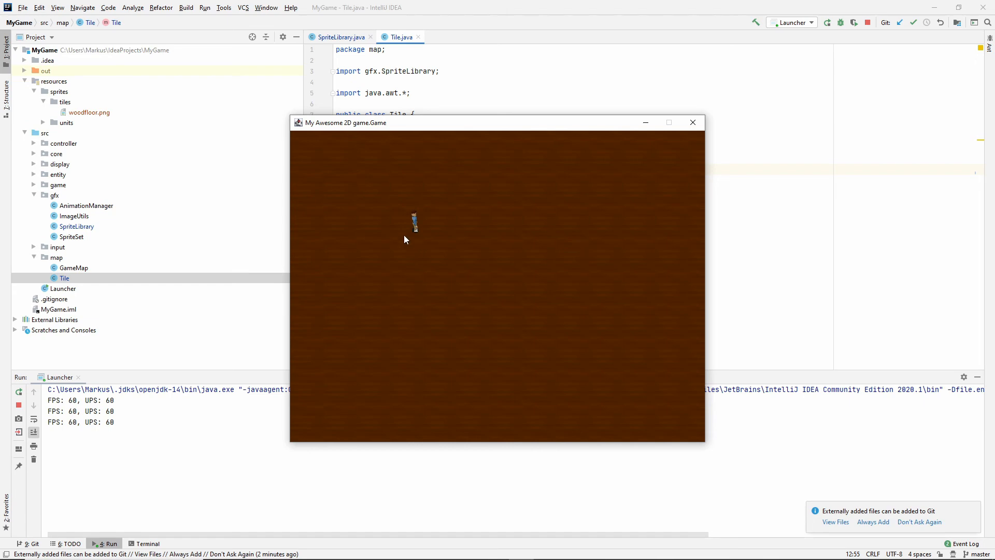
{"action": "mouse_move", "coordinate": [755, 90]}
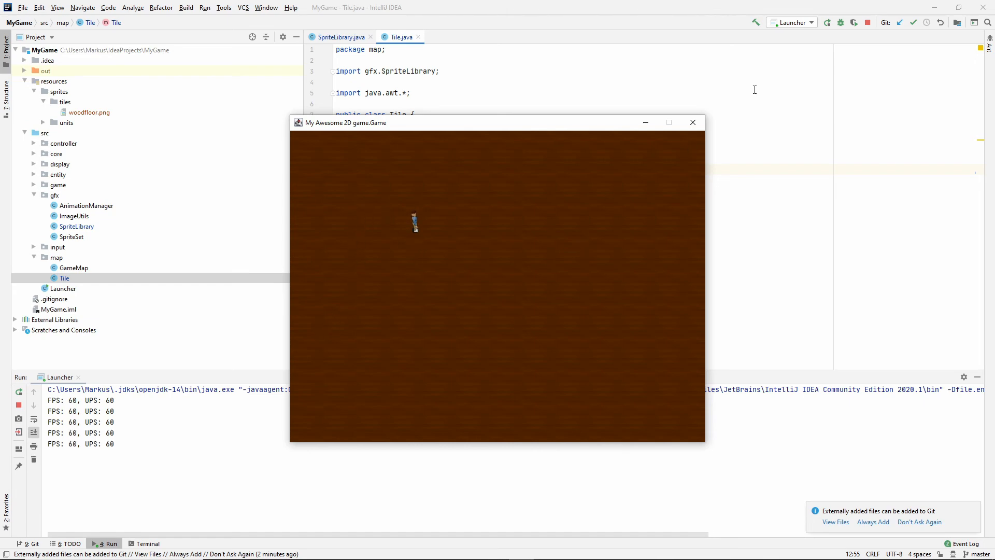
{"action": "left_click", "coordinate": [693, 122]}
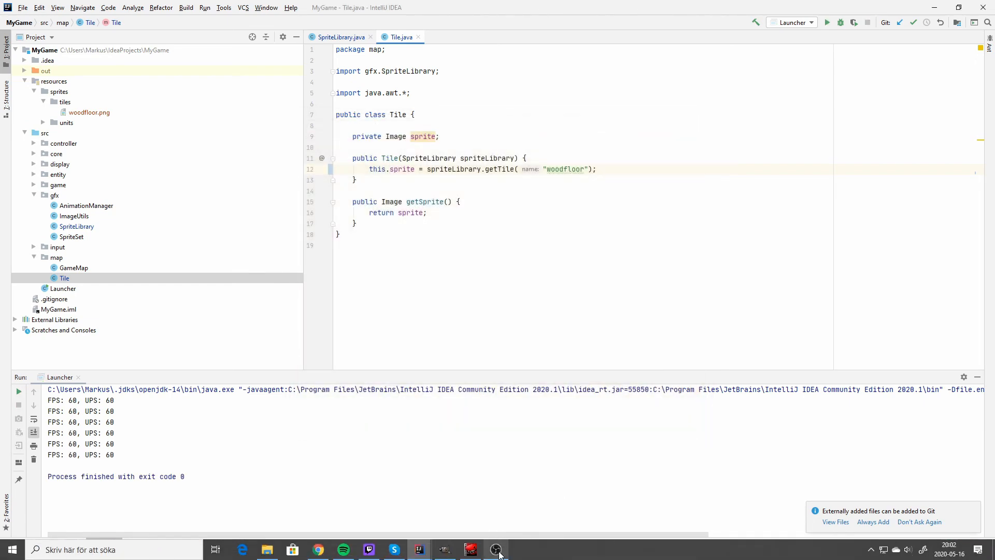
Back in GIMP, bucket-fill and pencil board strips with browns sampled from the tile.
{"action": "left_click", "coordinate": [498, 550]}
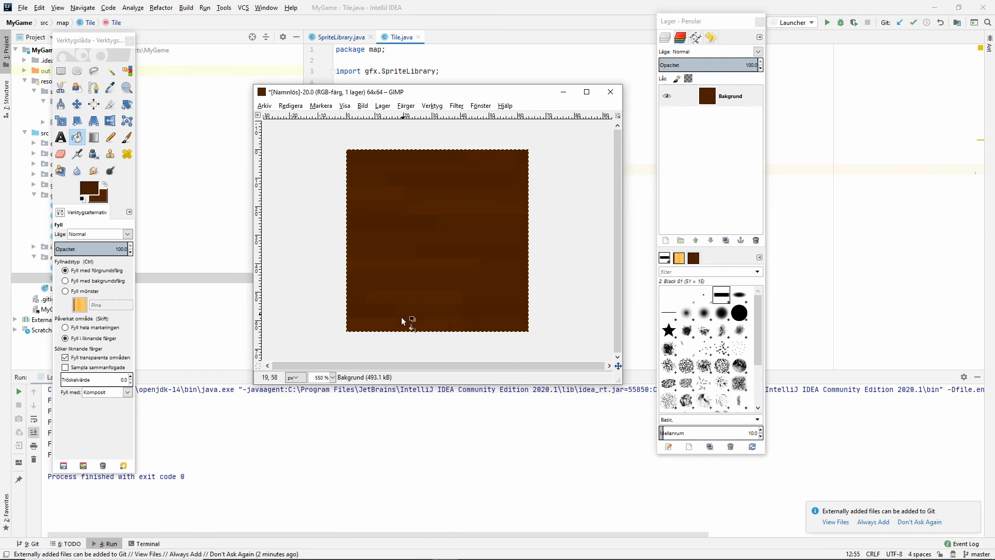
{"action": "mouse_move", "coordinate": [411, 287]}
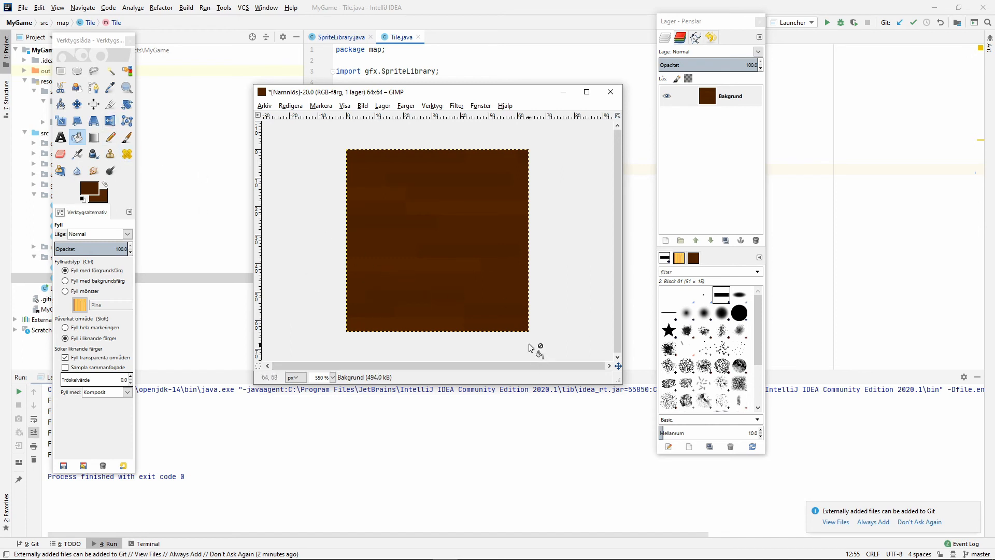
{"action": "mouse_move", "coordinate": [429, 299]}
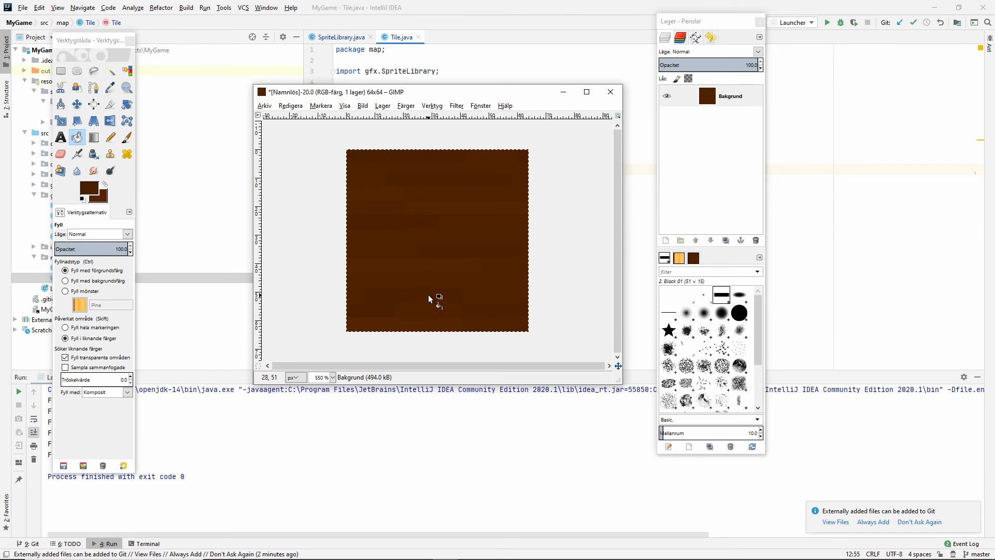
{"action": "mouse_move", "coordinate": [435, 297]}
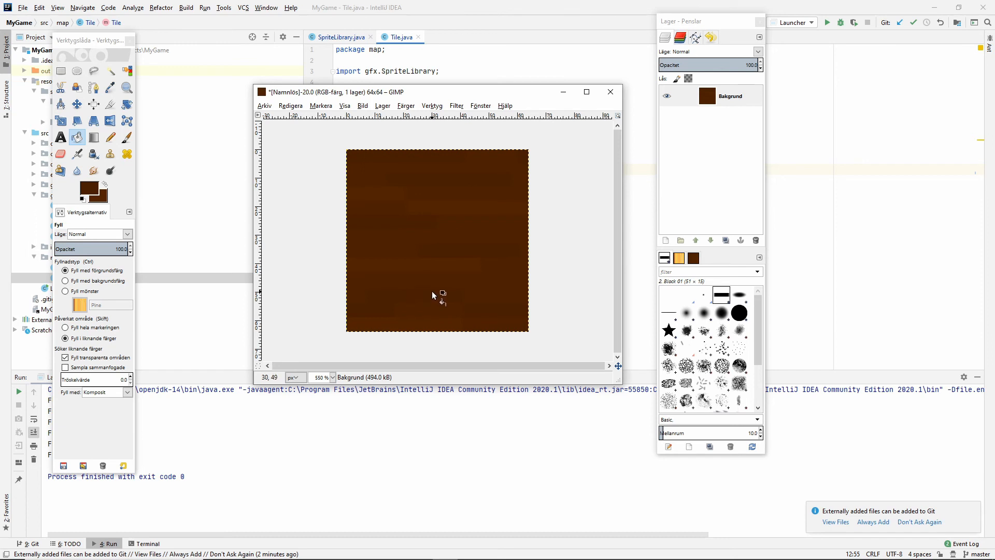
{"action": "left_click", "coordinate": [110, 87]}
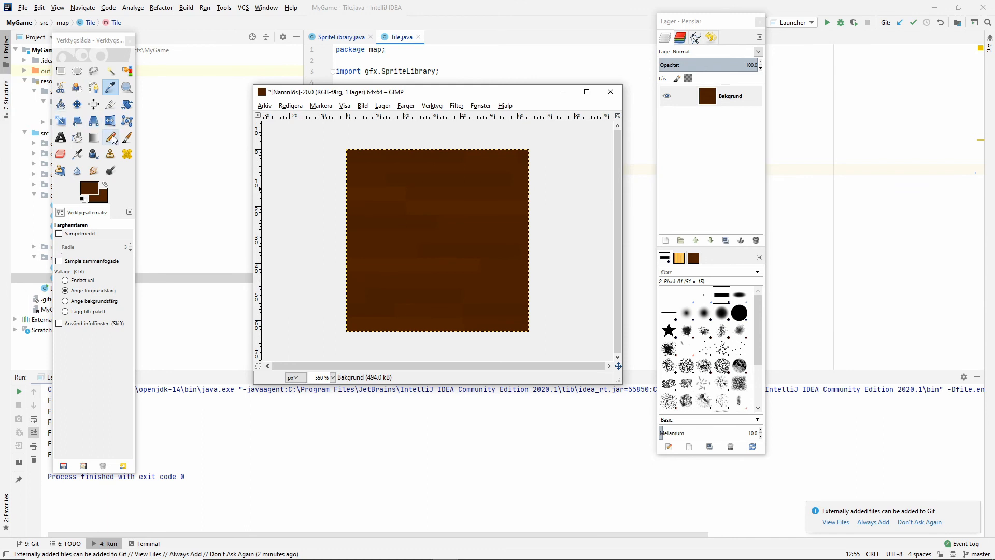
{"action": "left_click", "coordinate": [77, 137]}
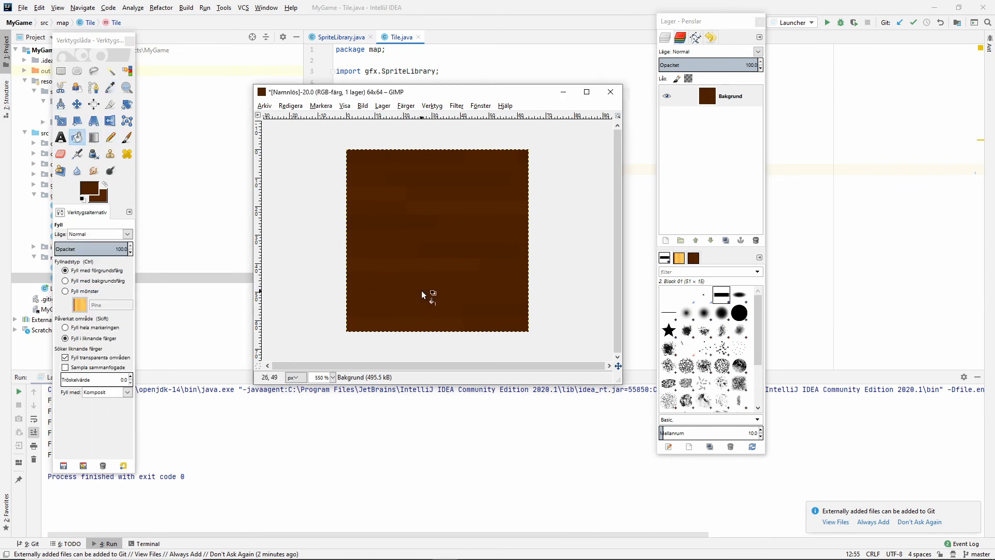
{"action": "left_click", "coordinate": [110, 137]}
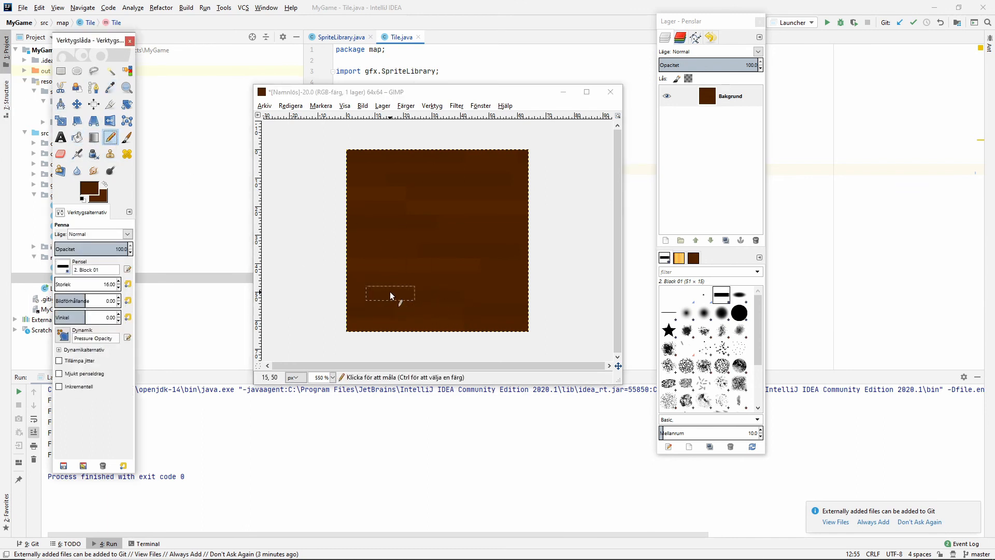
{"action": "mouse_move", "coordinate": [471, 302]}
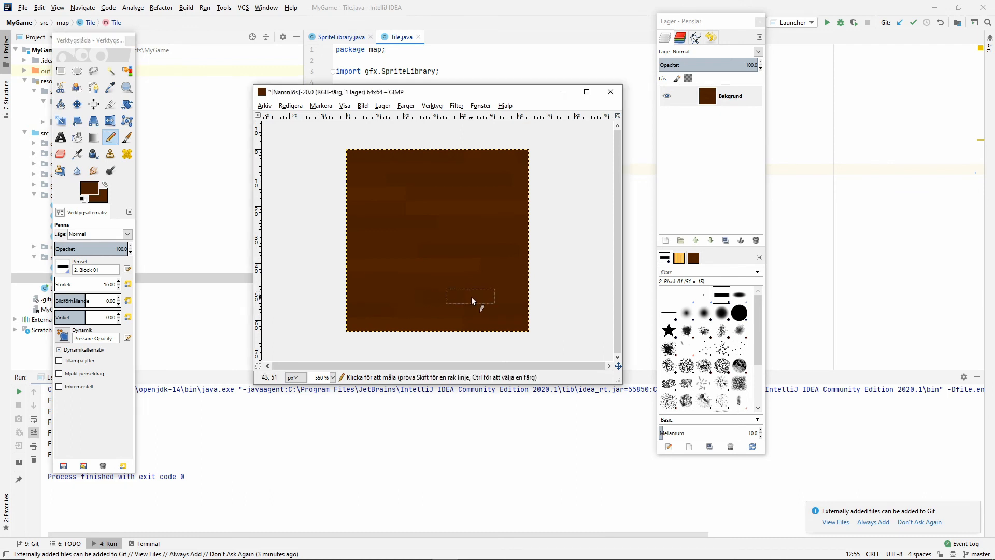
{"action": "mouse_move", "coordinate": [419, 129]}
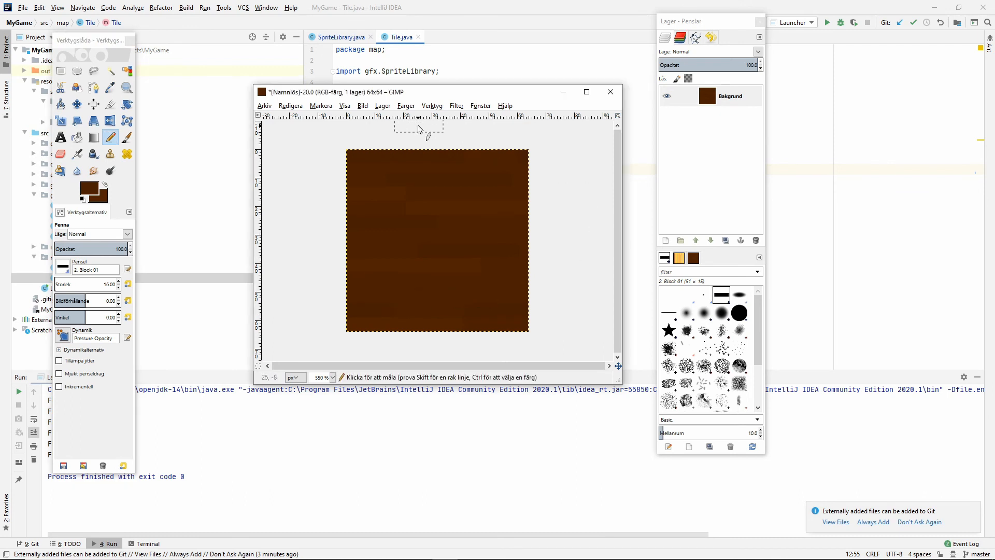
{"action": "mouse_move", "coordinate": [431, 277]}
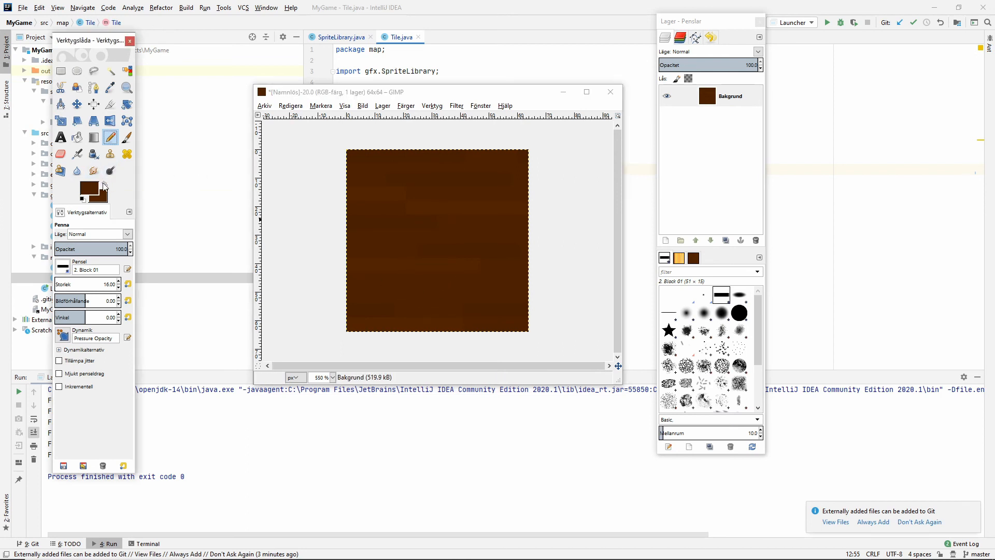
{"action": "left_click", "coordinate": [110, 88]}
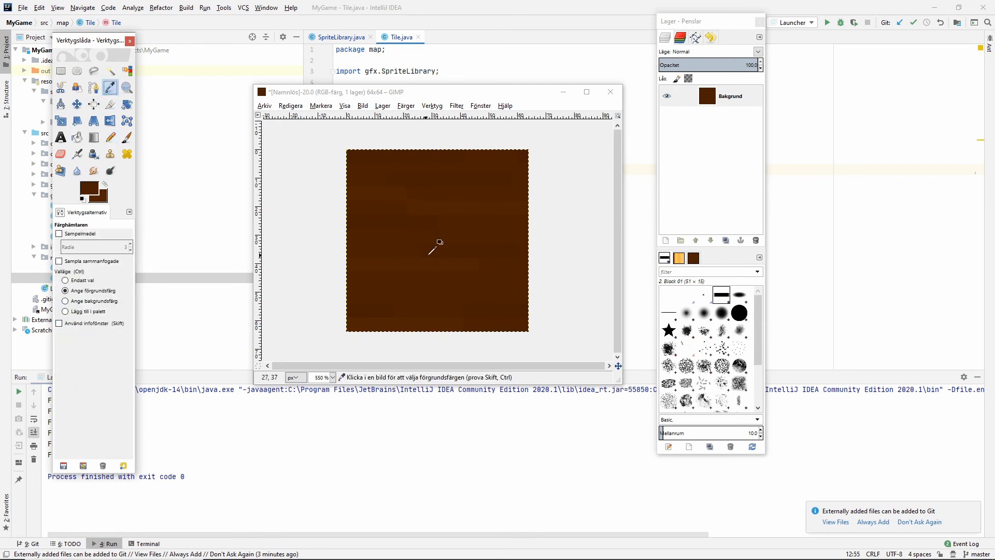
{"action": "left_click", "coordinate": [110, 137]}
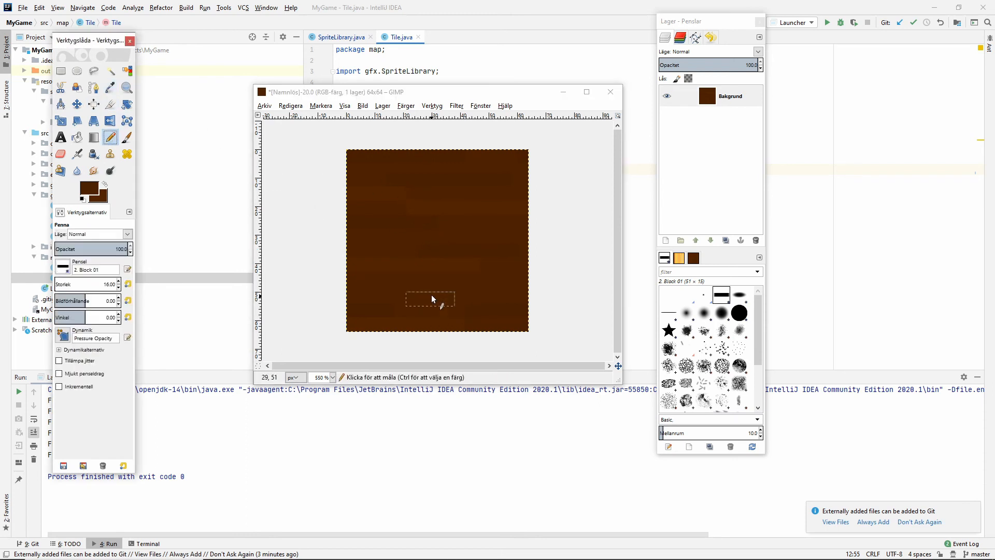
{"action": "mouse_move", "coordinate": [419, 283]}
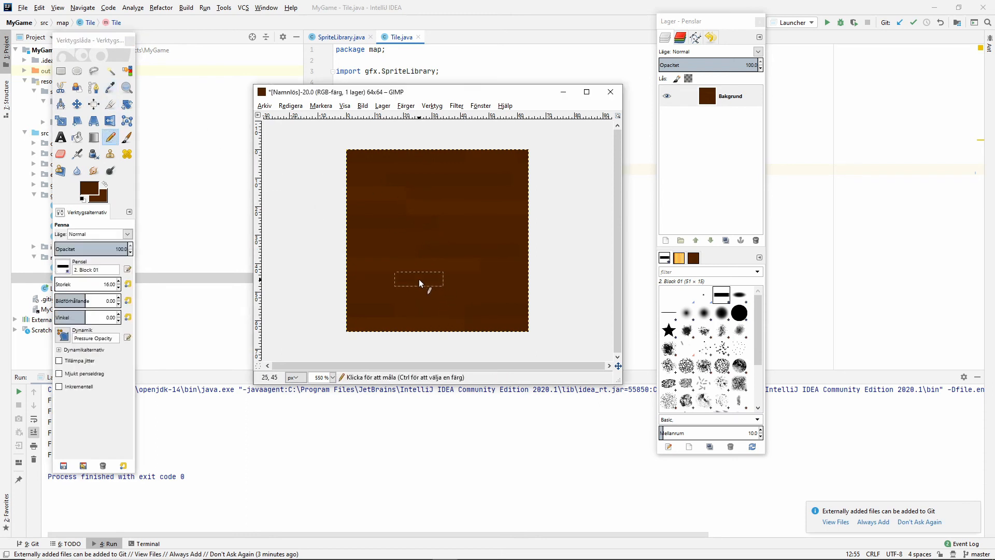
{"action": "mouse_move", "coordinate": [592, 275]}
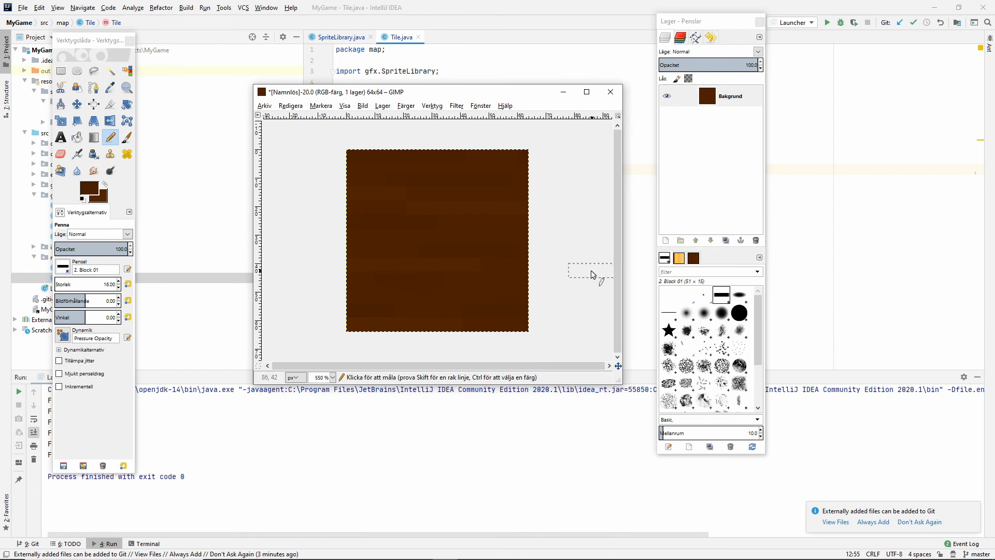
{"action": "mouse_move", "coordinate": [496, 276]}
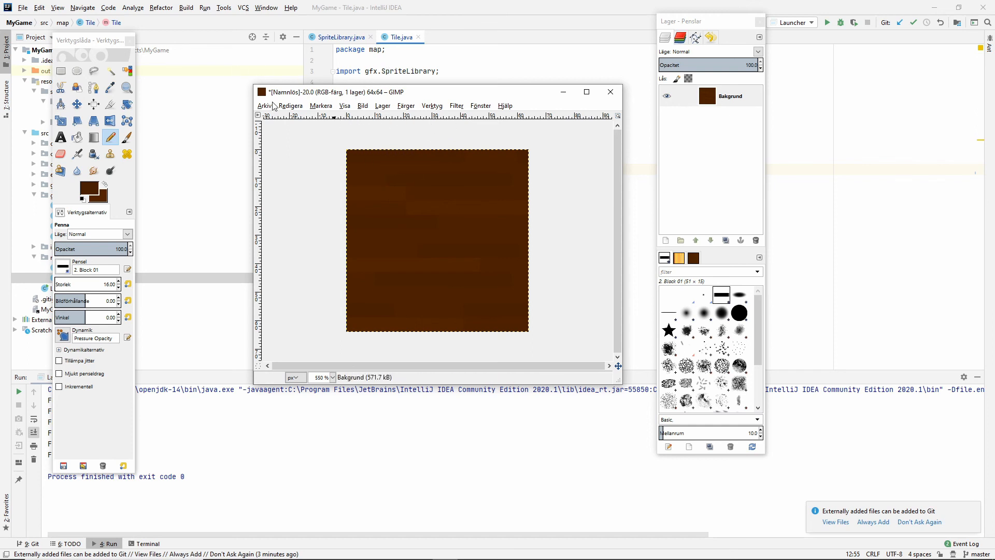
Overwrite woodfloor.png with the touched-up tile and launch the game from IntelliJ.
{"action": "left_click", "coordinate": [265, 105]}
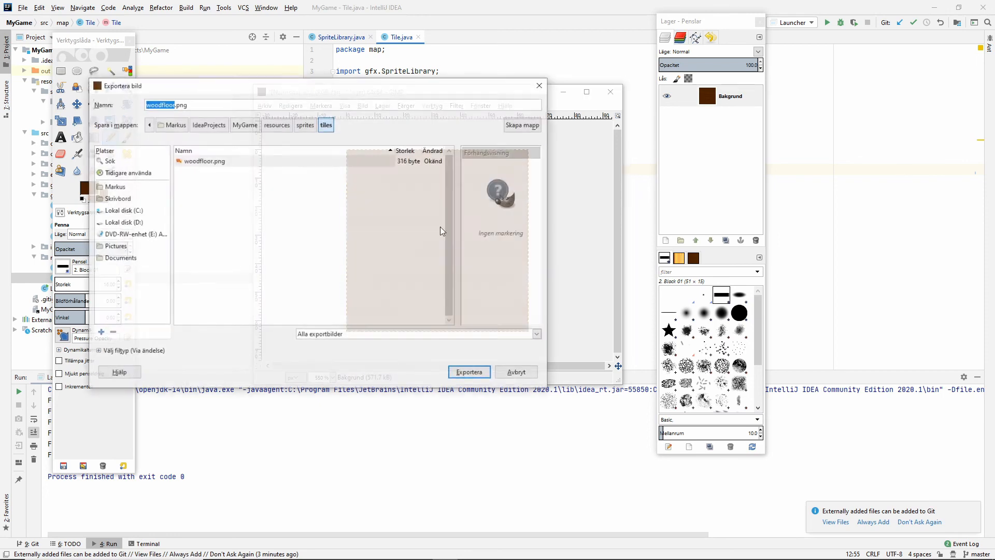
{"action": "left_click", "coordinate": [204, 160]}
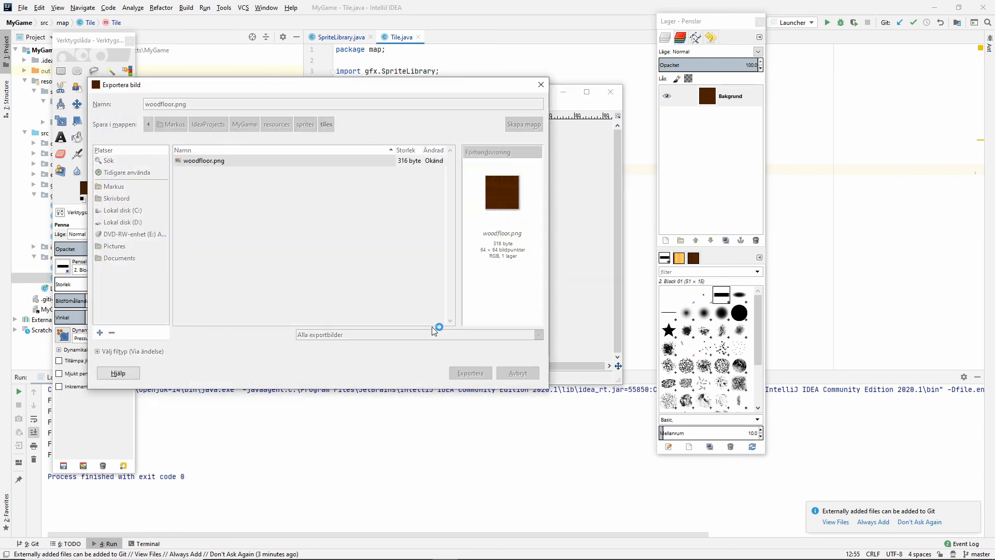
{"action": "left_click", "coordinate": [469, 373]}
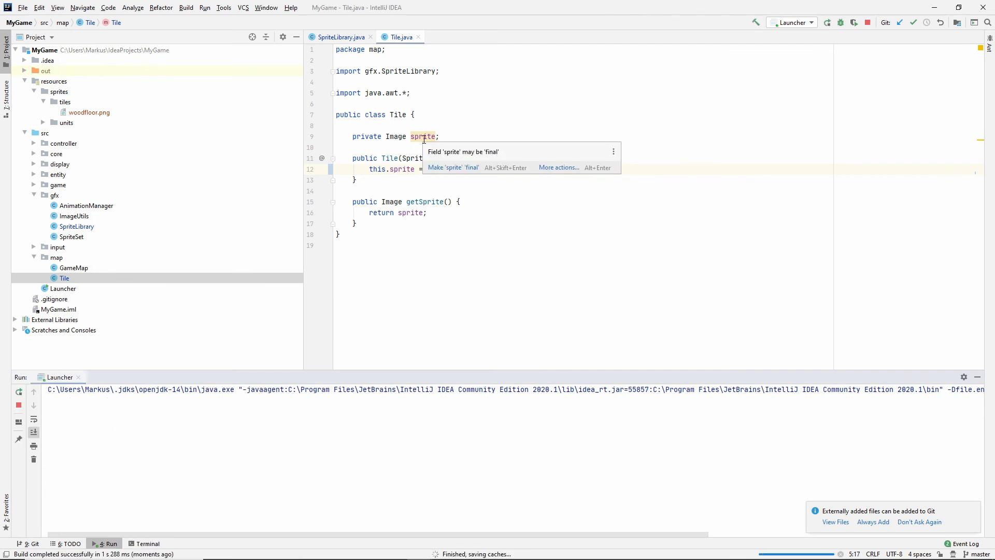
{"action": "left_click", "coordinate": [828, 22]}
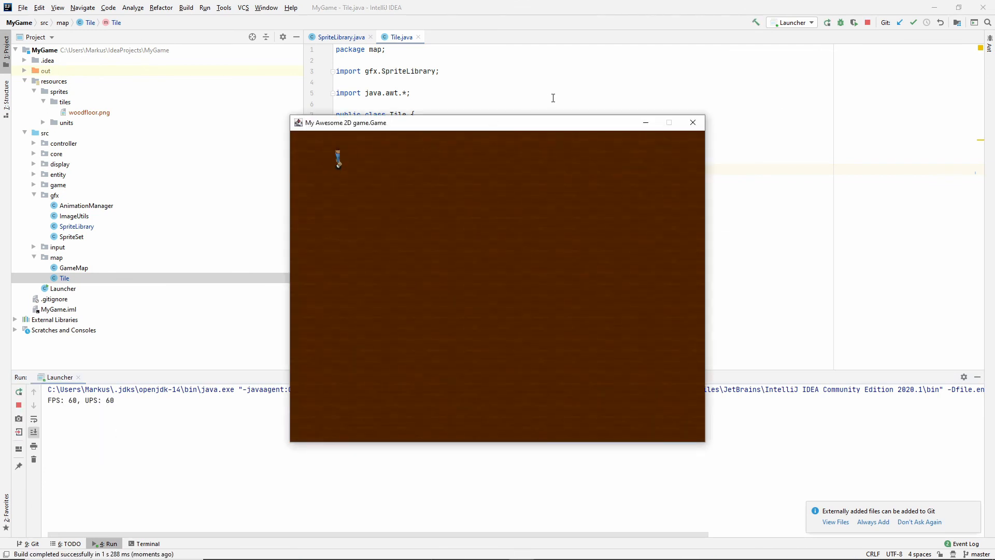